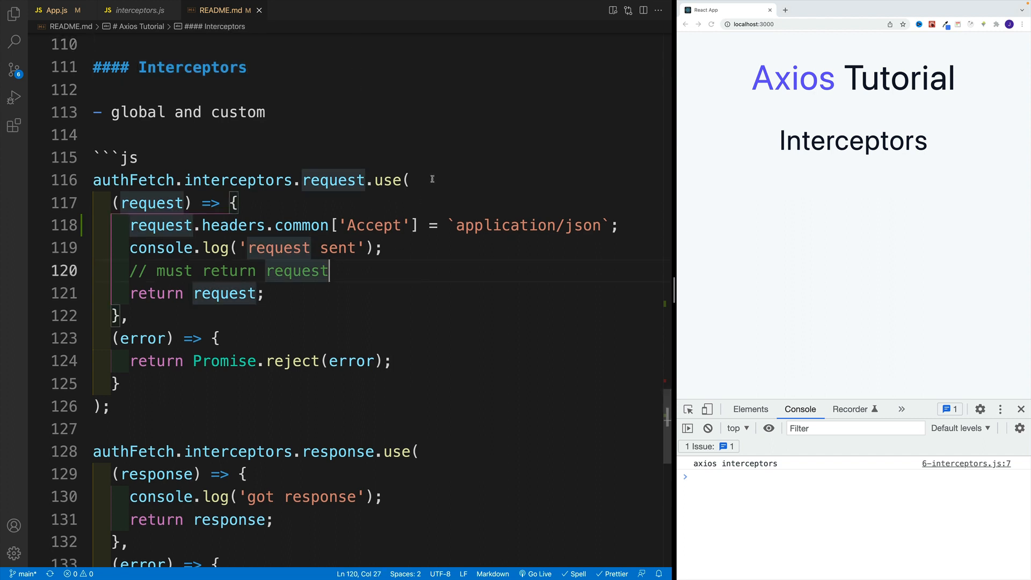
Walk through the README's authFetch instance and its request interceptor, down to the 'request sent' log
left_click(239, 112)
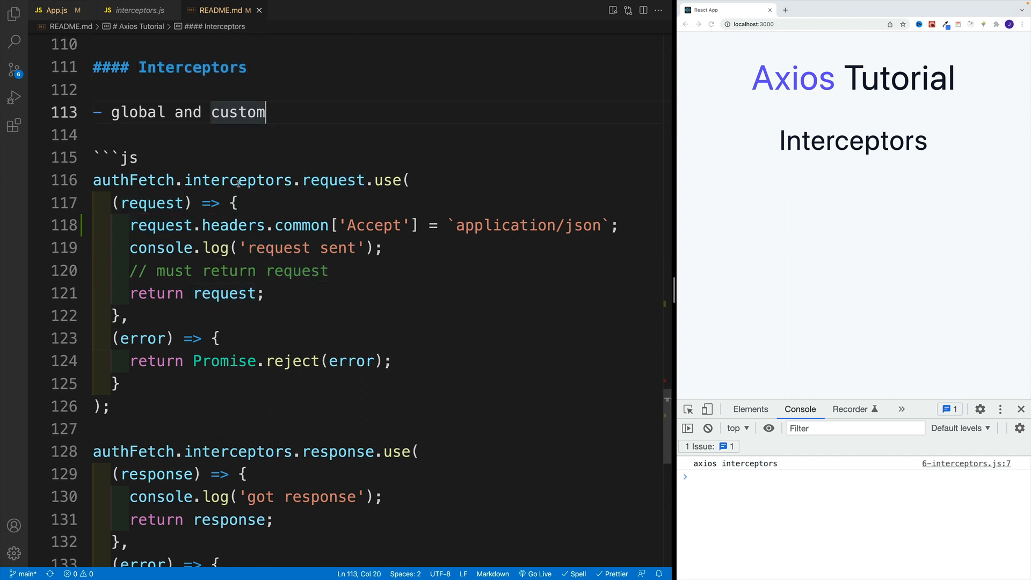
double_click(130, 179)
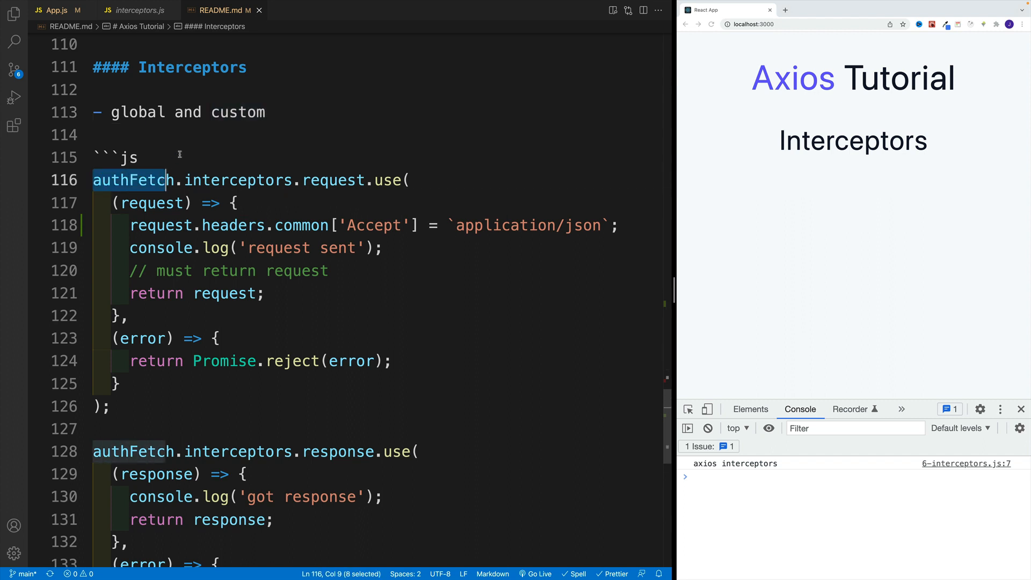
double_click(238, 181)
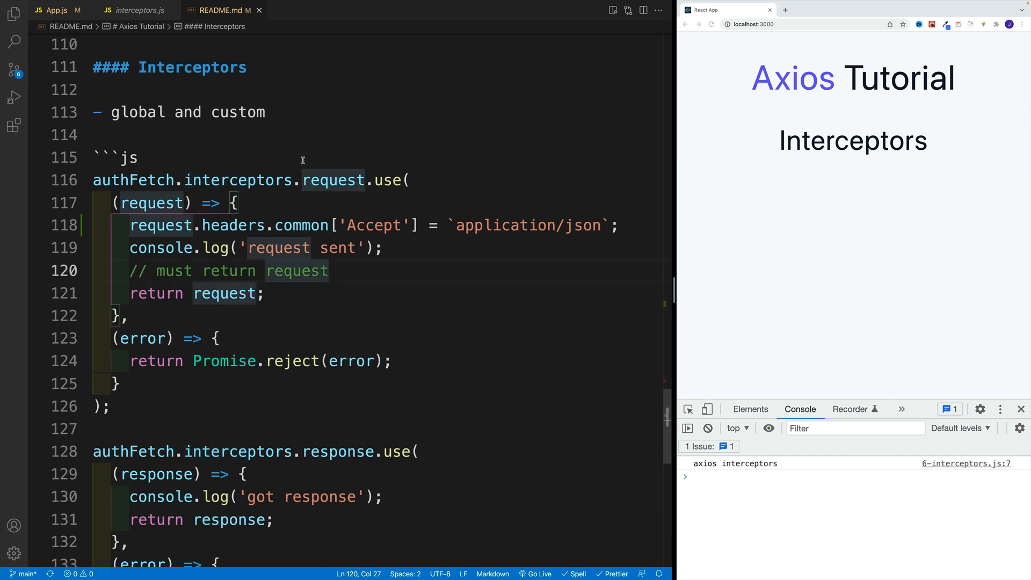
left_click(395, 361)
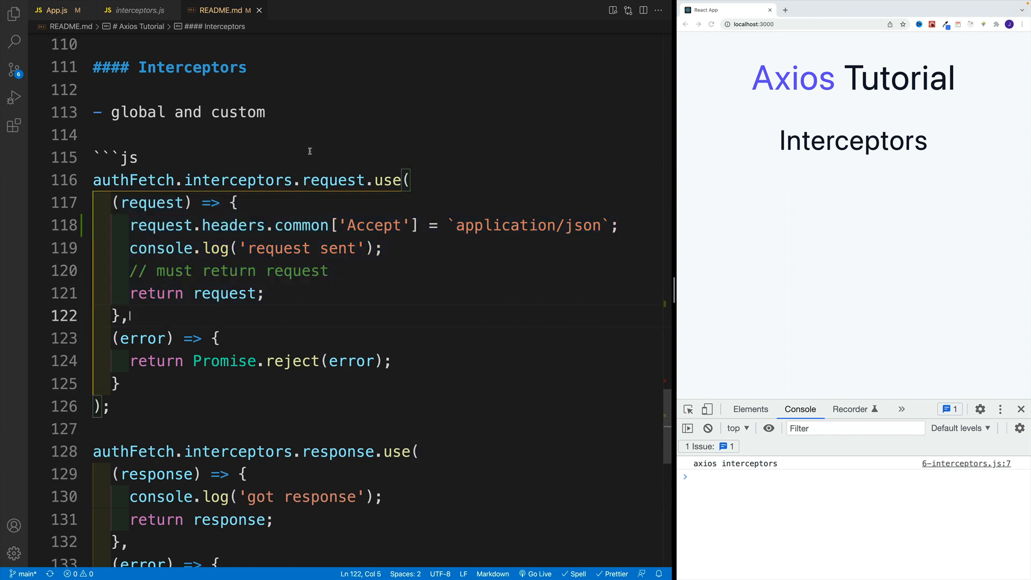
left_click_drag(114, 203, 130, 225)
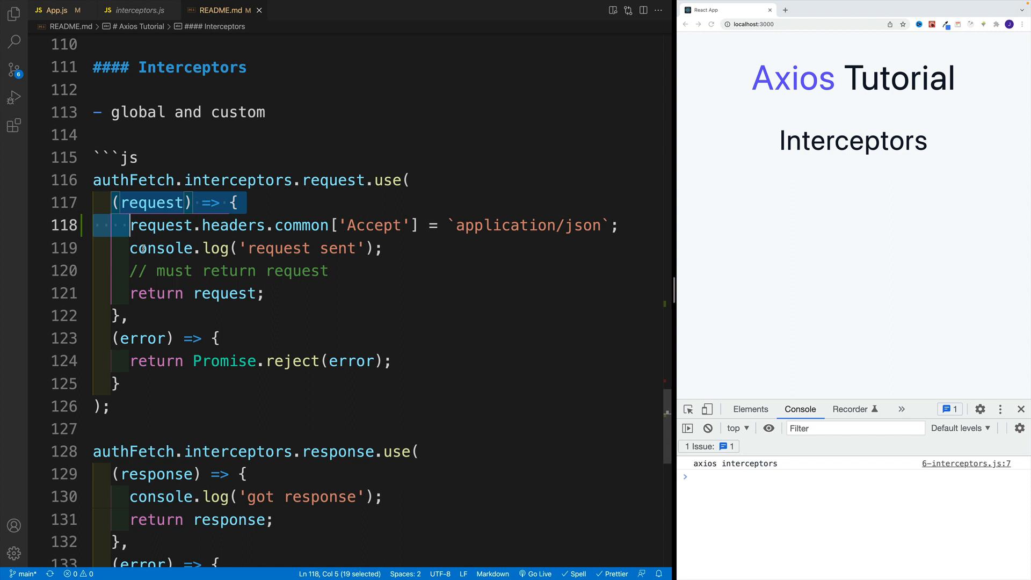
left_click(125, 315)
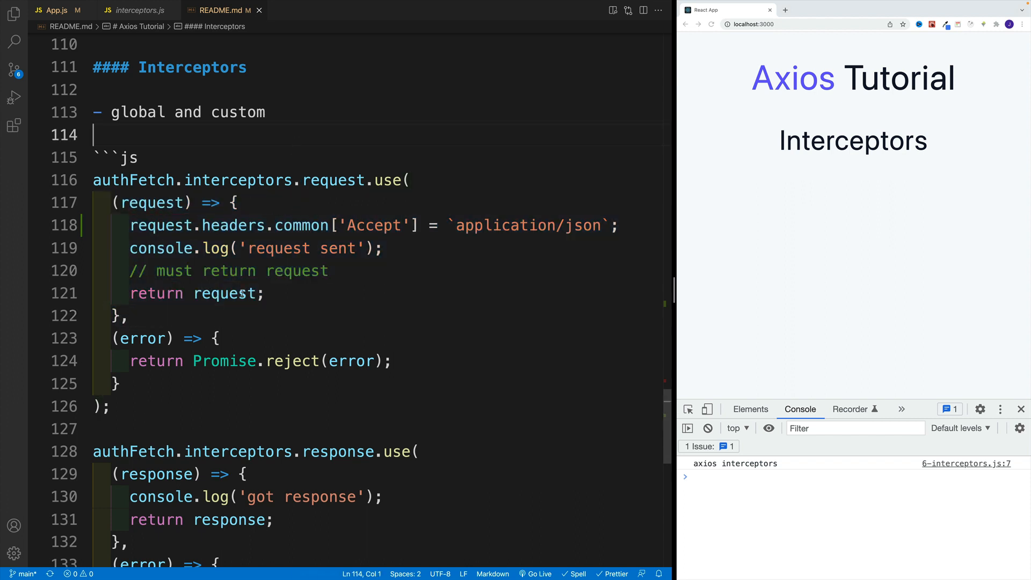
left_click(131, 314)
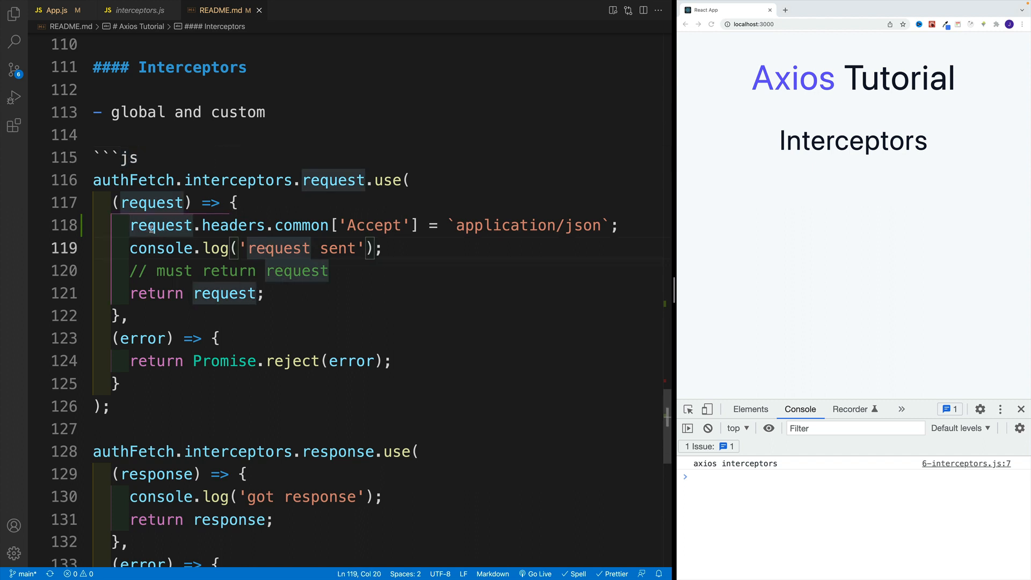
Point out the request parameter and headers property, then scroll to the response interceptor's 404 NOT FOUND error handler
double_click(151, 203)
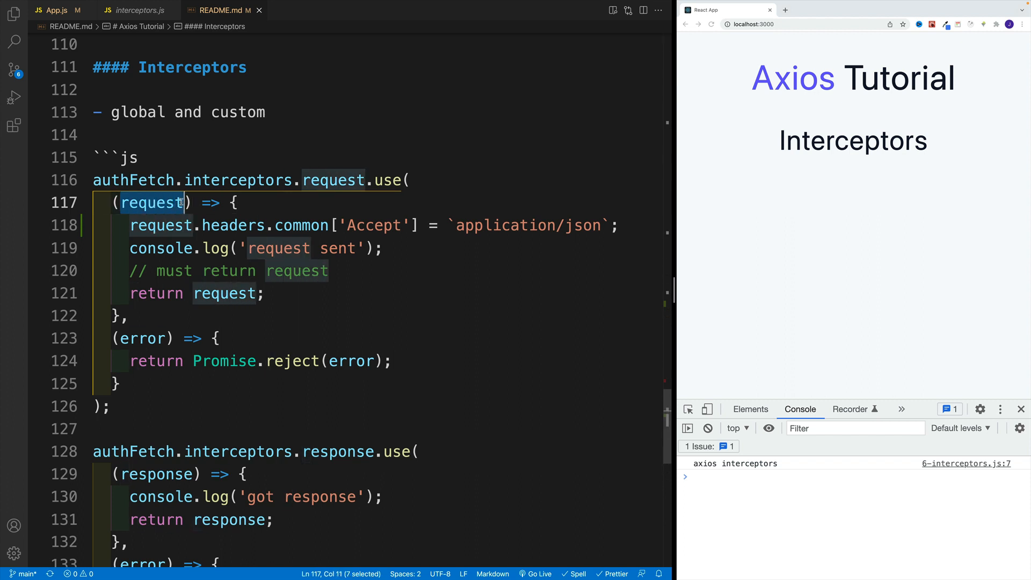
left_click(130, 157)
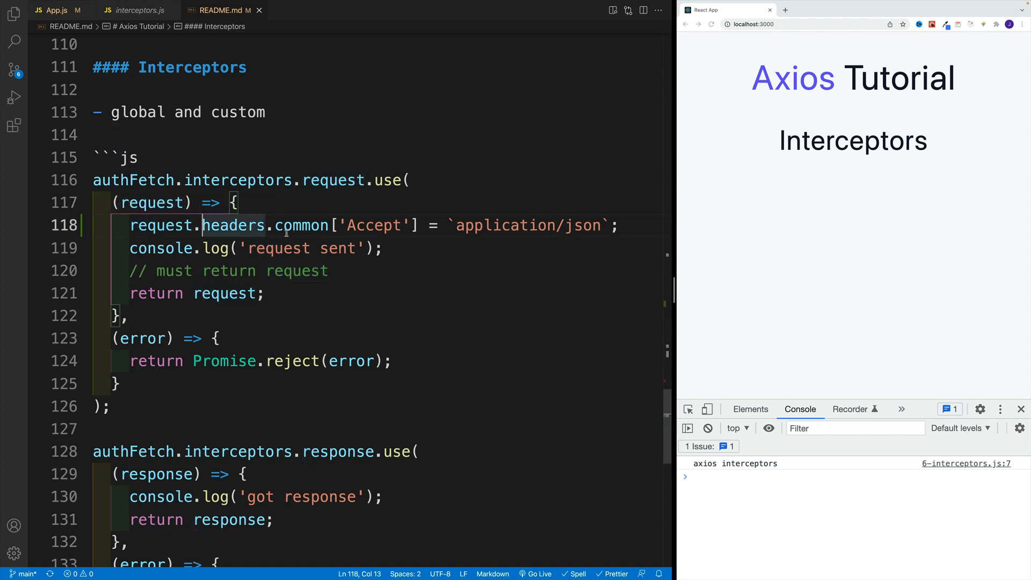
double_click(373, 225)
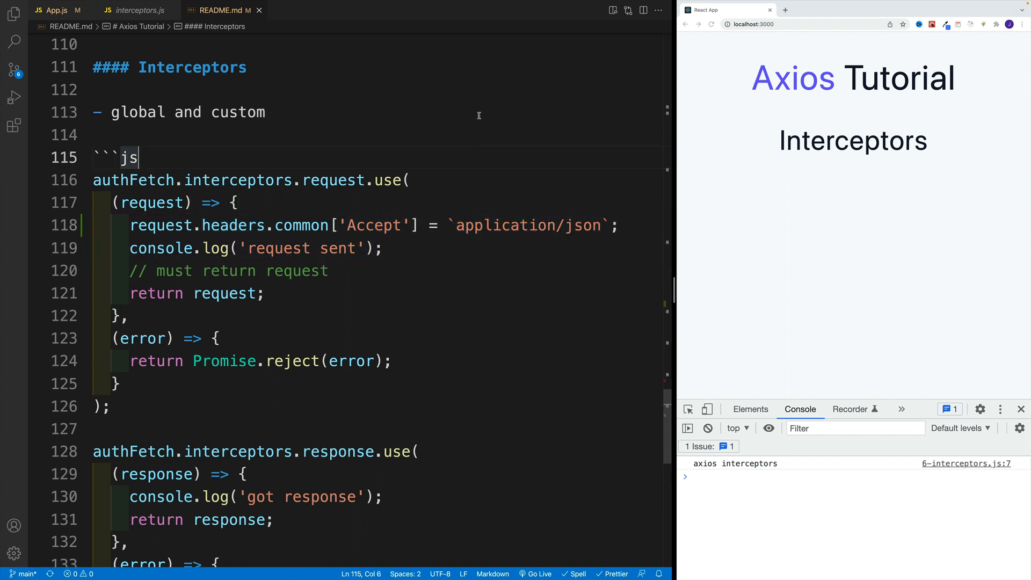
mouse_move(448, 129)
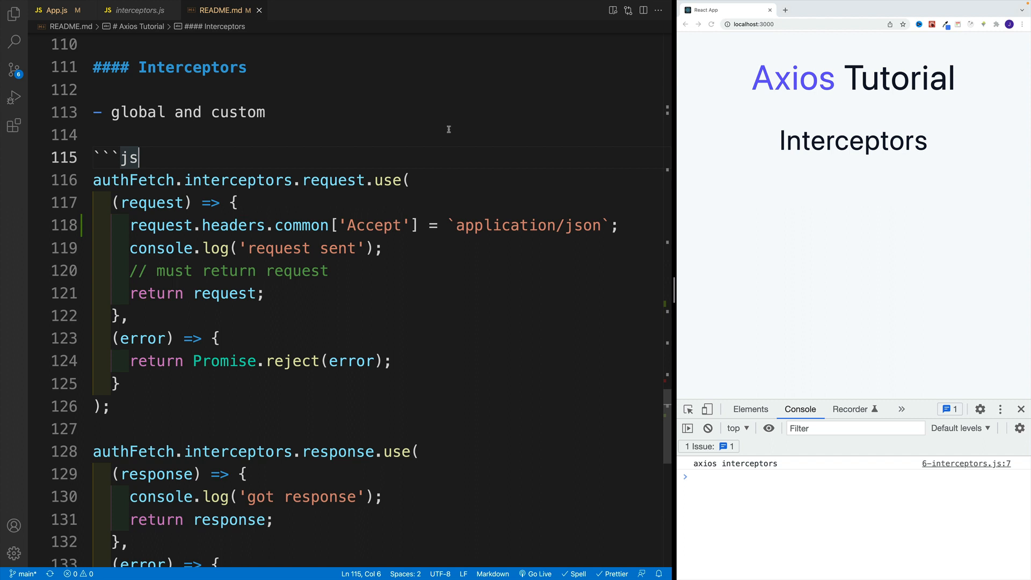
mouse_move(456, 368)
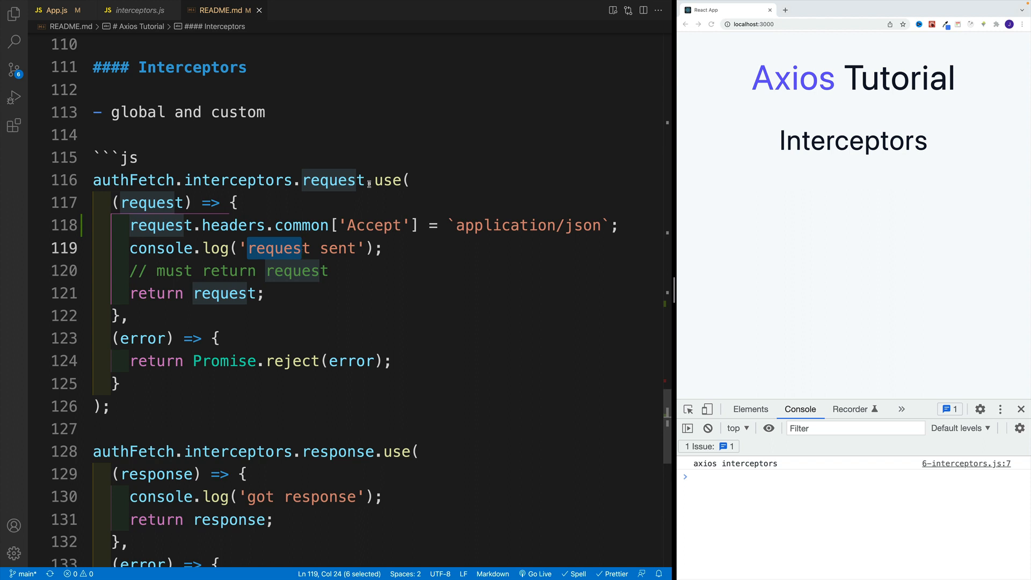
left_click(299, 361)
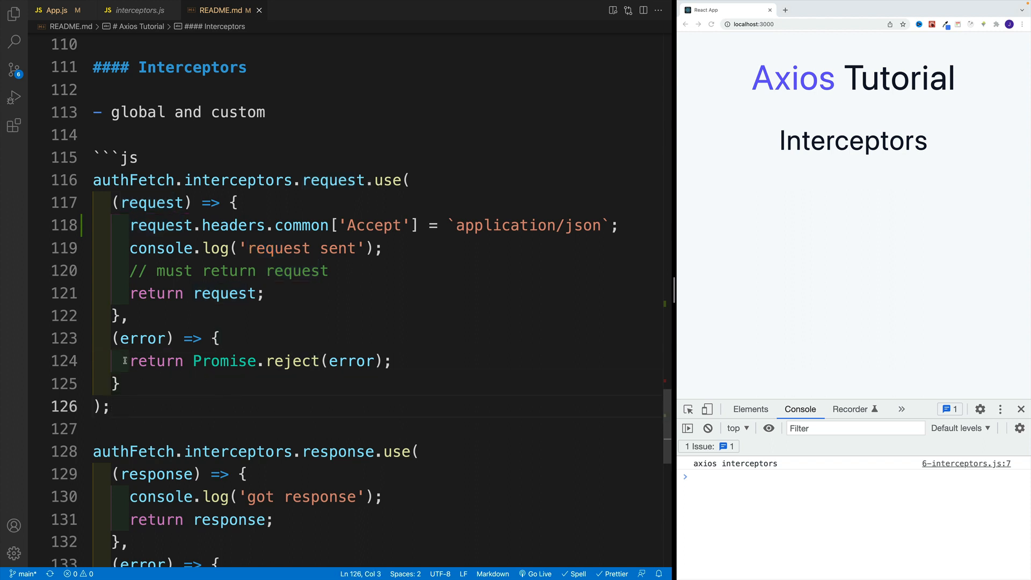
mouse_move(283, 337)
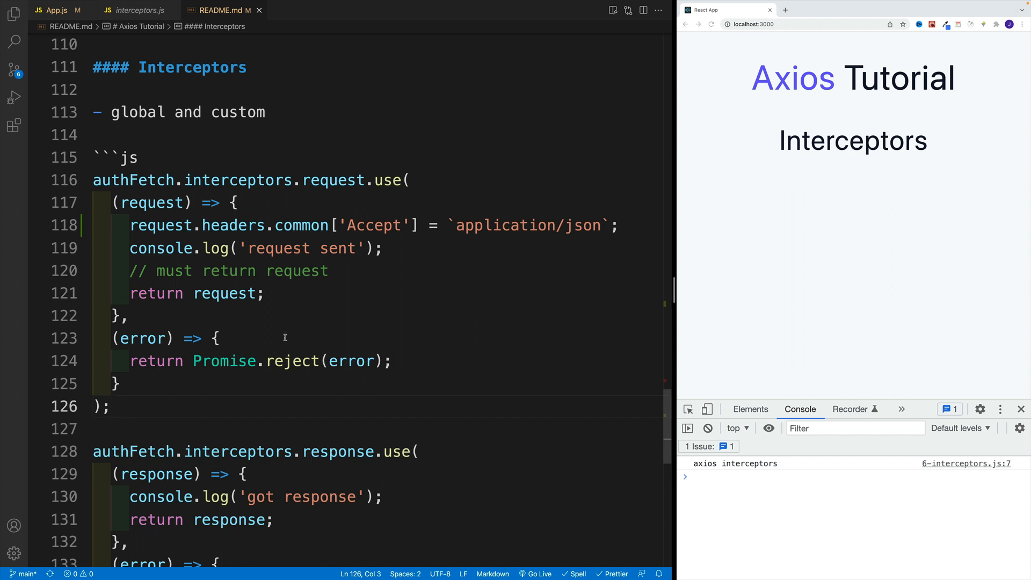
scroll("down", 3)
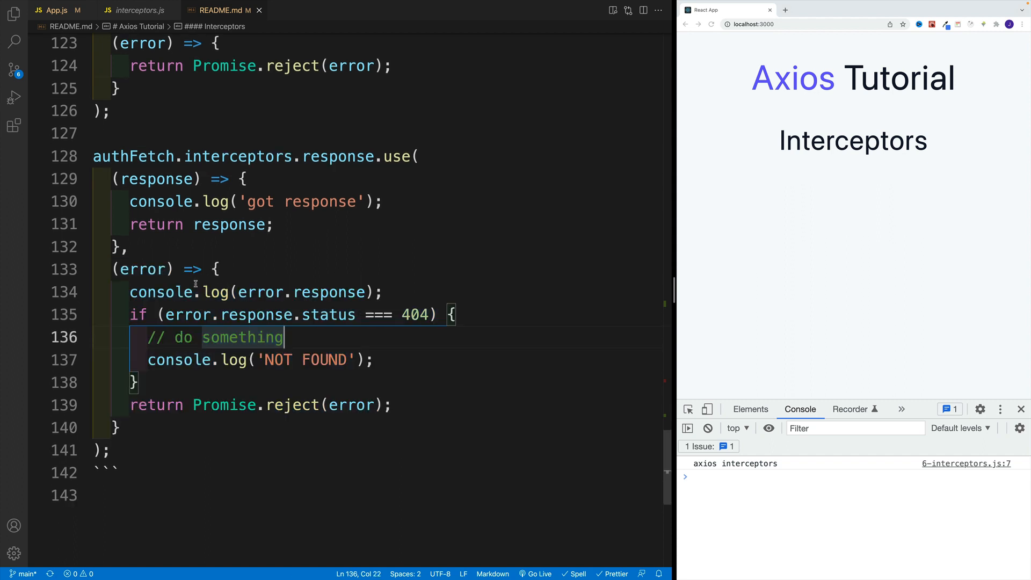
left_click(118, 427)
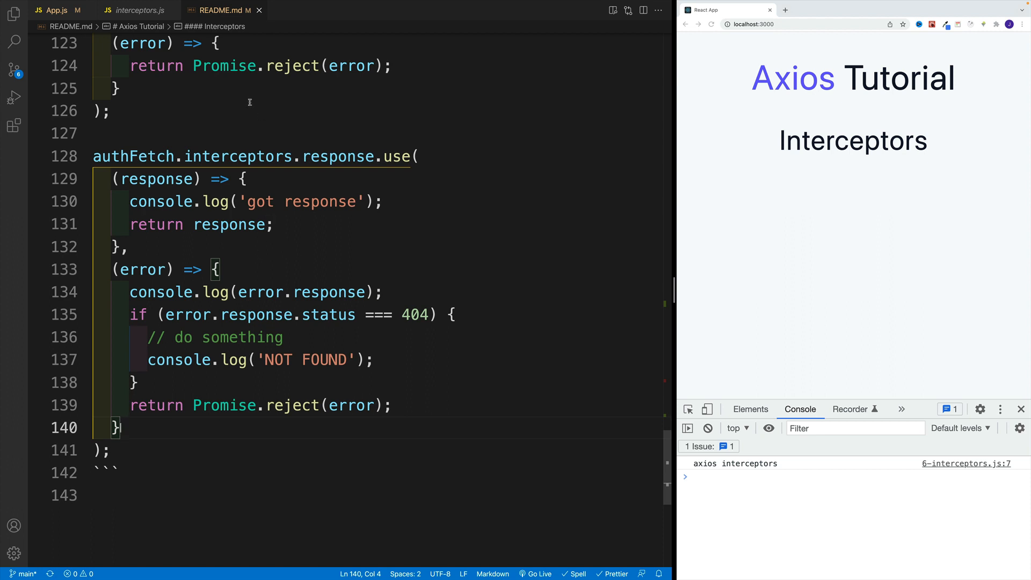
Show the Explorer file tree and open examples/6-interceptors.js at its useEffect call
left_click(13, 13)
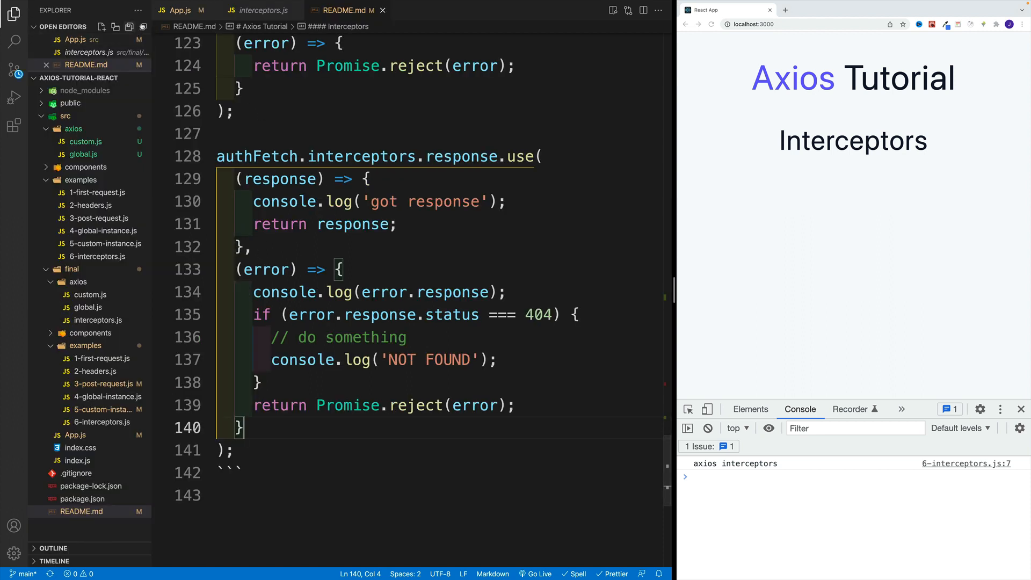
left_click(50, 10)
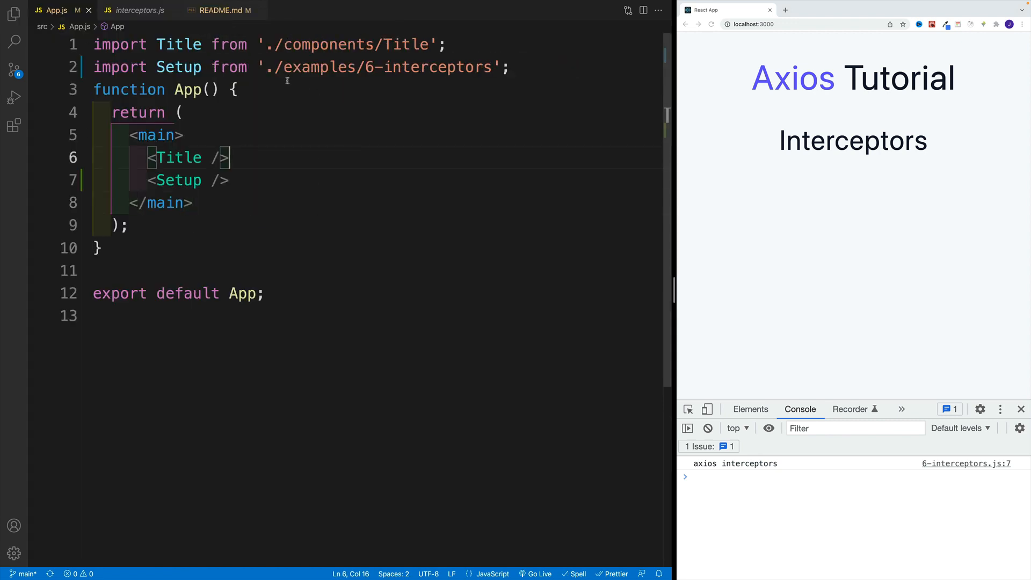
double_click(415, 66)
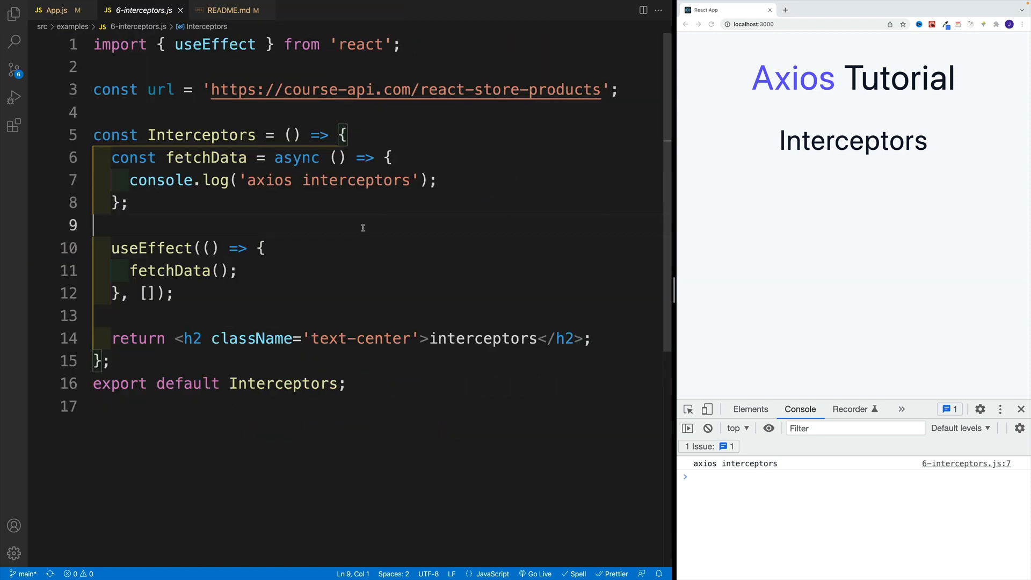
left_click(95, 112)
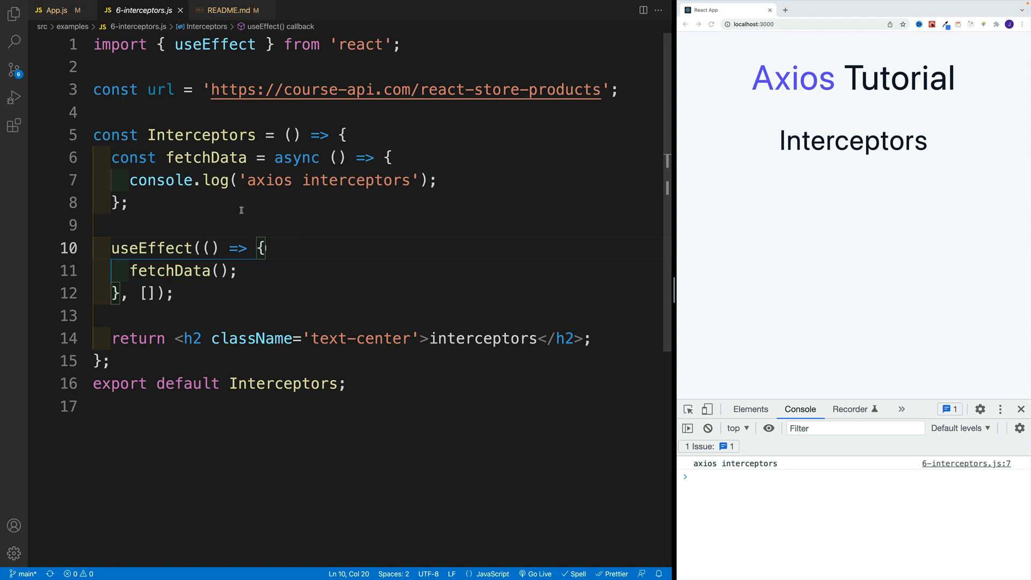
mouse_move(157, 67)
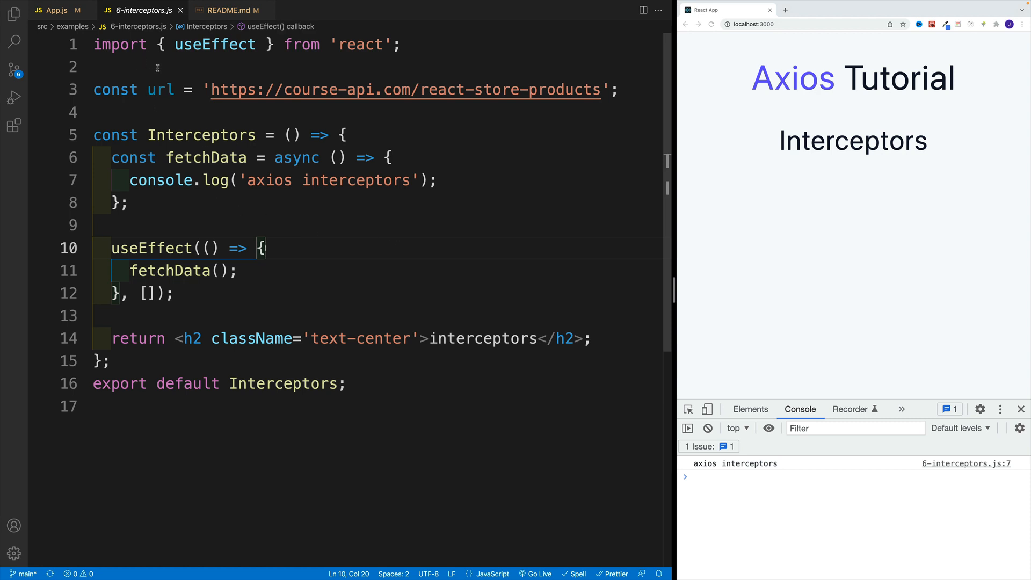
mouse_move(269, 214)
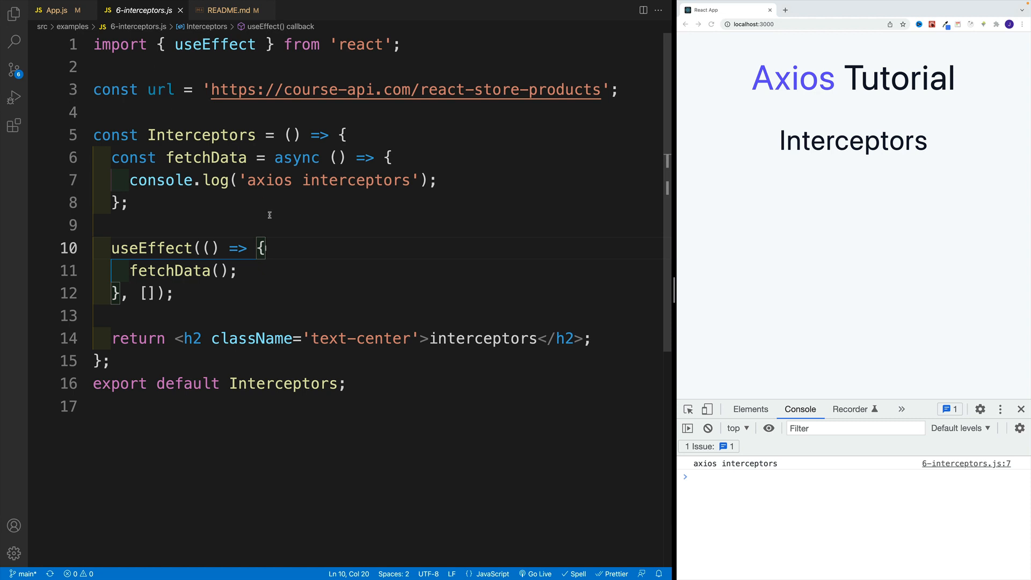
mouse_move(806, 251)
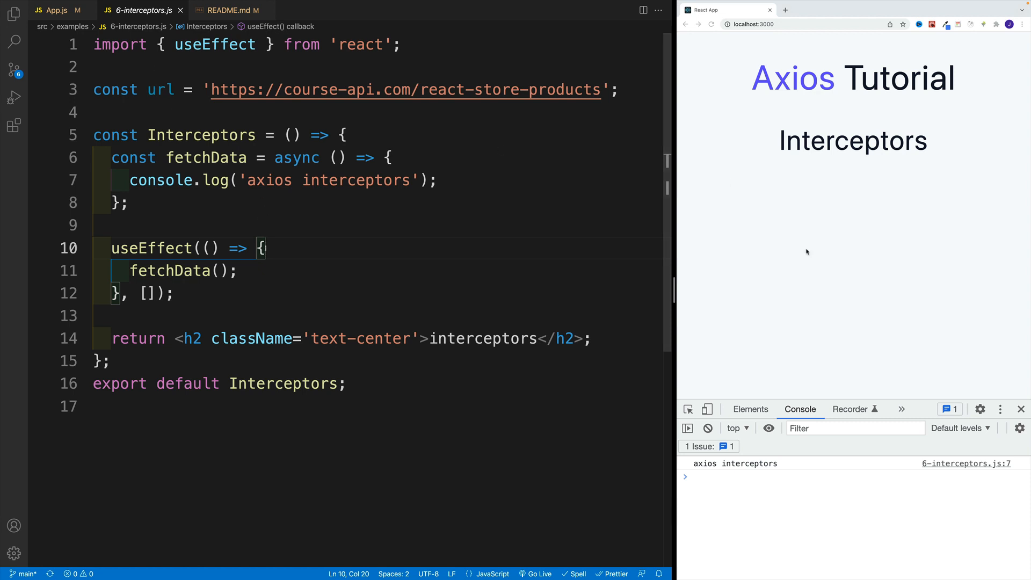
mouse_move(551, 154)
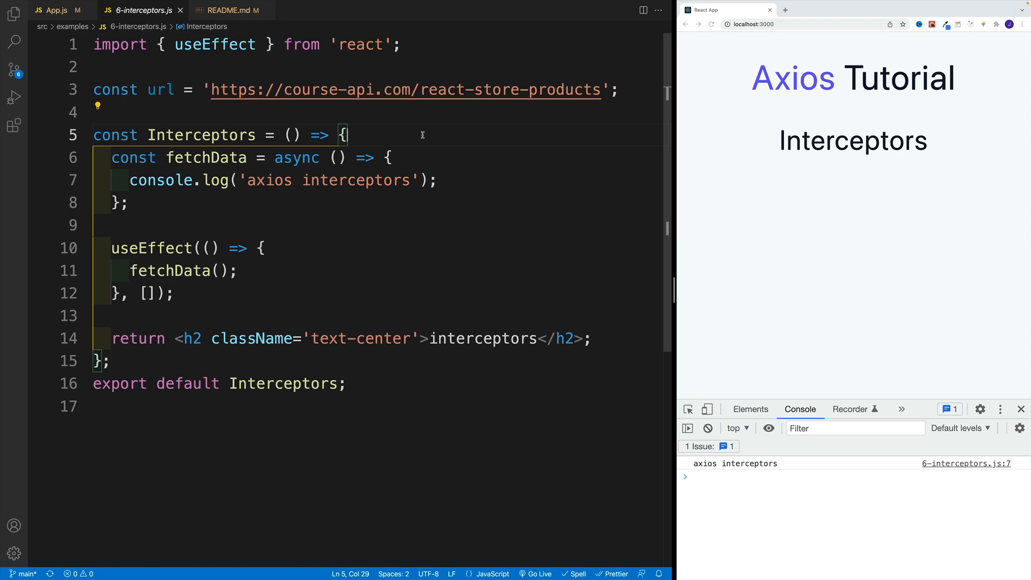
mouse_move(371, 130)
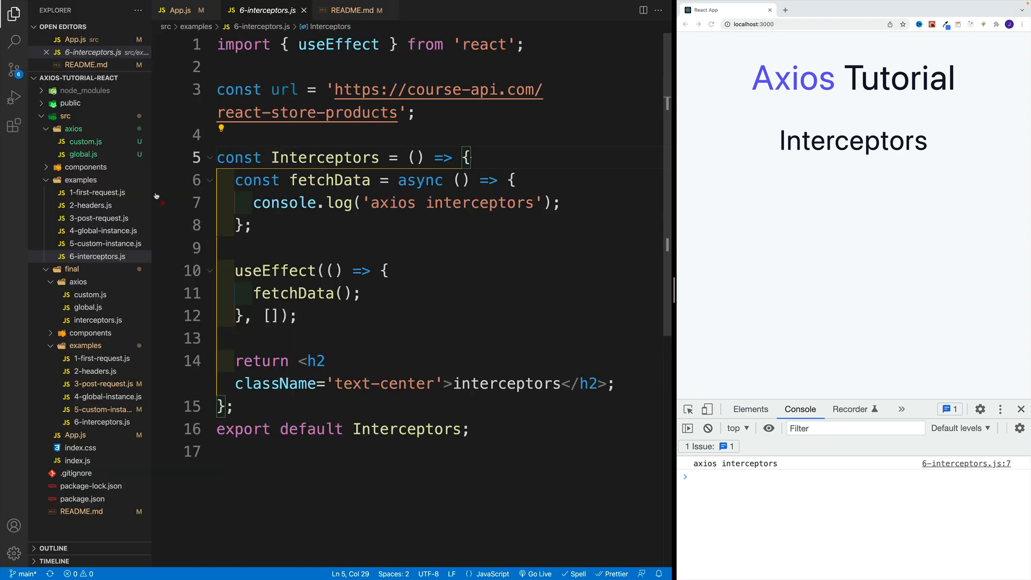
Create interceptors.js in src/axios and copy all of custom.js's authFetch code into it
right_click(74, 129)
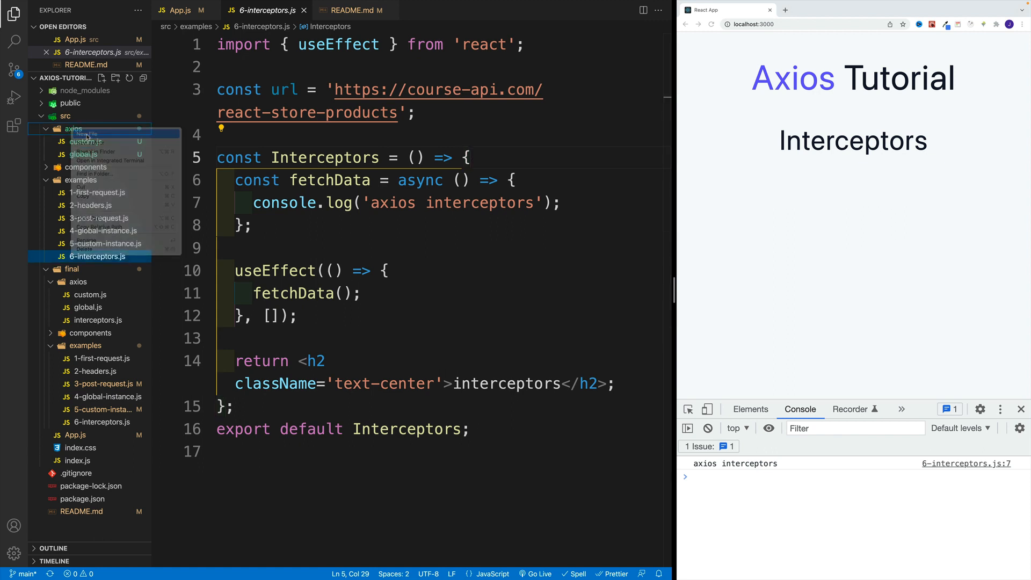
left_click(88, 135)
type("interceptors.js")
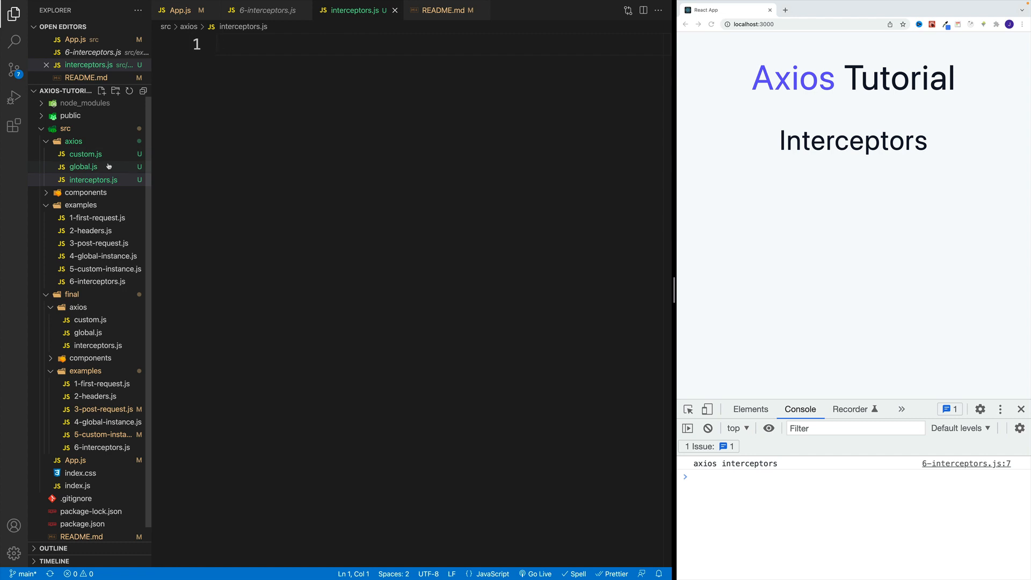
left_click(85, 154)
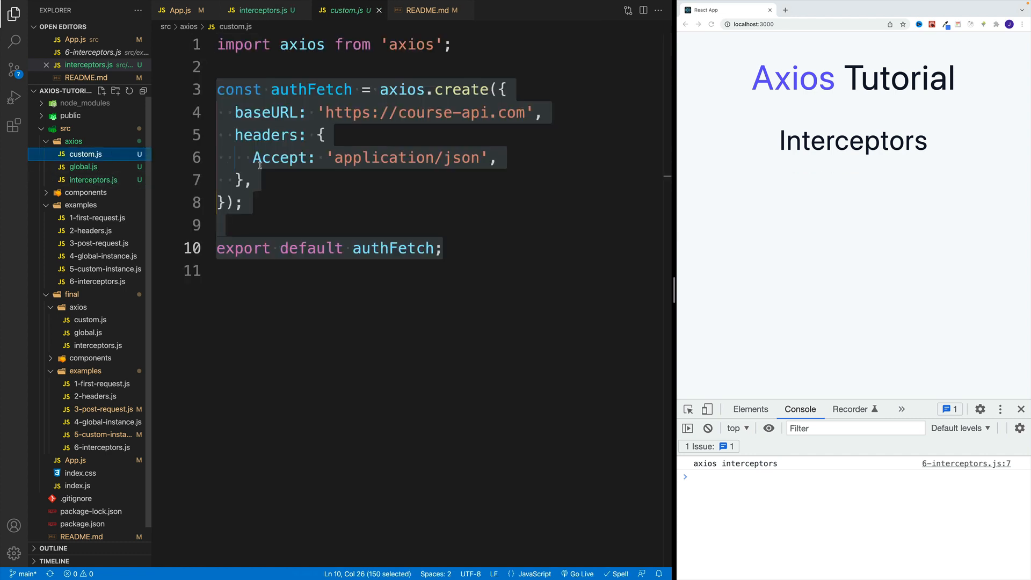
key("ctrl+a")
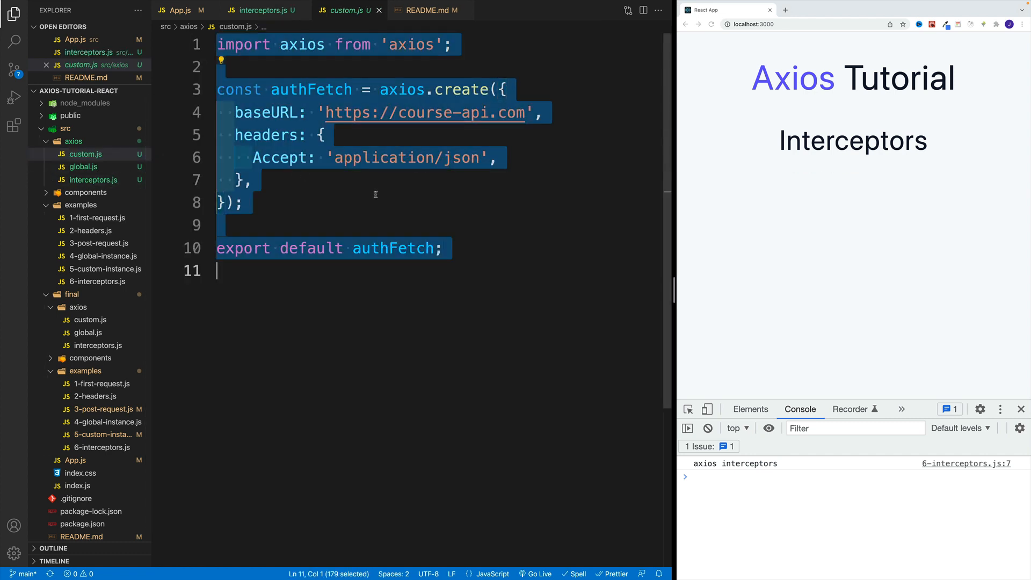
left_click(262, 9)
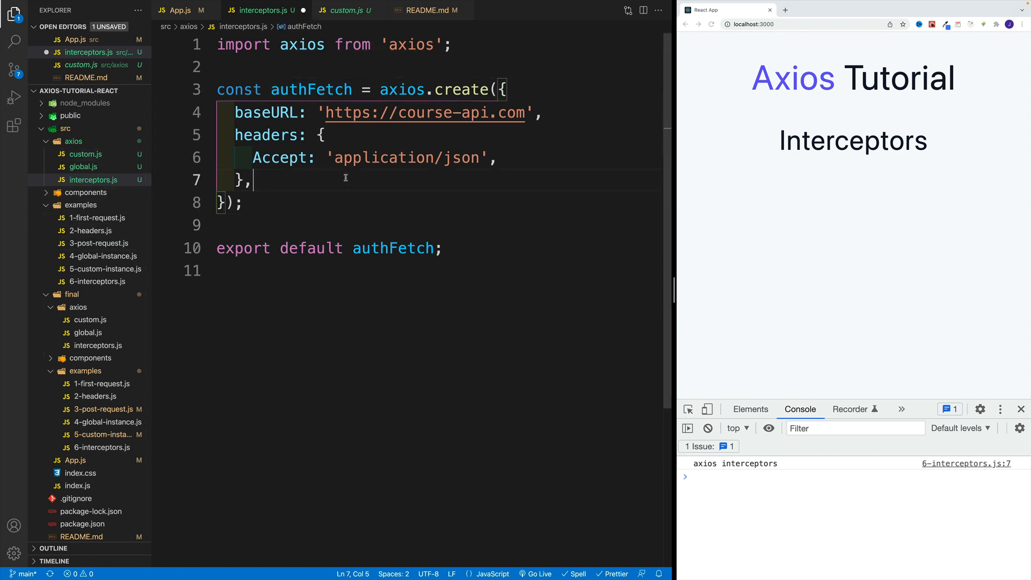
Remove the headers object from authFetch and add authFetch.interceptors request.use and response.use stubs with two callbacks each
left_click_drag(235, 135, 248, 179)
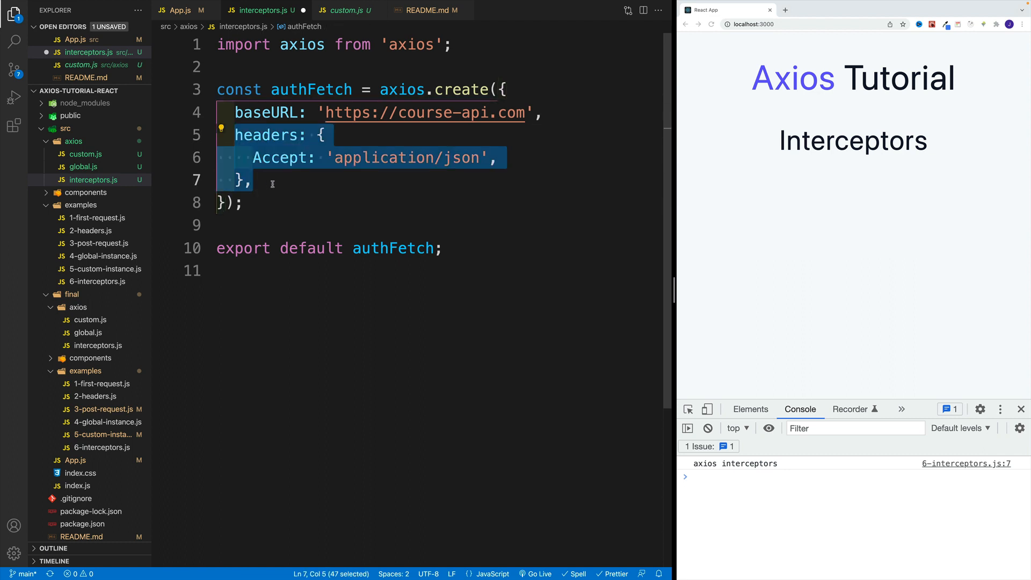
key("Delete")
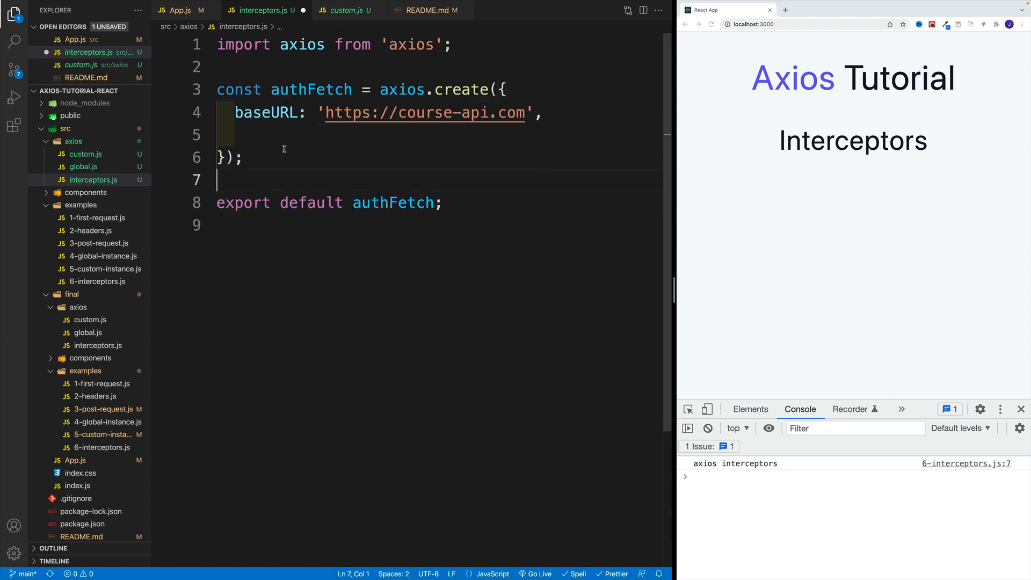
key("Enter")
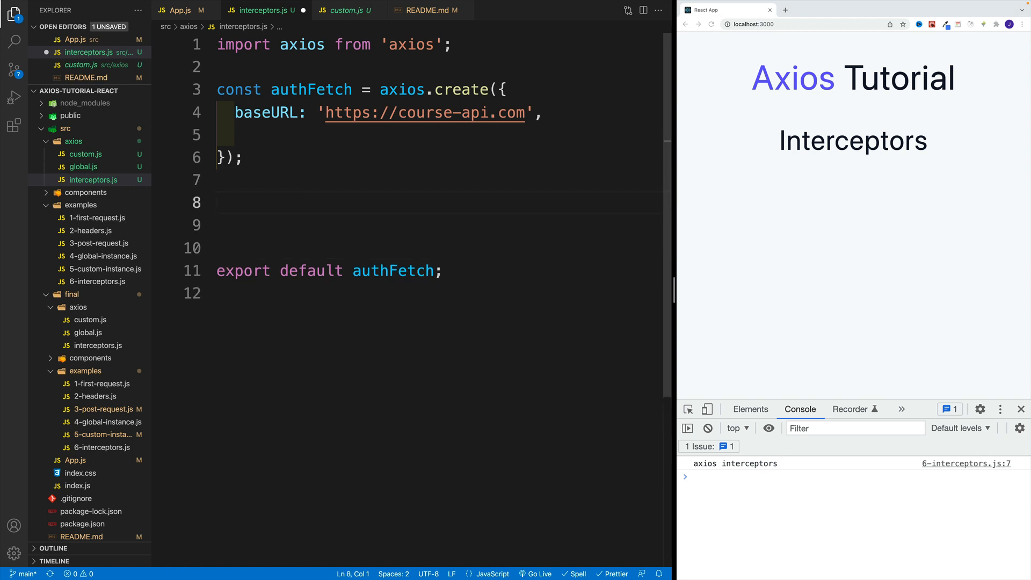
type("auth")
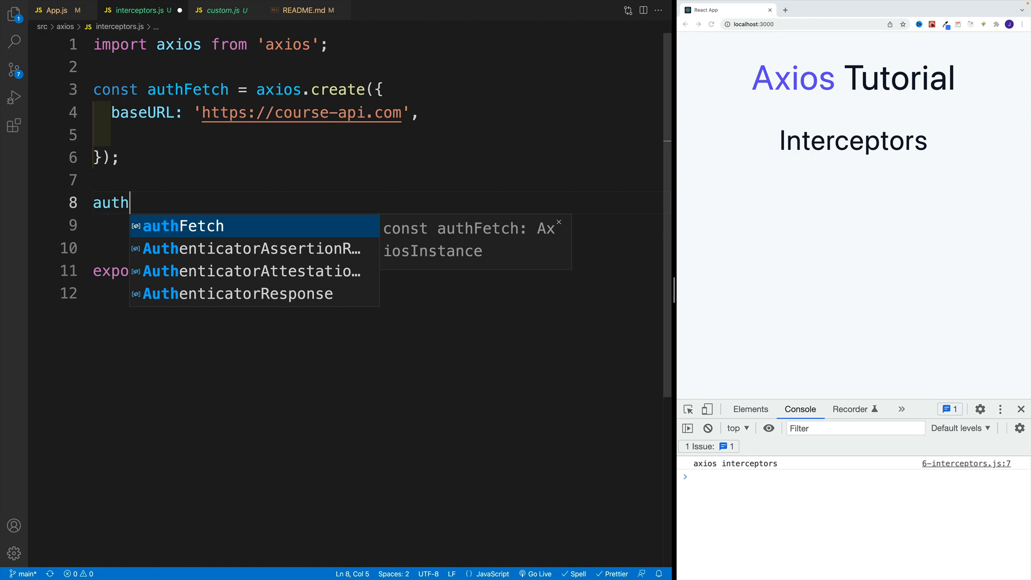
type("Fetch.interceptors.request.use(")
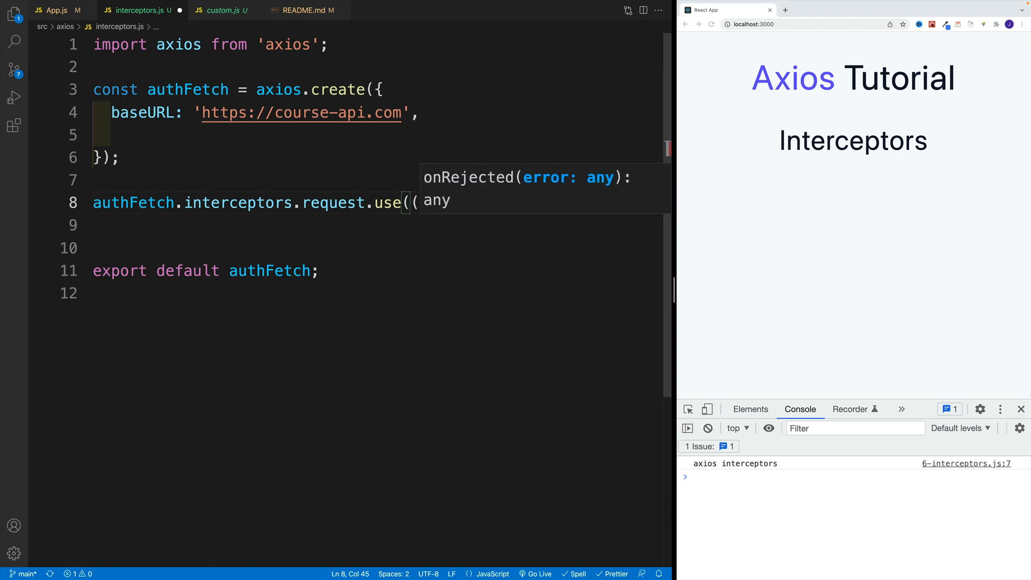
type("()=>{},())")
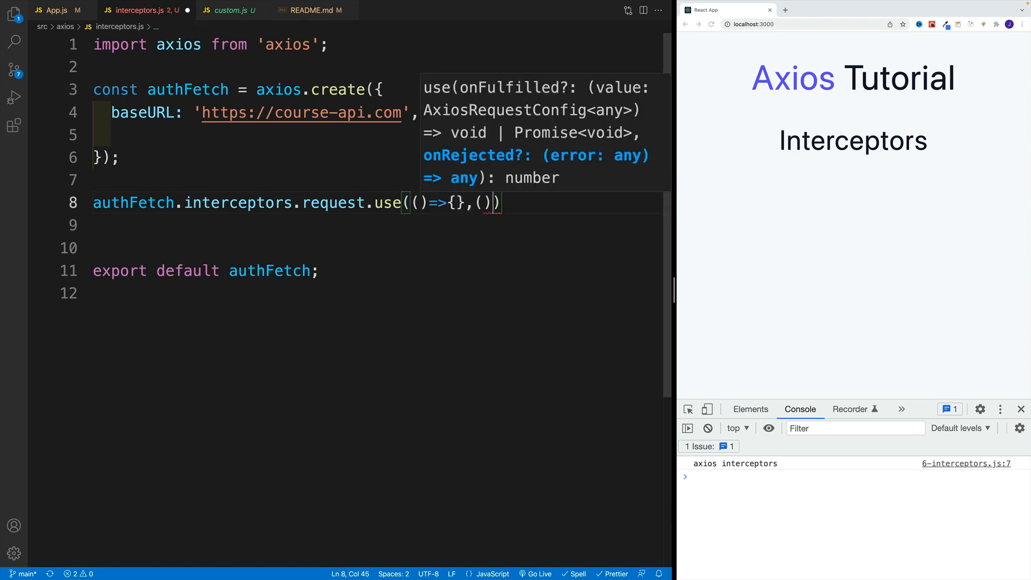
type("=>{}")
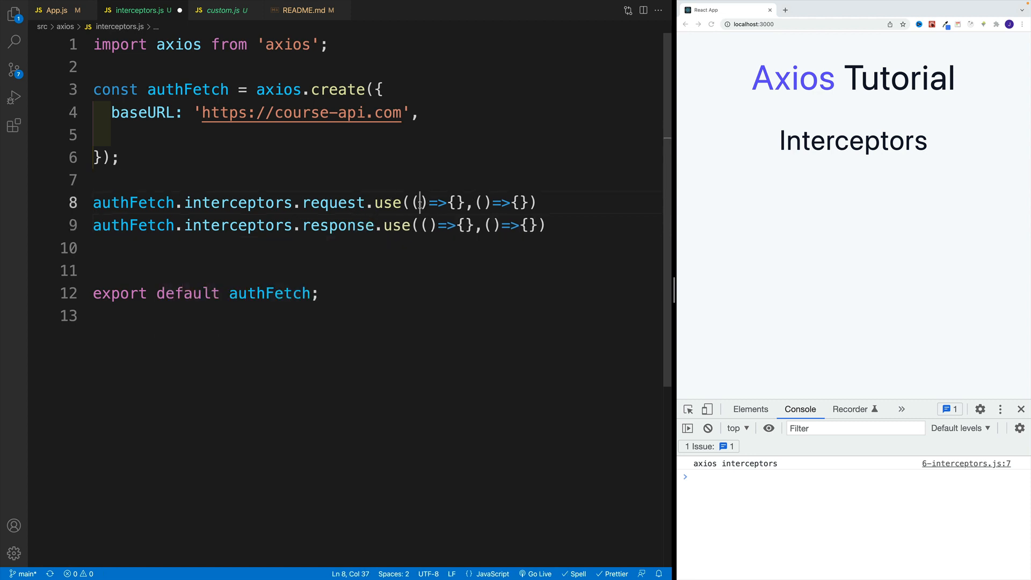
Give the request callback a request parameter, log 'request sent' and return the request
key("Enter")
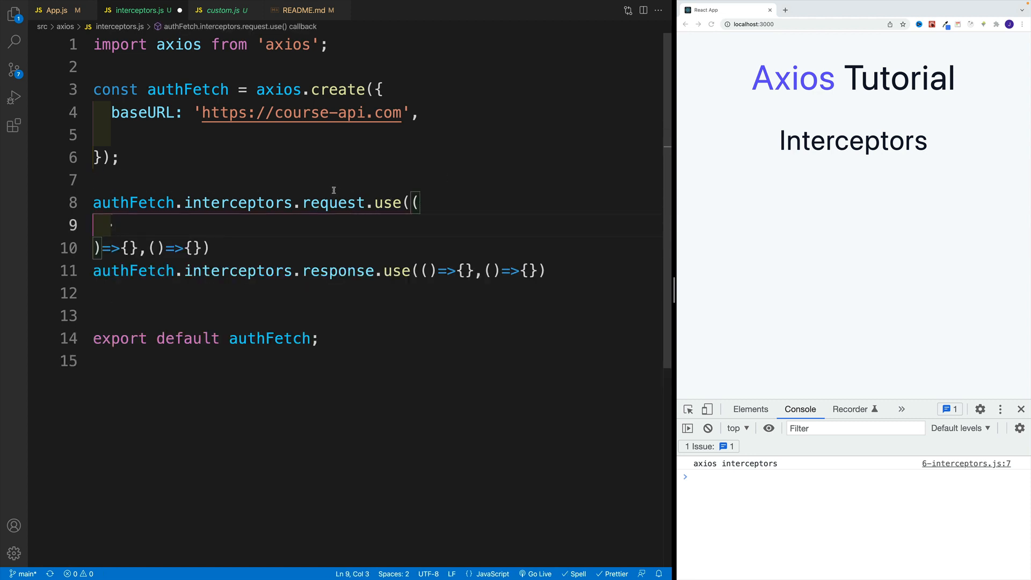
type("r")
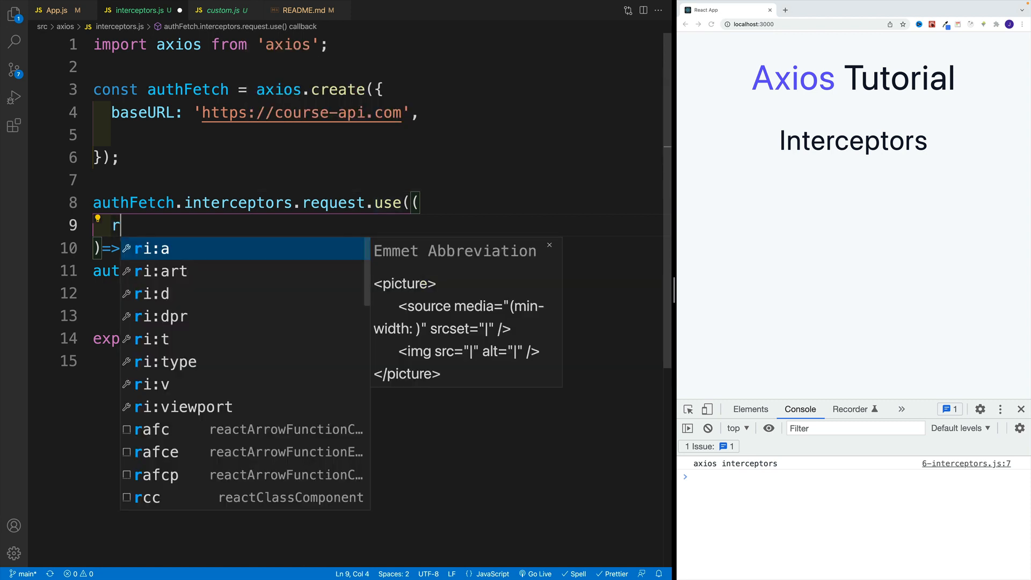
type("e")
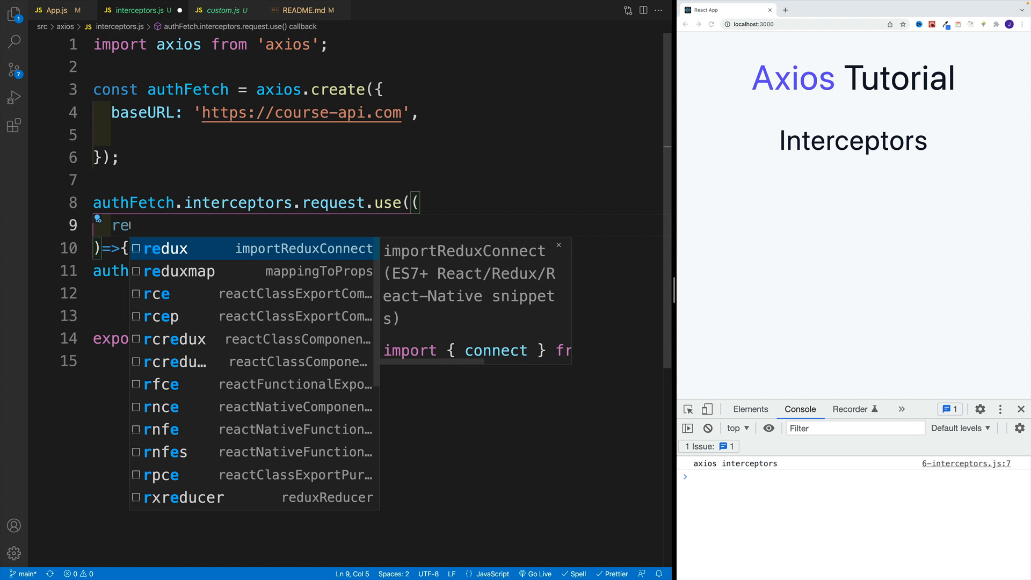
type("quest")
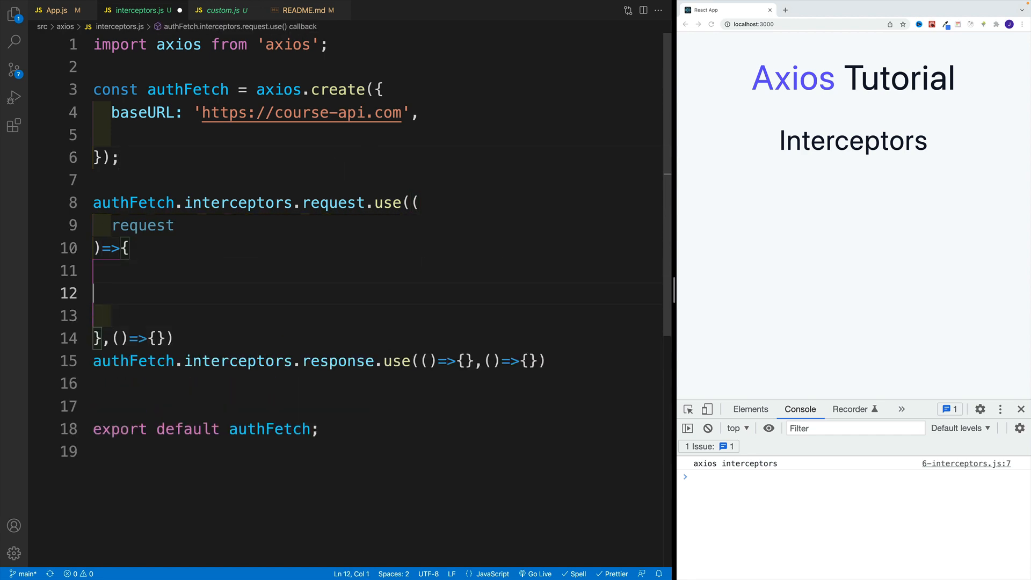
type("retrn reqe")
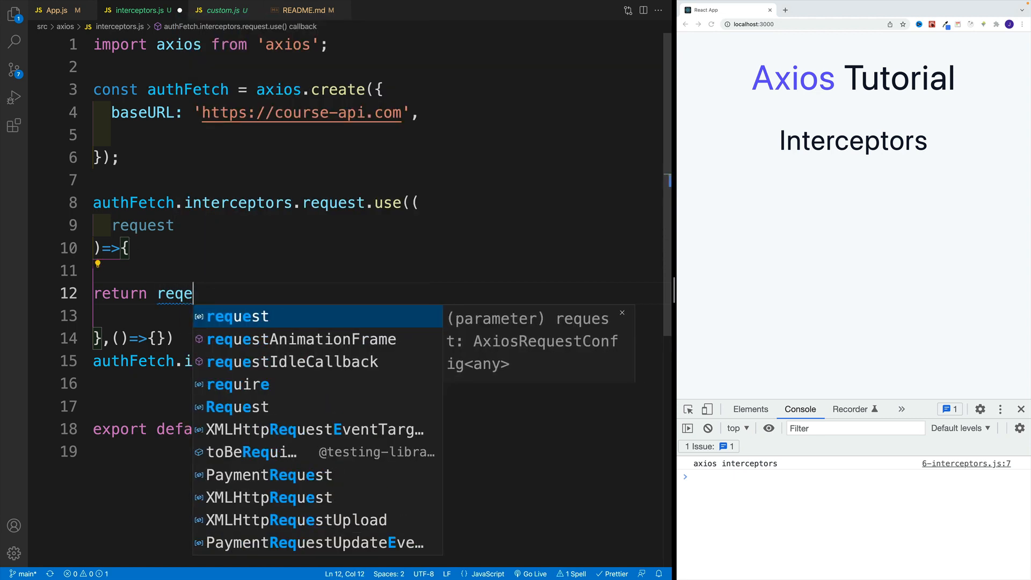
type("uest")
left_click(371, 270)
type("console.log();")
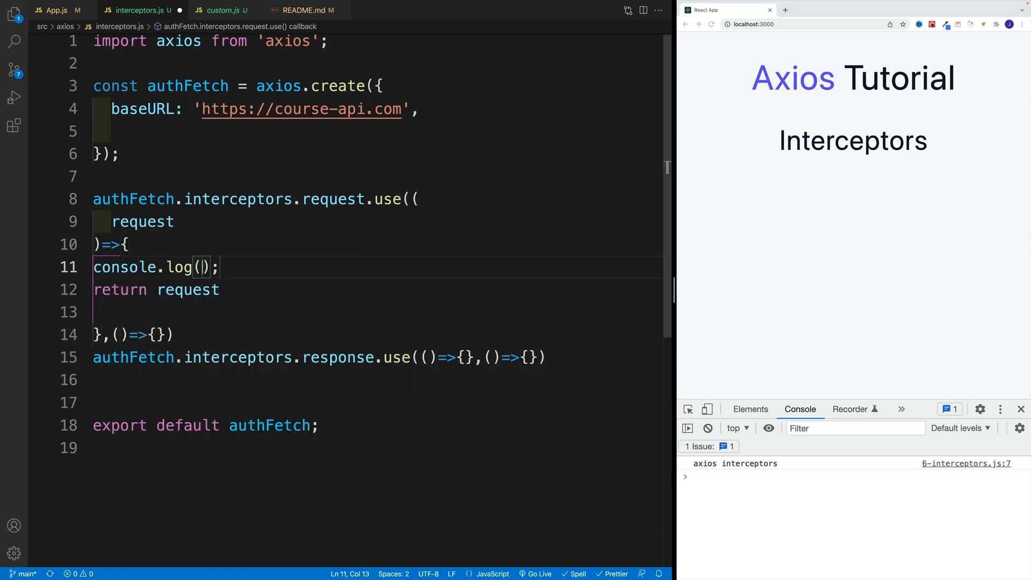
type("'reques'")
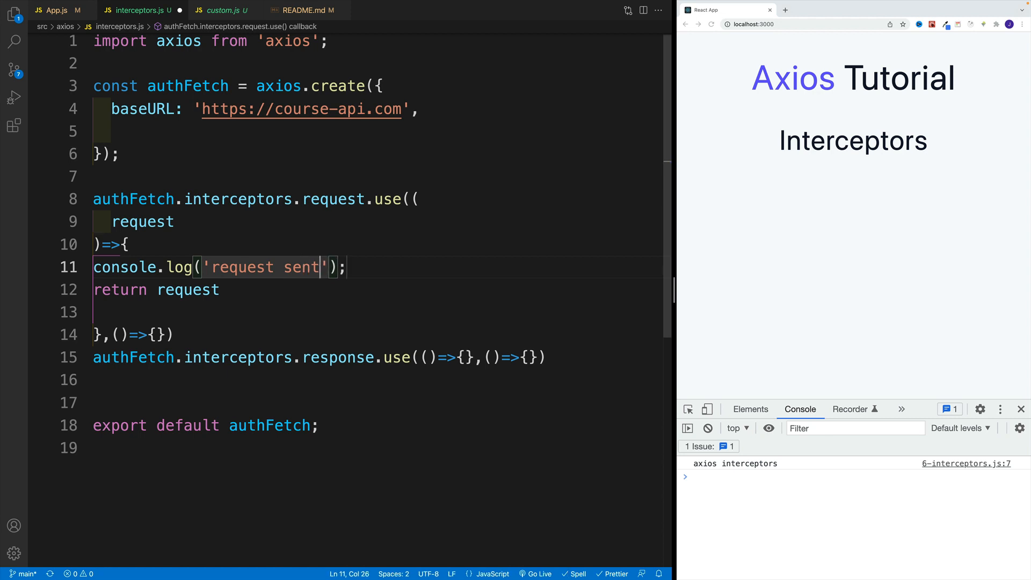
key("Enter")
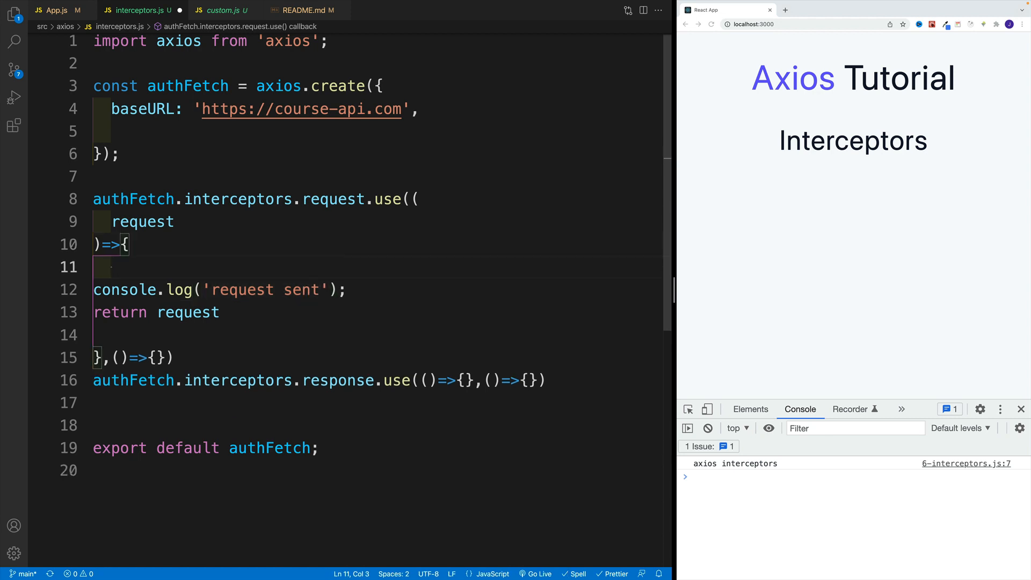
Set request.headers.common['Accept'] = 'application/json' inside the request interceptor
type("request.")
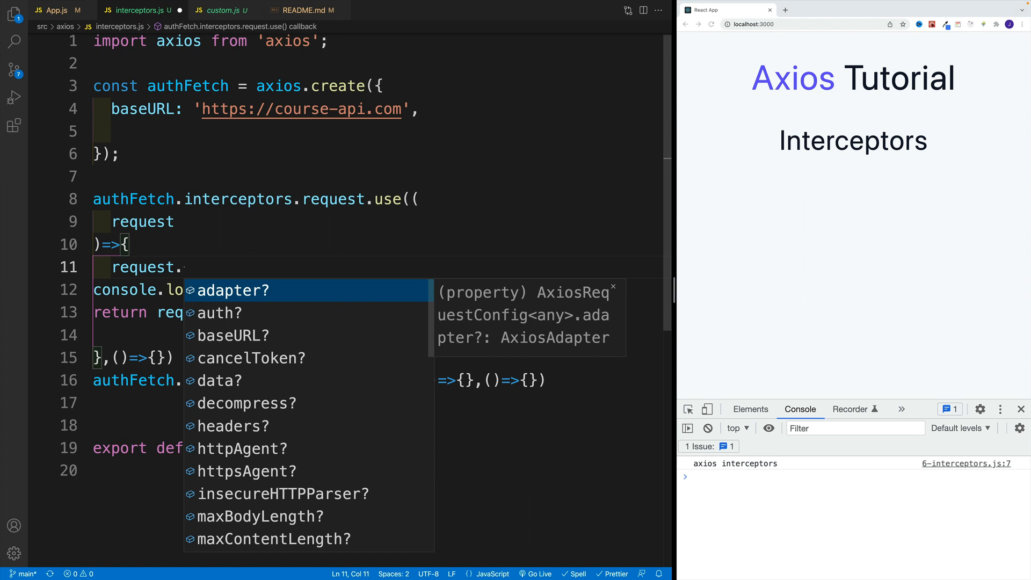
type("headers.common.")
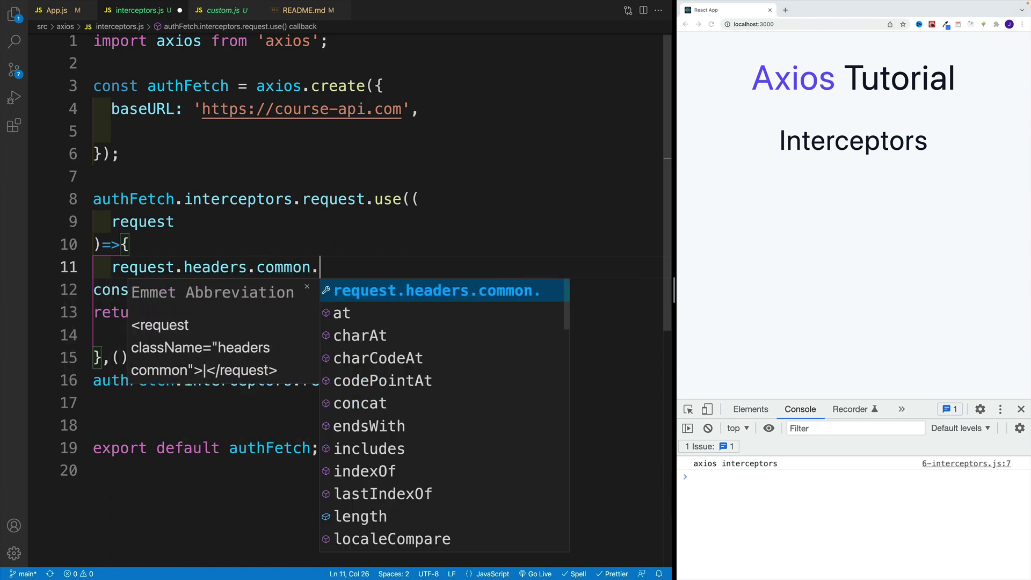
type("['Acc']")
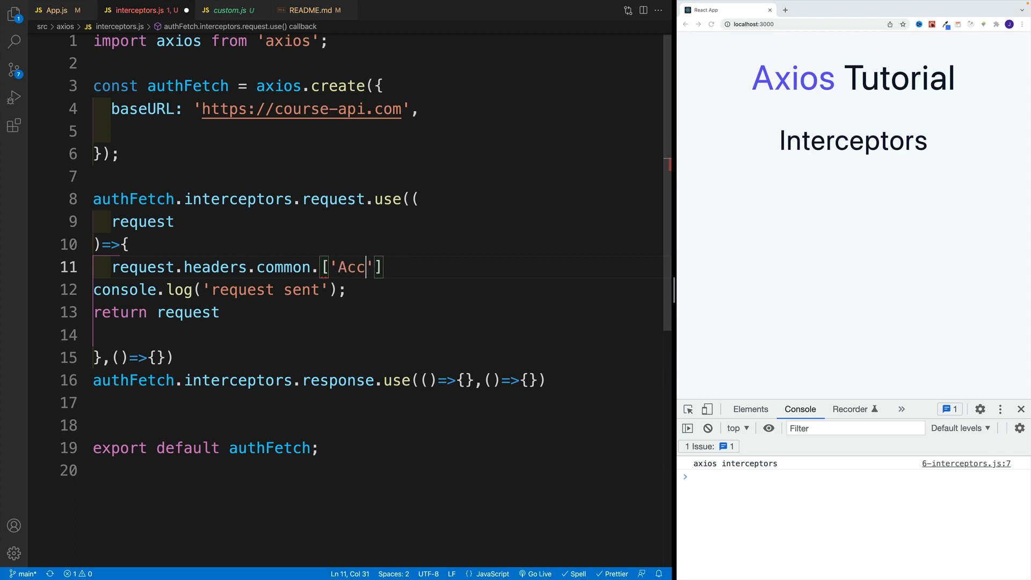
type("ept")
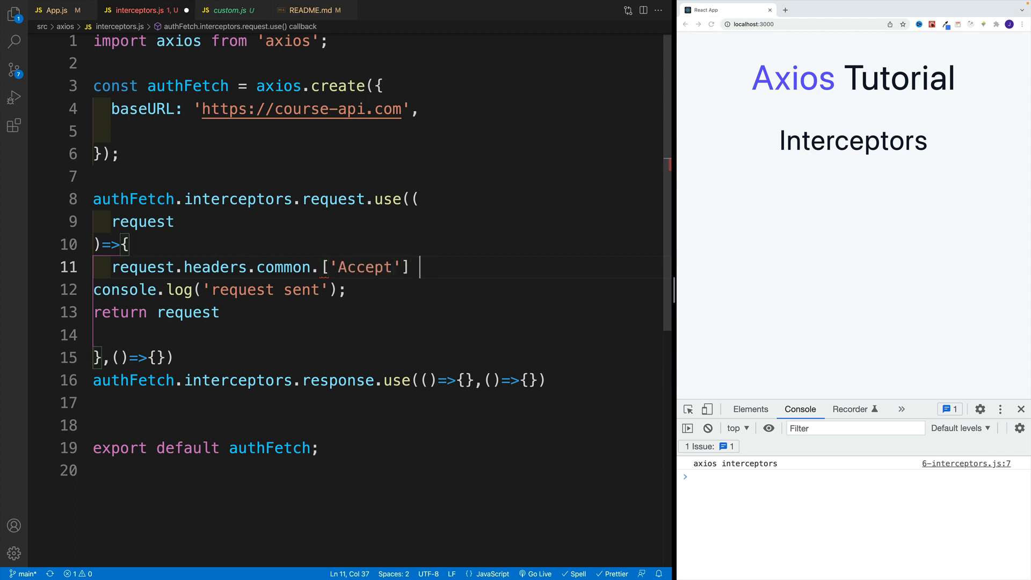
type("= ''")
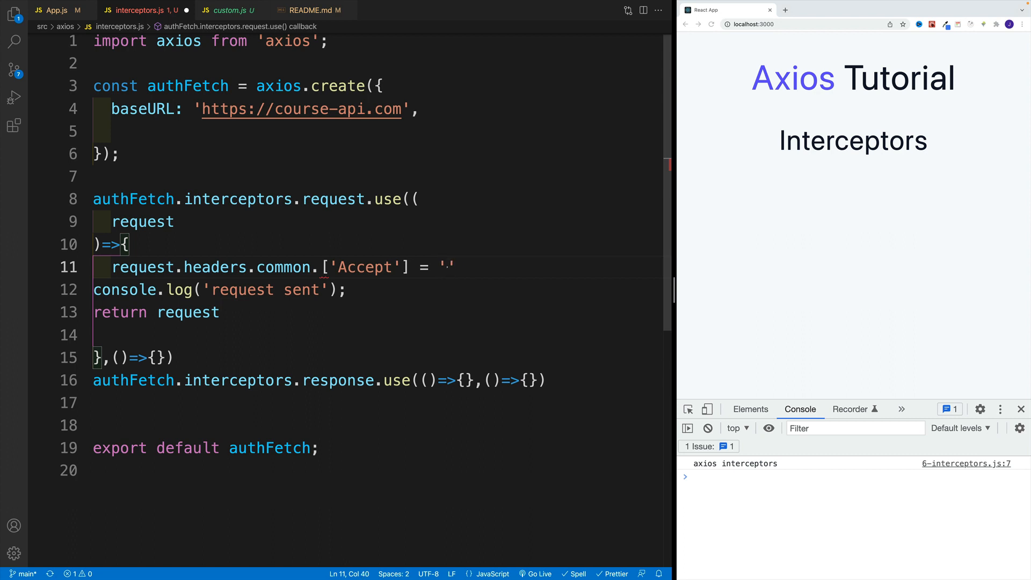
type("application/json")
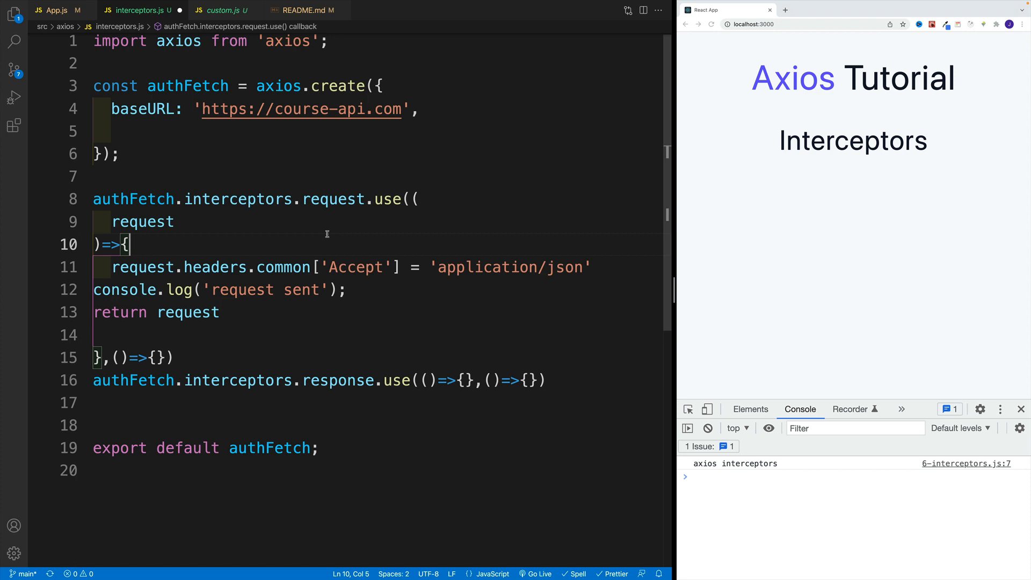
double_click(187, 311)
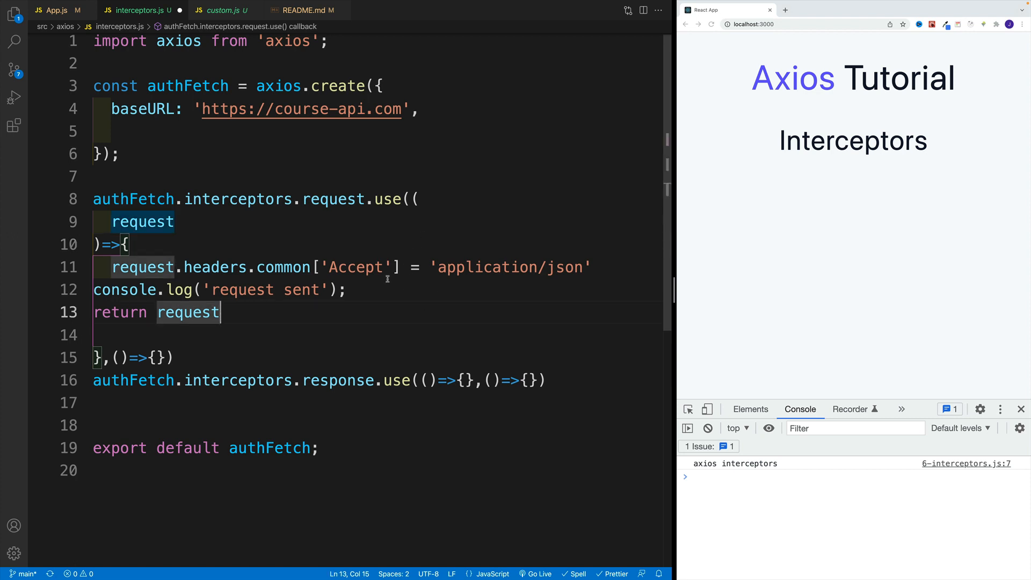
Name the request interceptor's second callback parameter error and return Promise.reject(error) from it
type("erro")
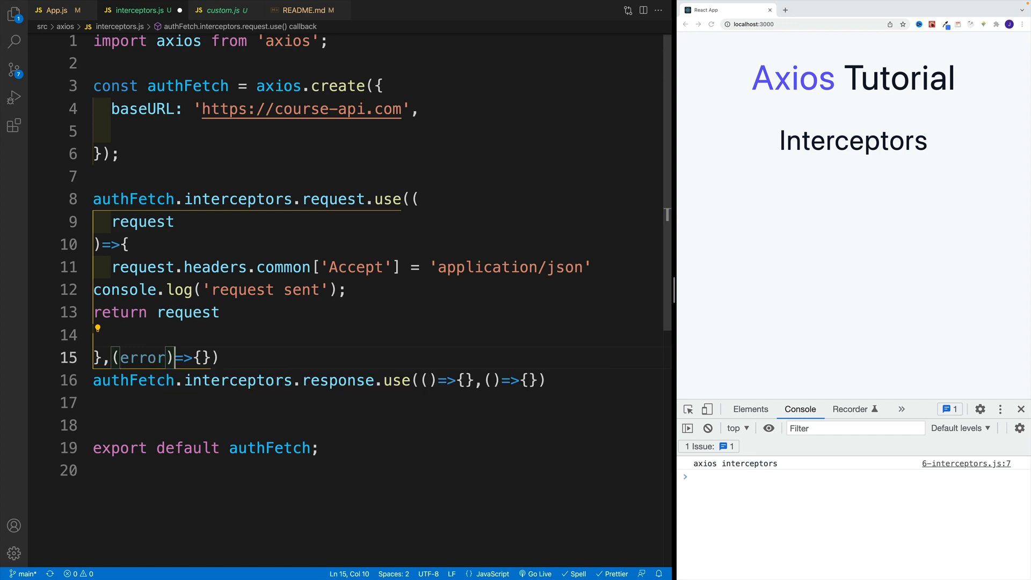
type("reu")
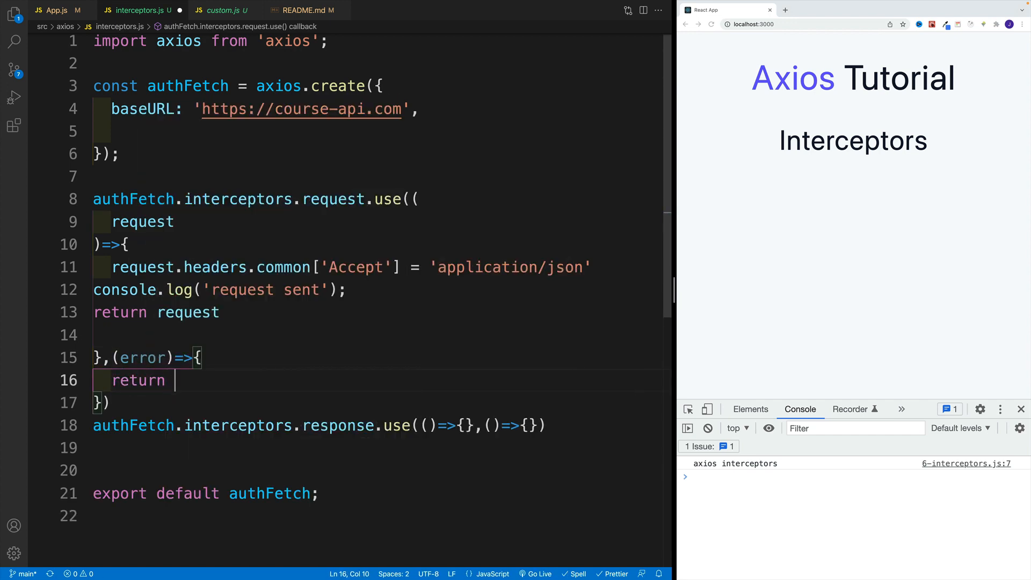
type("Pro")
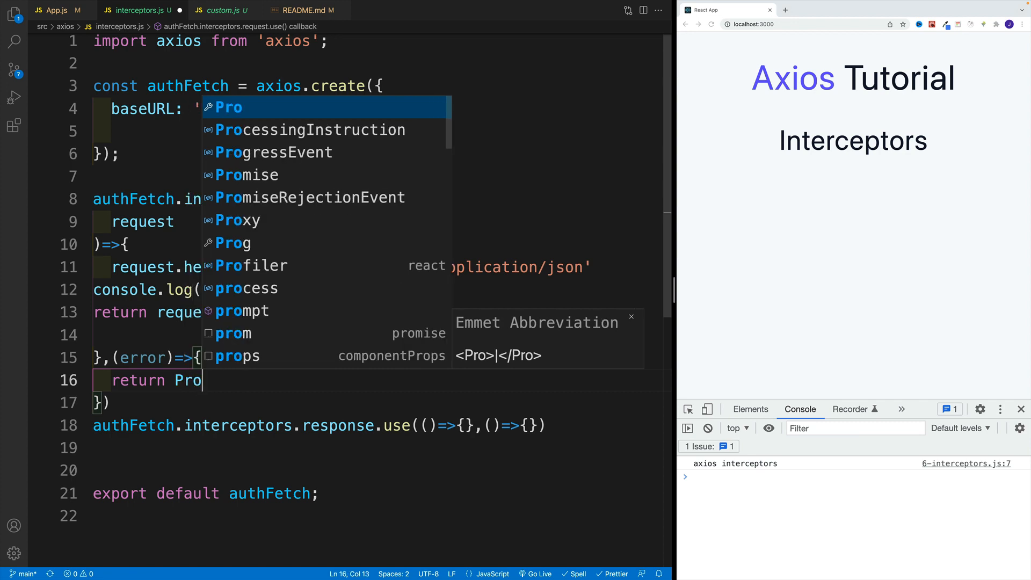
type("mil")
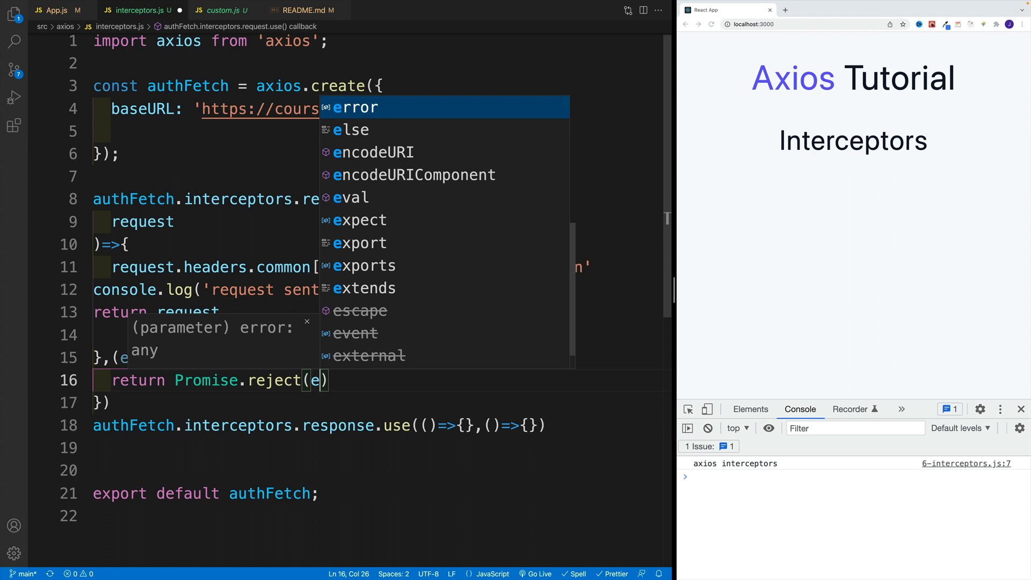
type("rror")
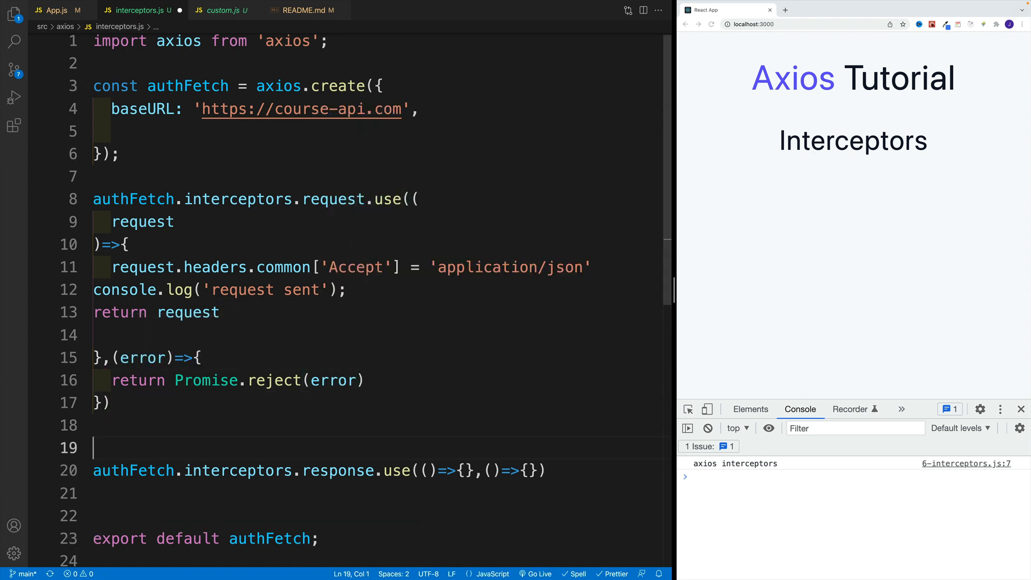
Make response.use's success callback take response, log 'got response' and return it, and start an error callback
left_click(427, 438)
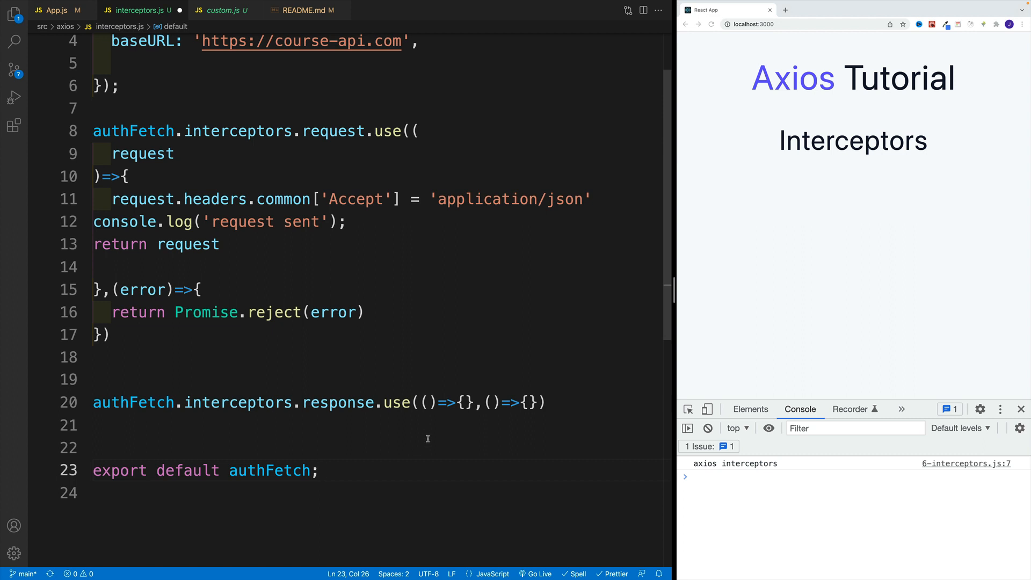
mouse_move(415, 432)
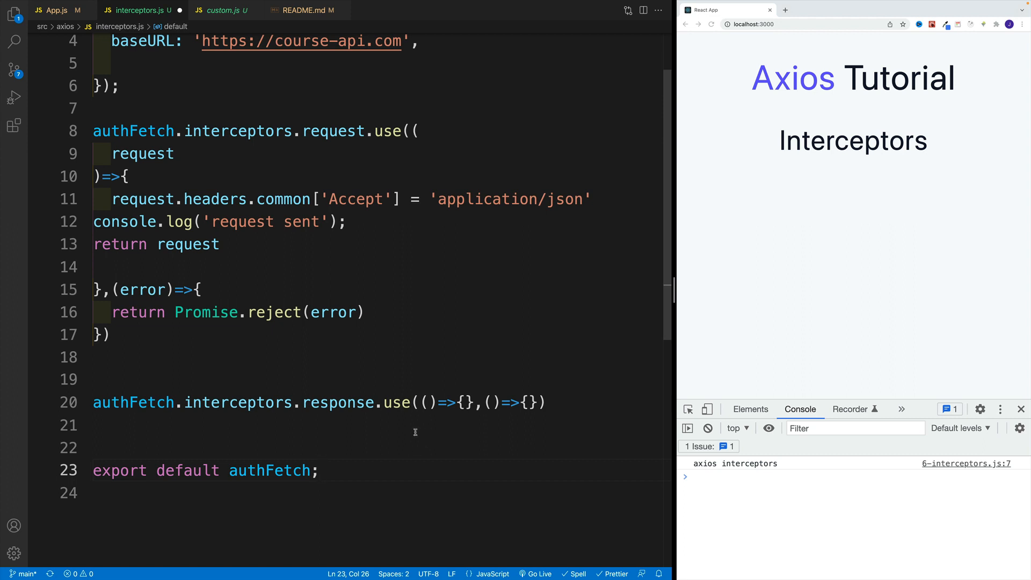
left_click(429, 402)
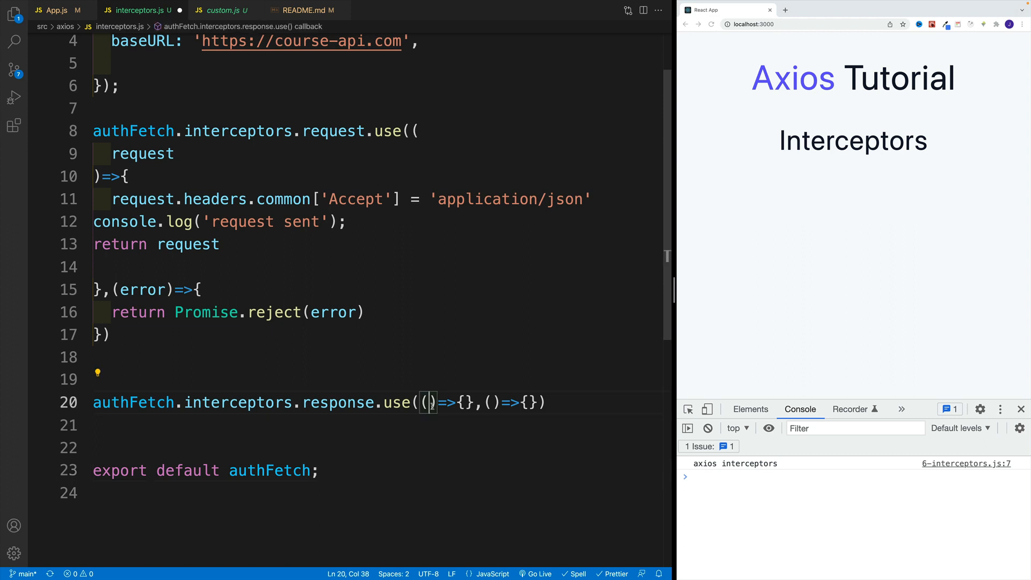
type("response")
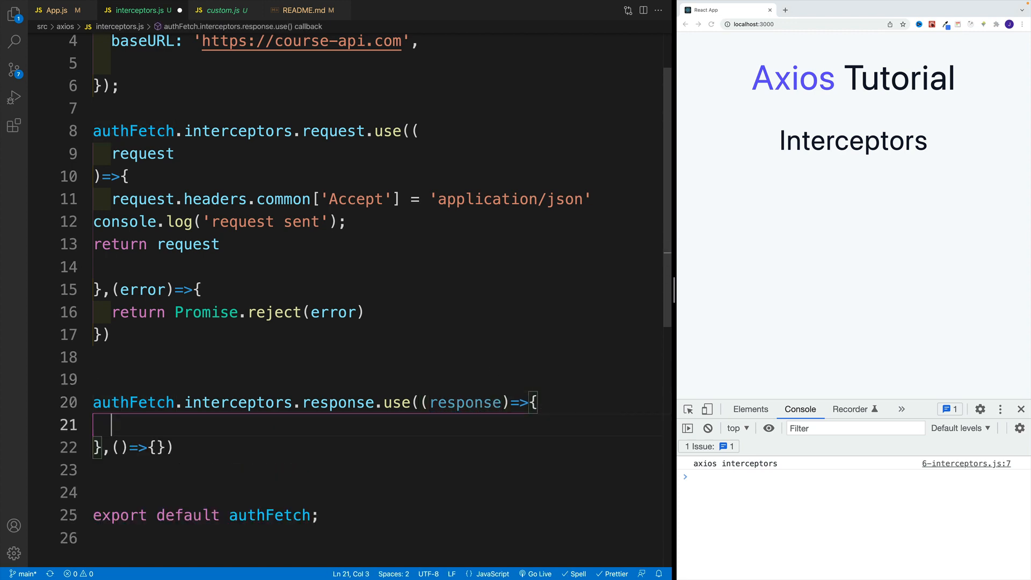
type("return response;")
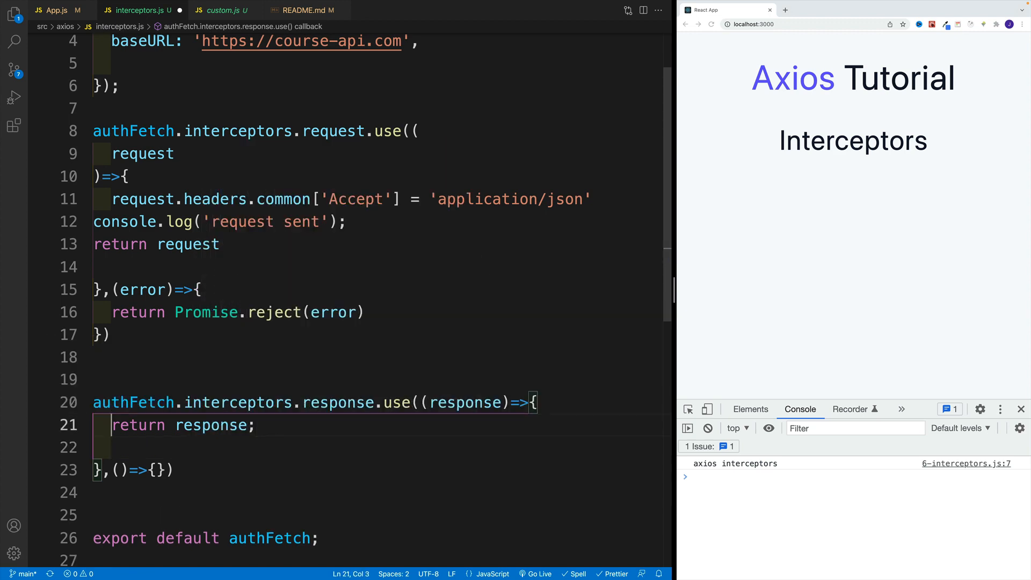
type("log('got ');")
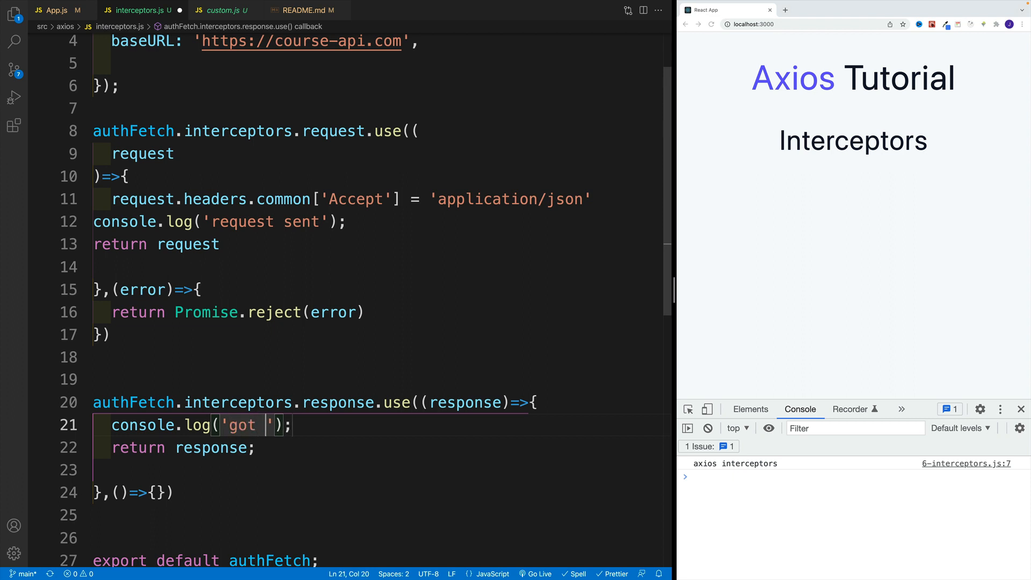
type("response")
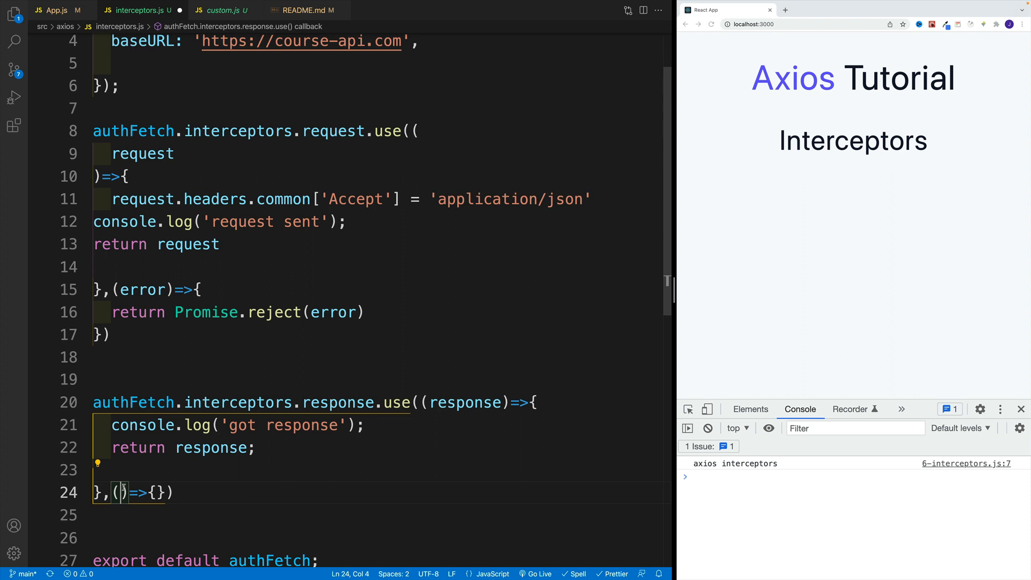
type("error")
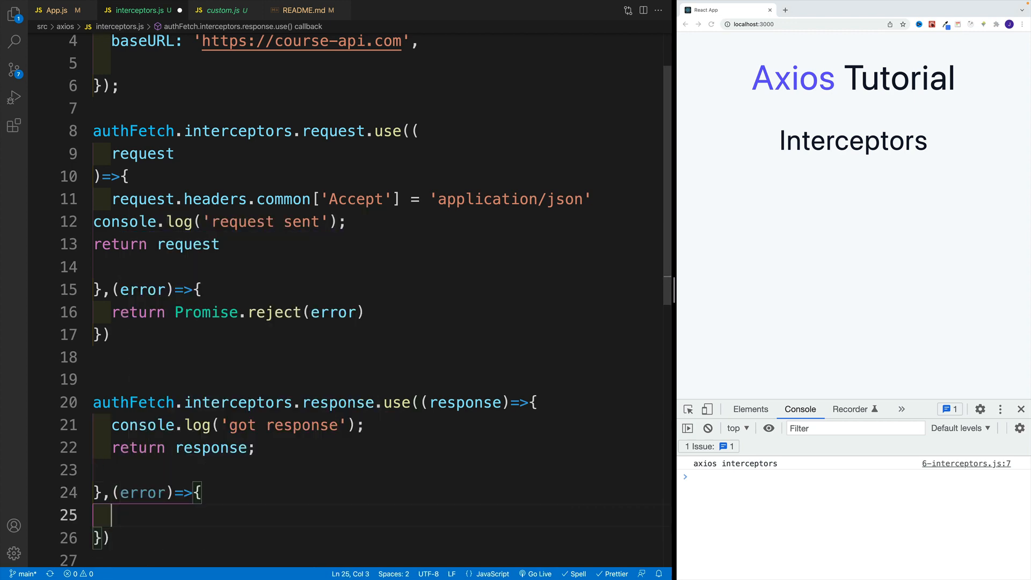
Log error.response in the response interceptor's error callback and save interceptors.js with Prettier formatting
type("console.log(erro);")
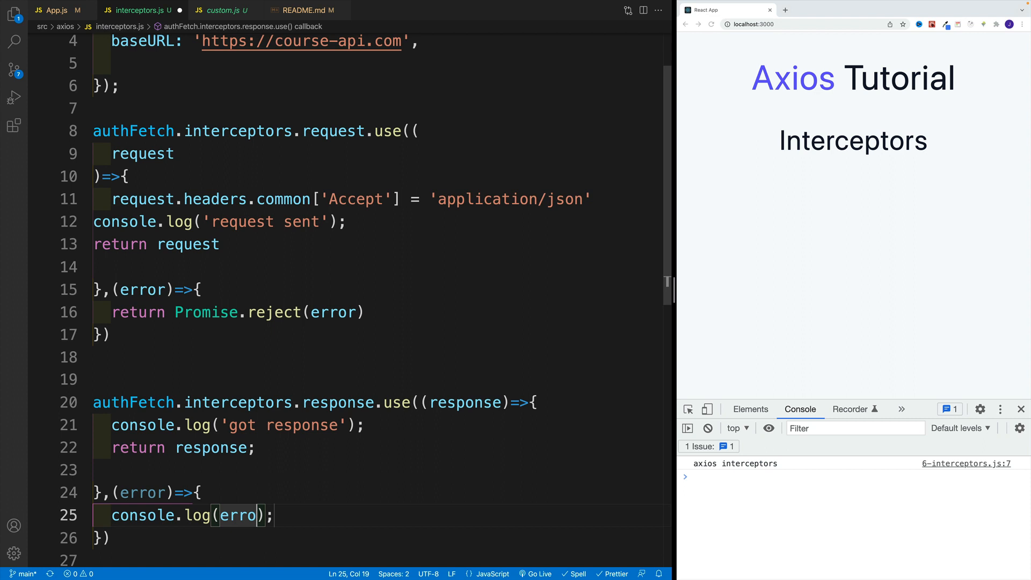
type(".")
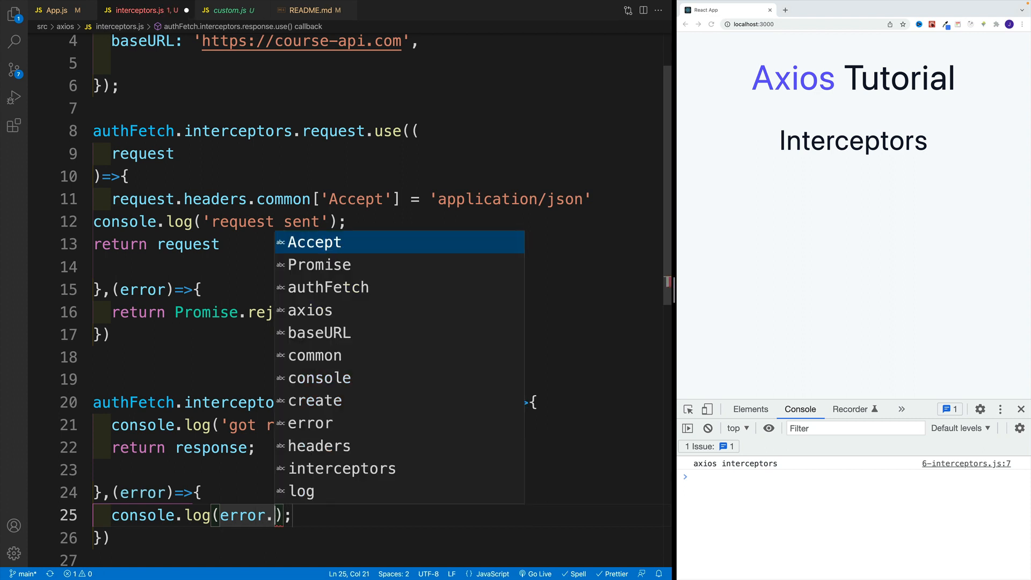
type("response")
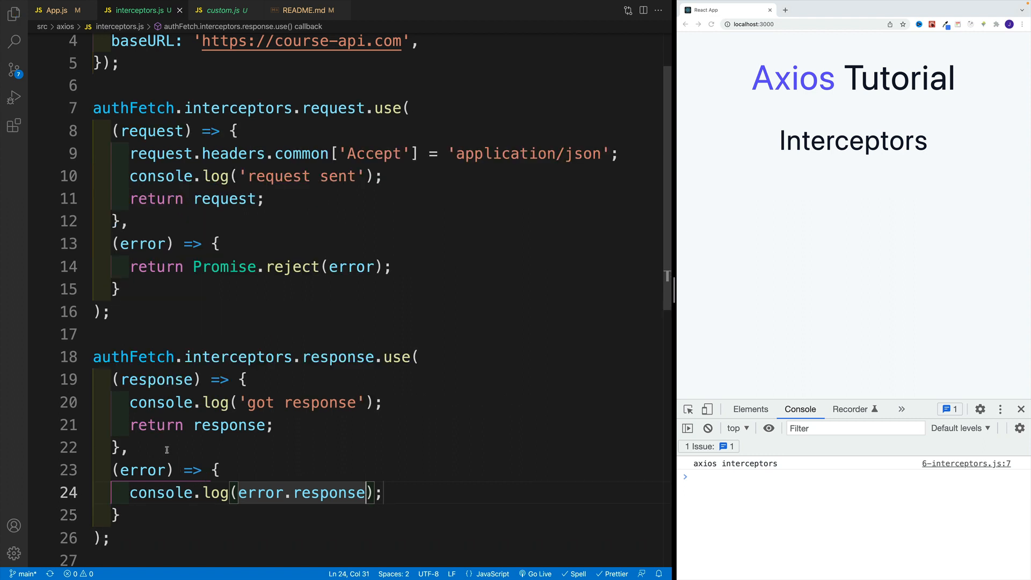
mouse_move(361, 289)
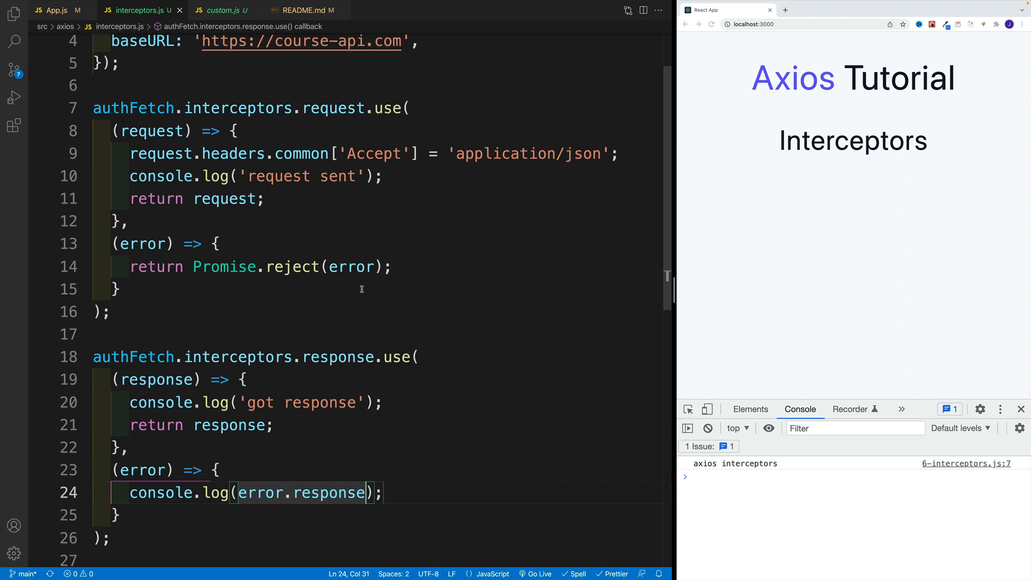
scroll("up", 3)
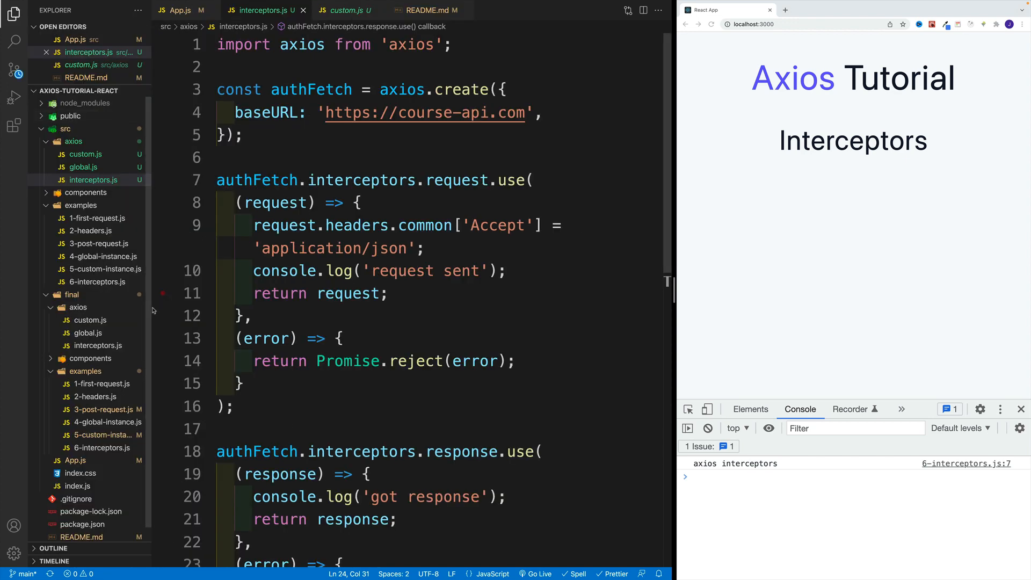
In 6-interceptors.js import authFetch from '../axios/interceptors' and start a try/catch in fetchData
left_click(240, 10)
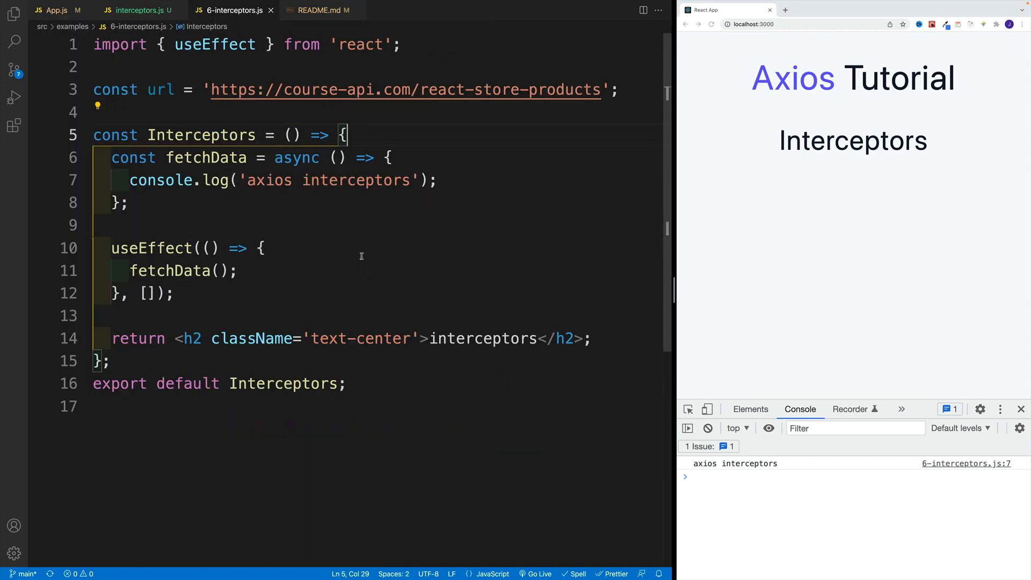
type("im")
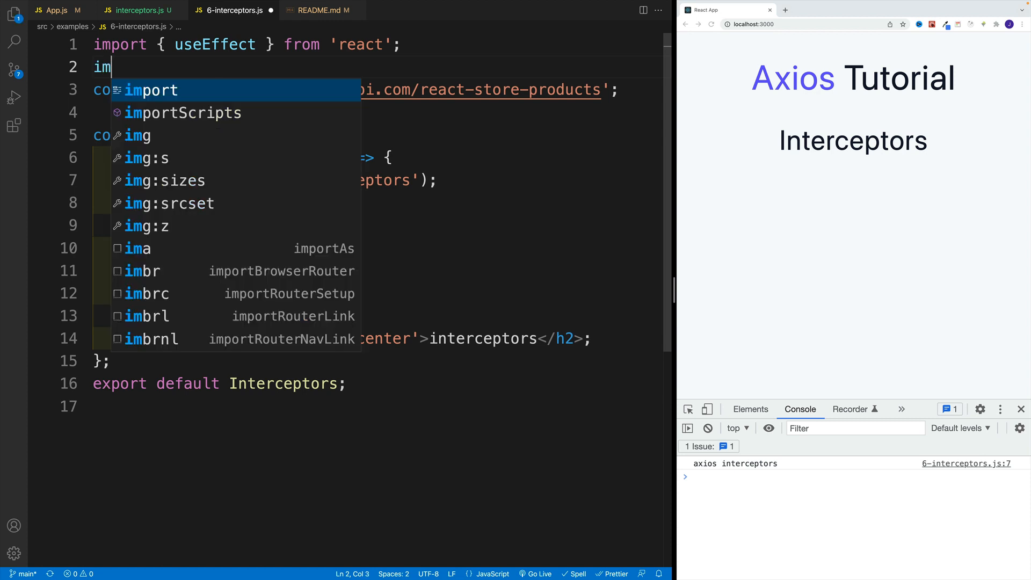
type("port authFetch from '../axios/interceptors';")
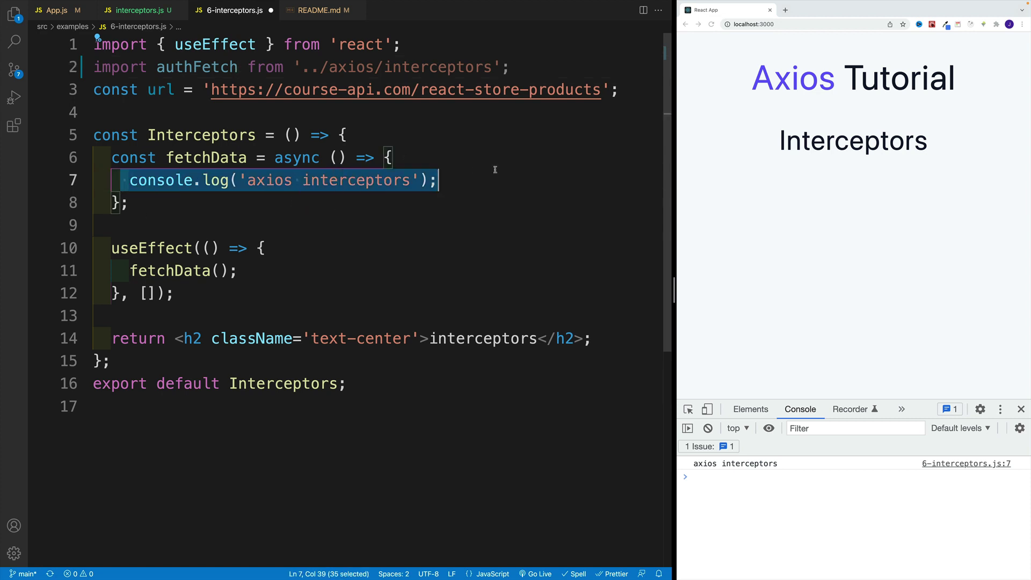
type("try {")
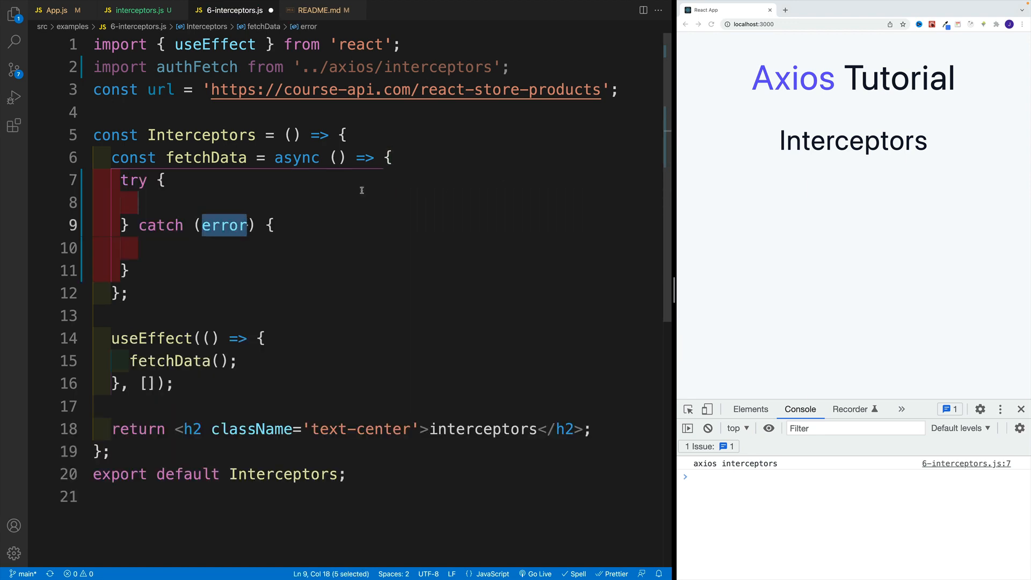
type("const rep")
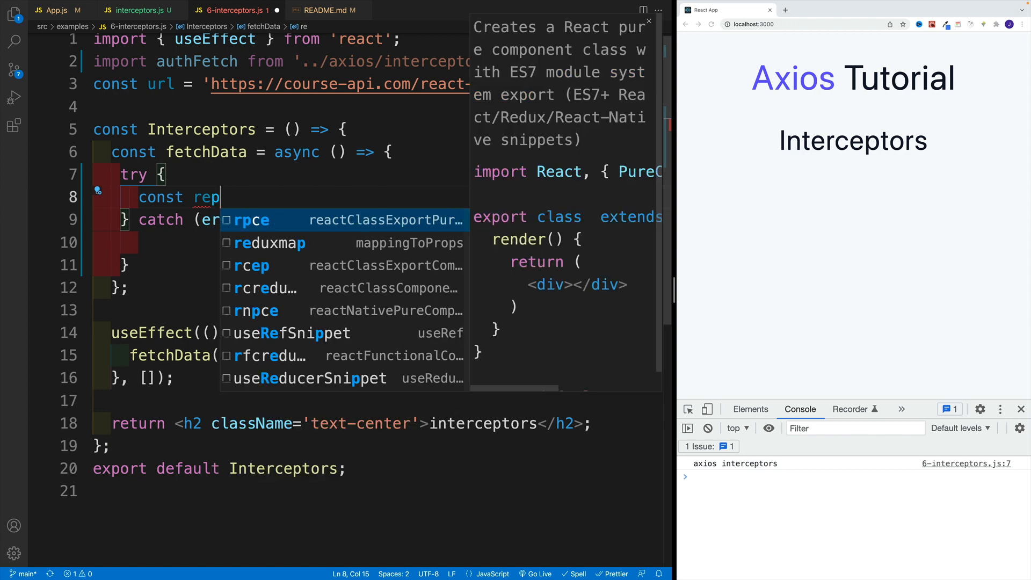
Await authFetch('/react-store-products') inside the try block
type("= await A")
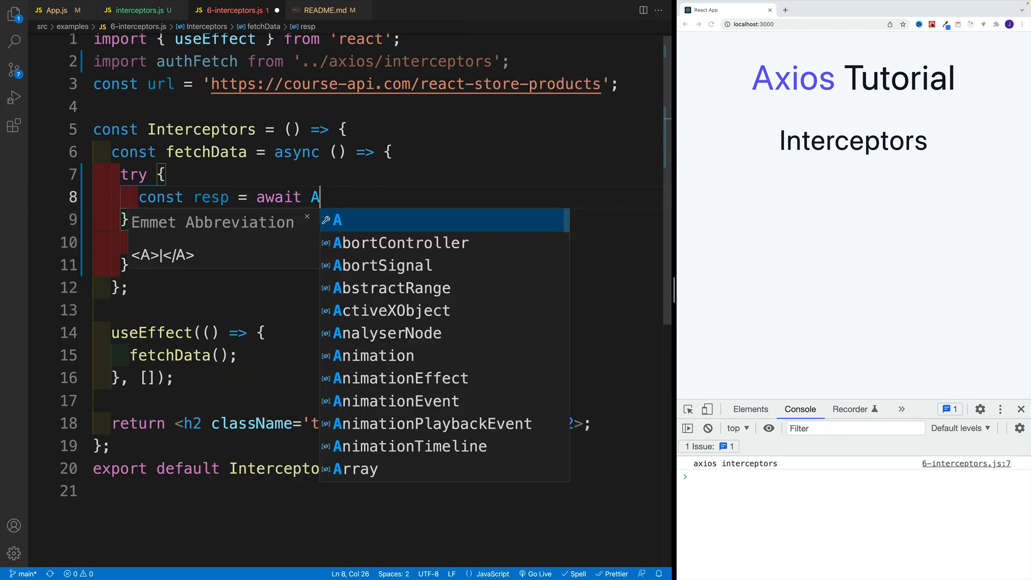
type("uthFetch")
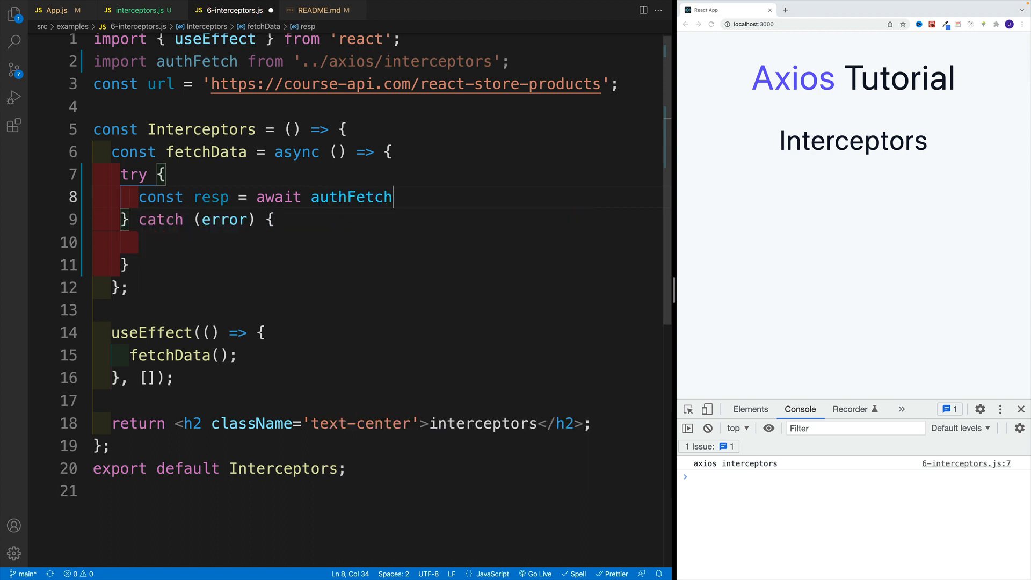
type("('/re")
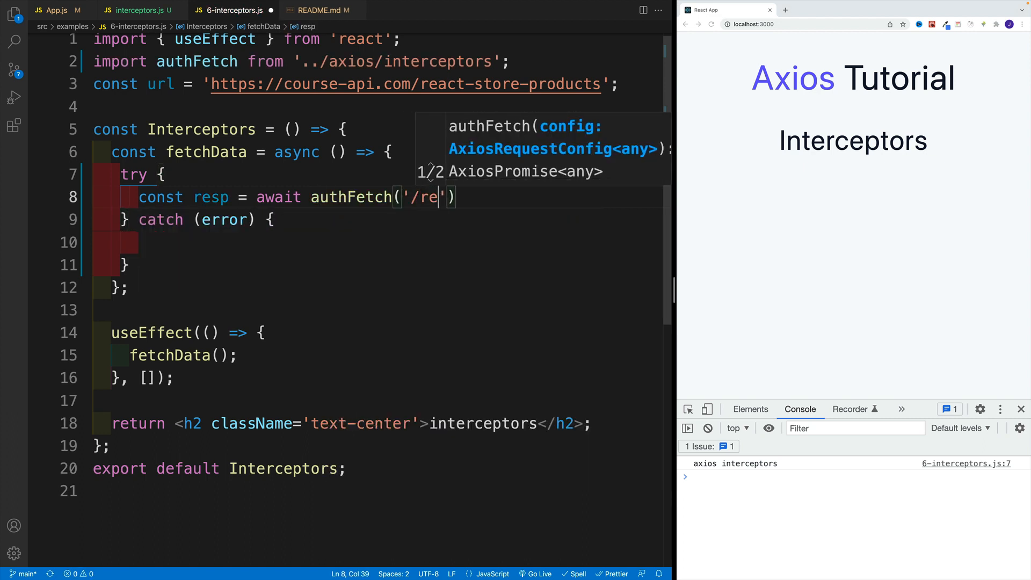
type("act-store")
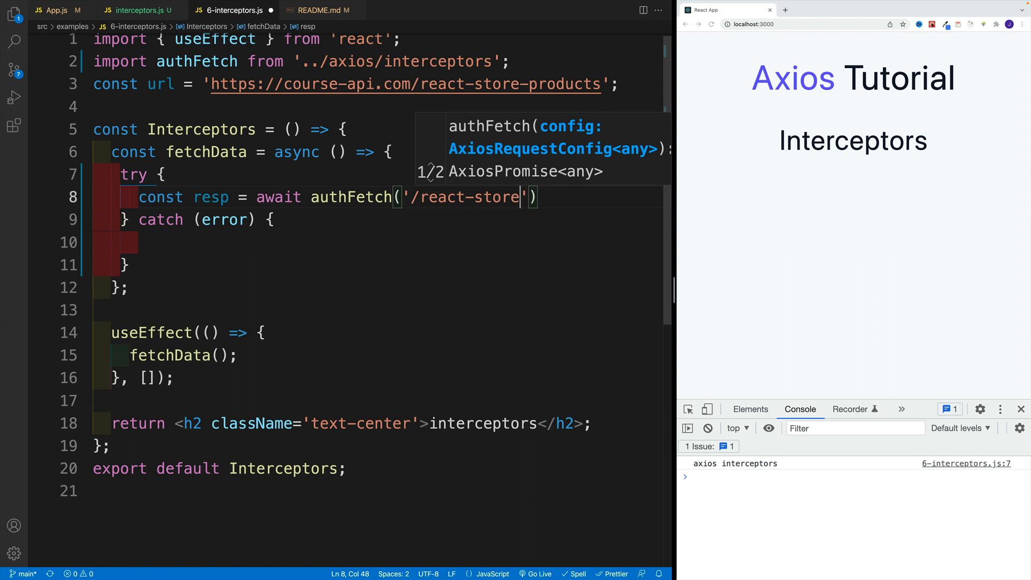
type("-proe")
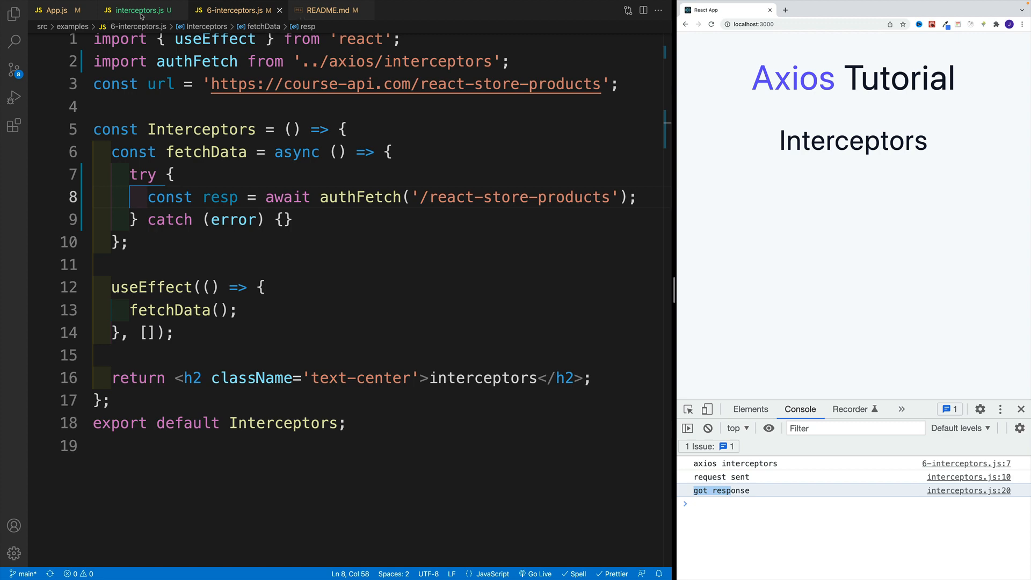
Reload the page and inspect the react-store-products request's 200 status and Accept: application/json request header in DevTools
left_click(137, 9)
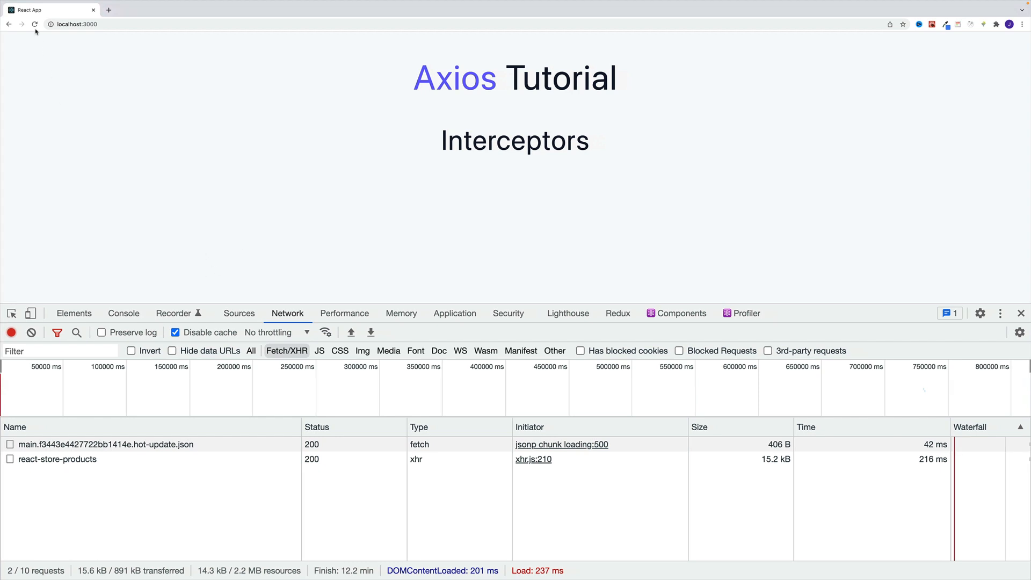
left_click(35, 24)
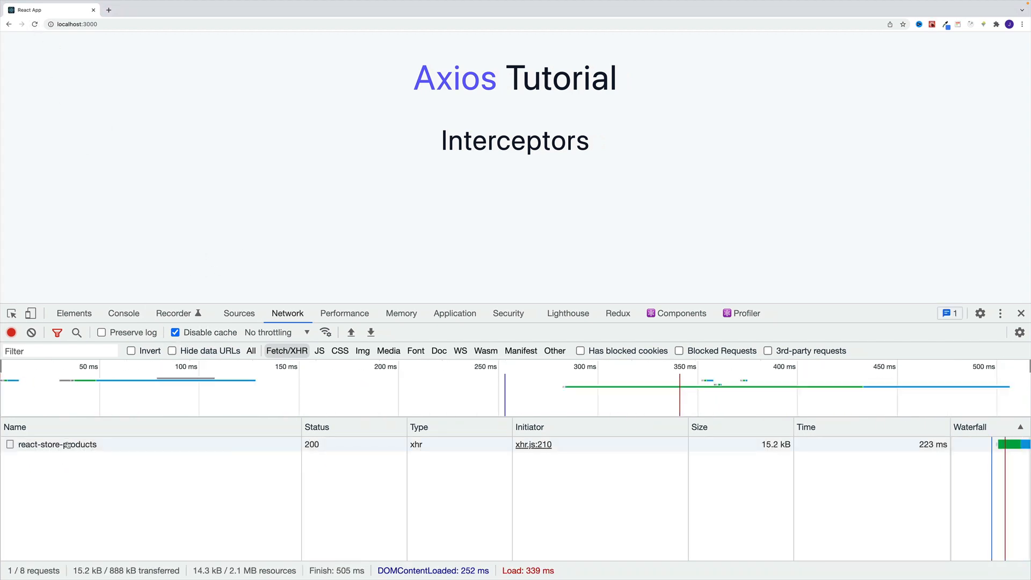
left_click(57, 444)
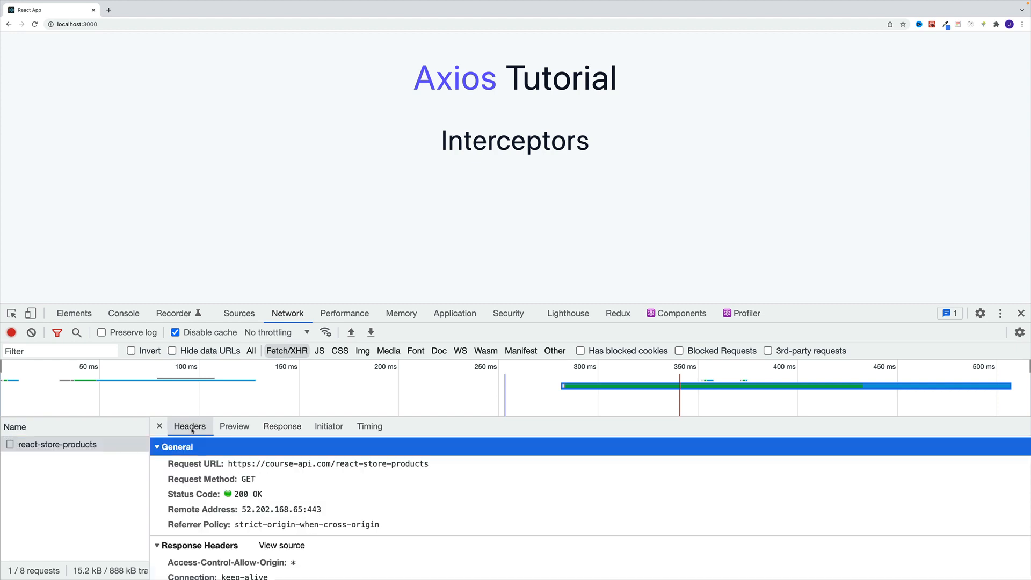
scroll("down", 3)
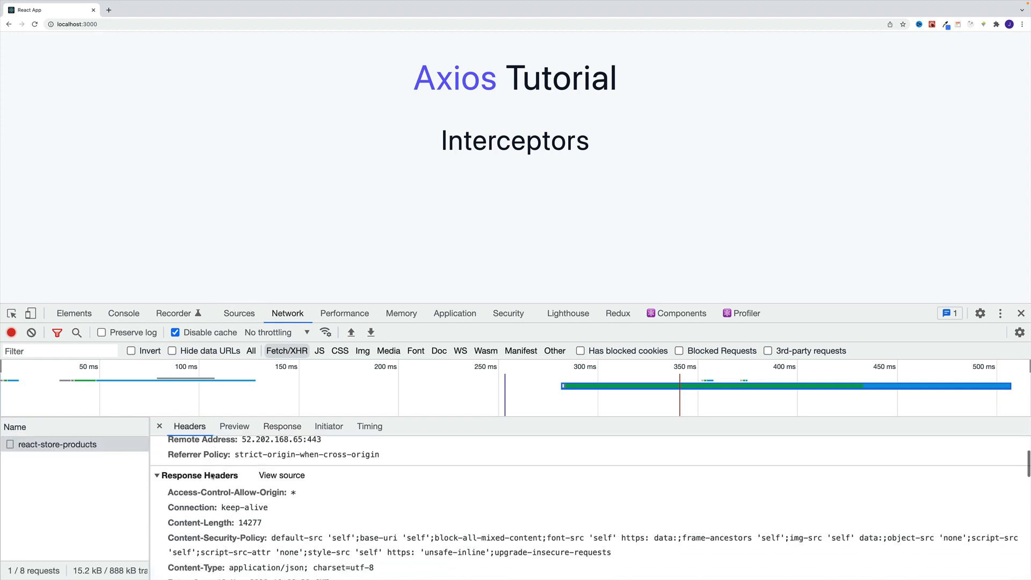
scroll("down", 3)
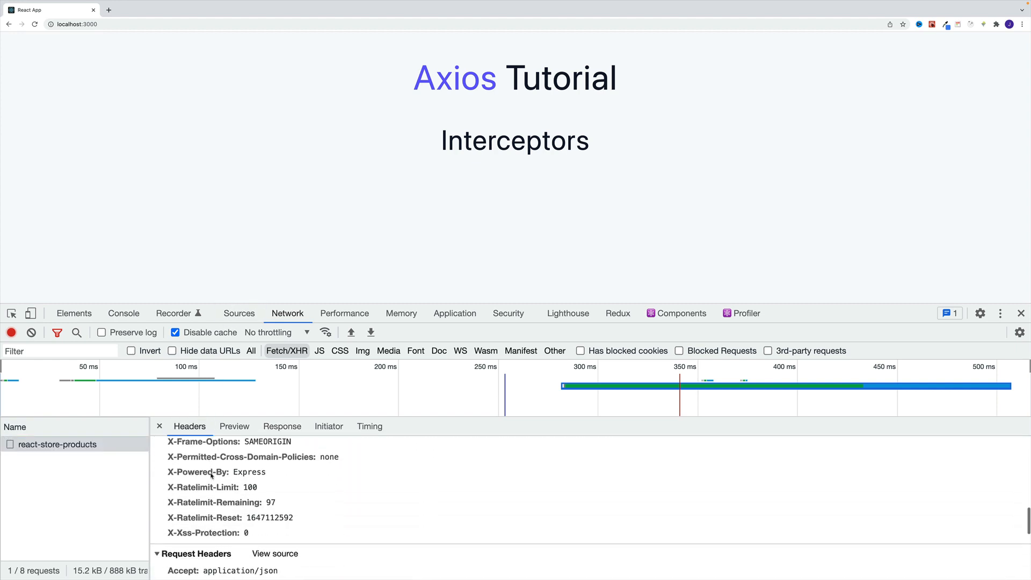
scroll("down", 3)
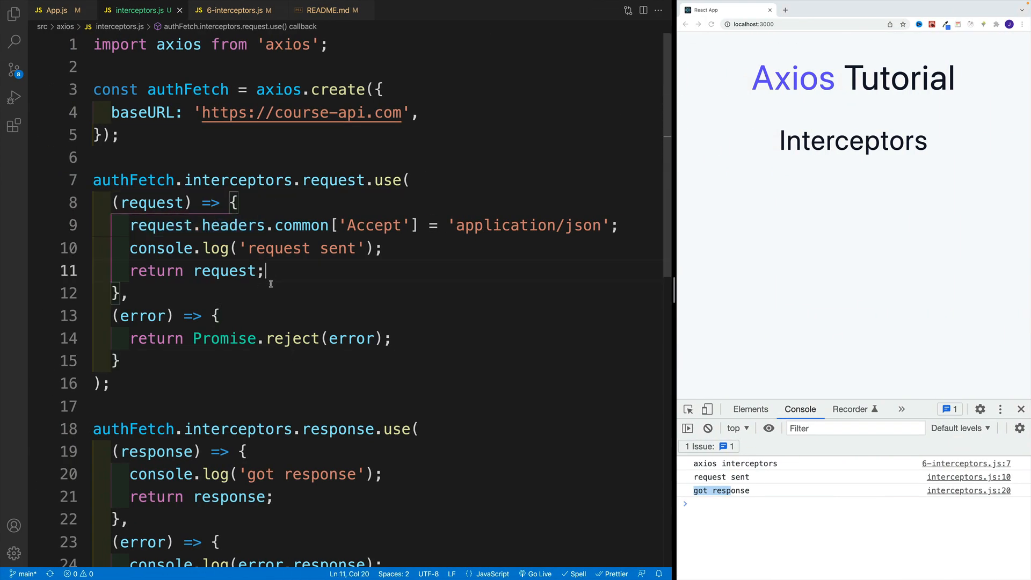
Add console.log(error.response) in interceptors.js's response error callback and return to 6-interceptors.js
scroll("down", 3)
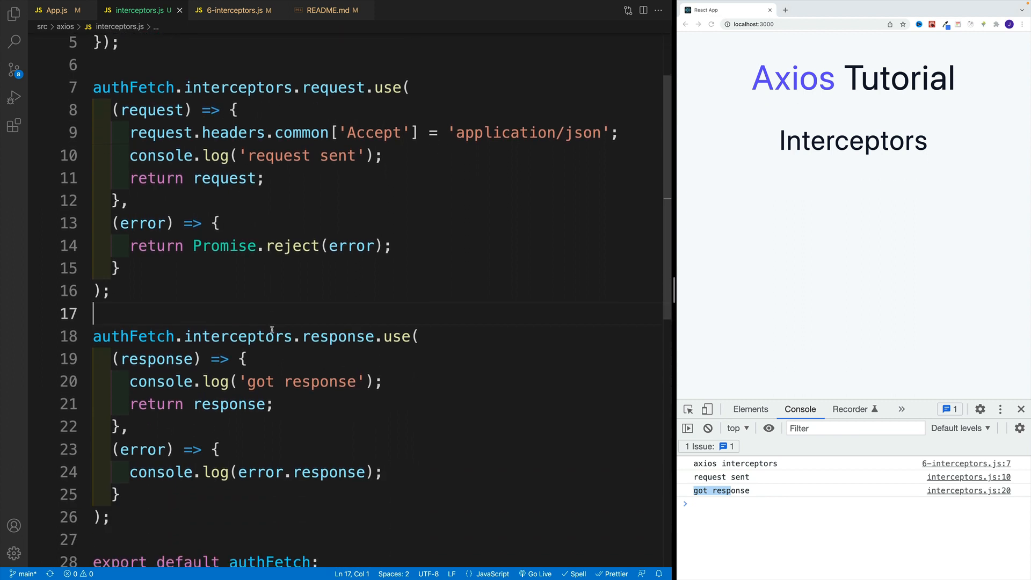
scroll("down", 3)
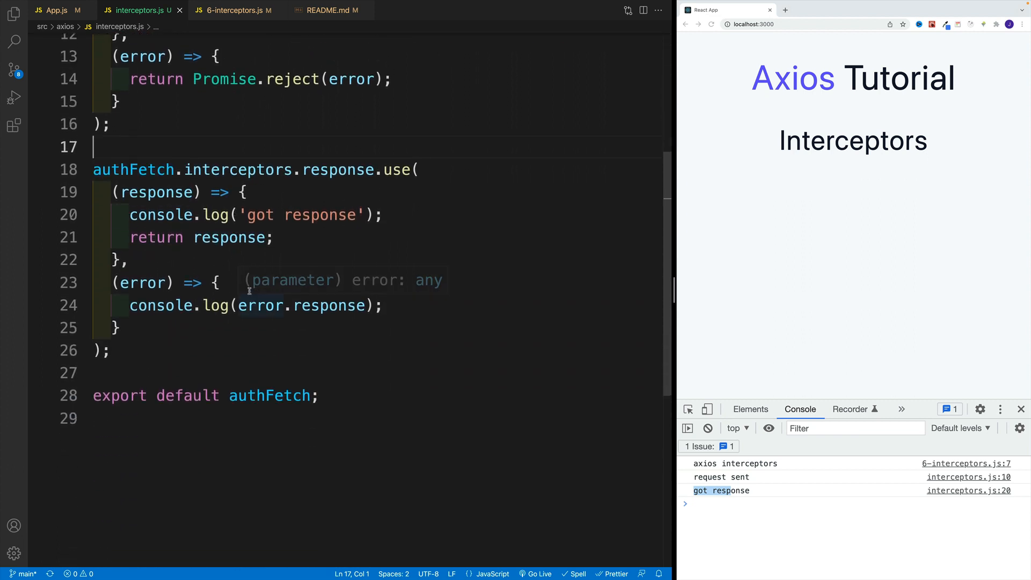
left_click(315, 237)
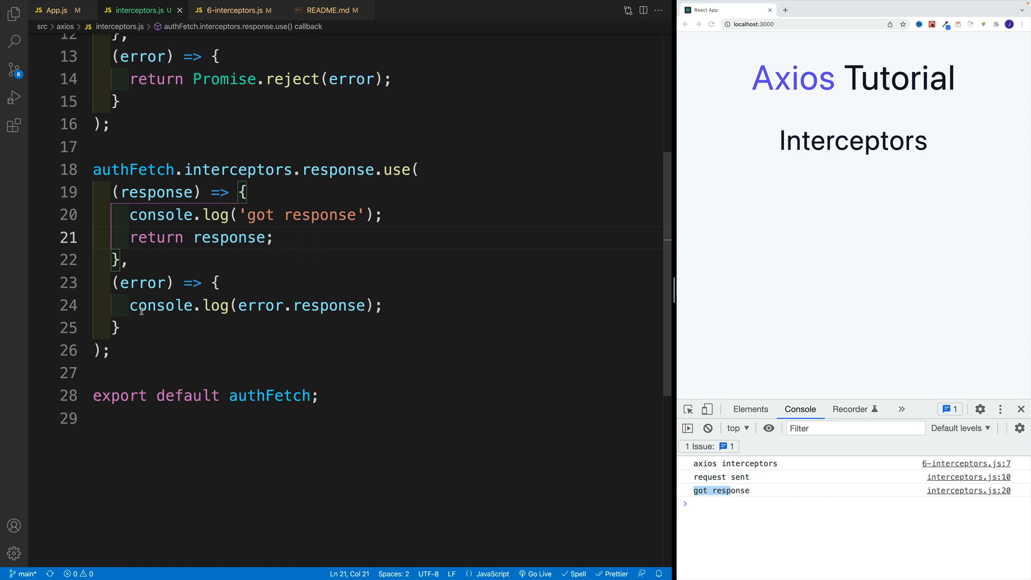
left_click(130, 259)
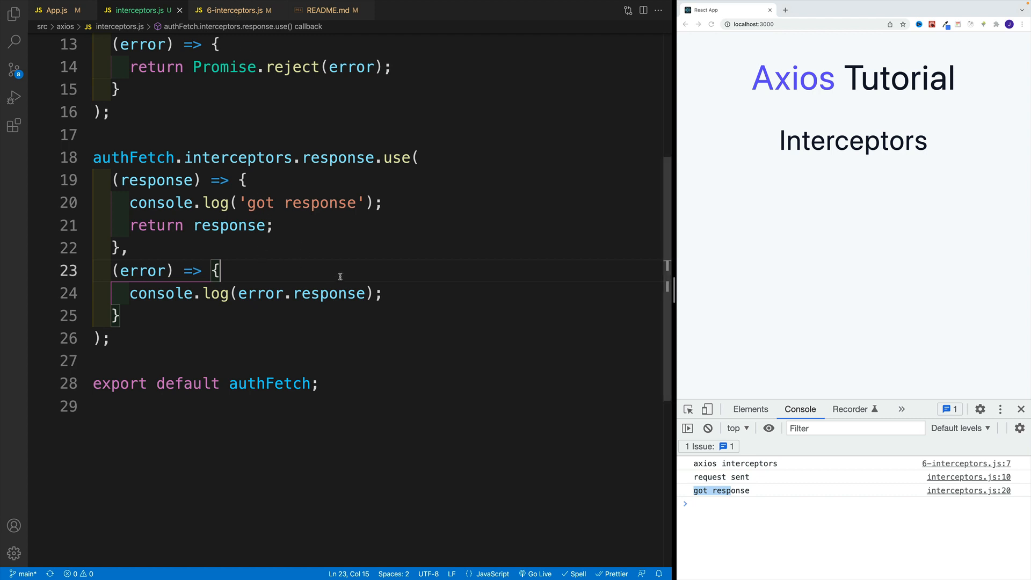
left_click(233, 9)
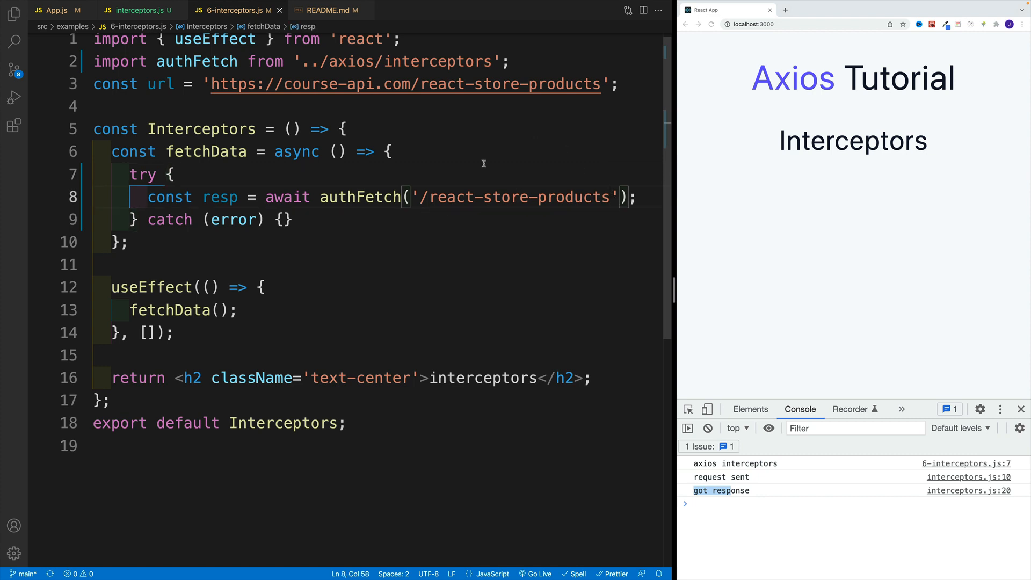
Misspell the path as '/react-store-productss', expand the logged 404 error, and return to interceptors.js
type("s")
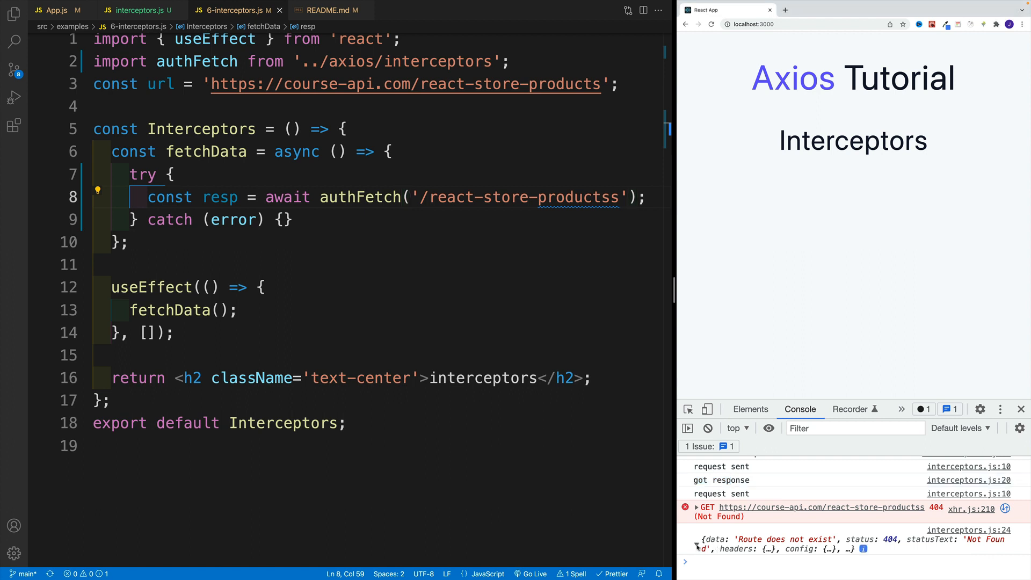
left_click(697, 548)
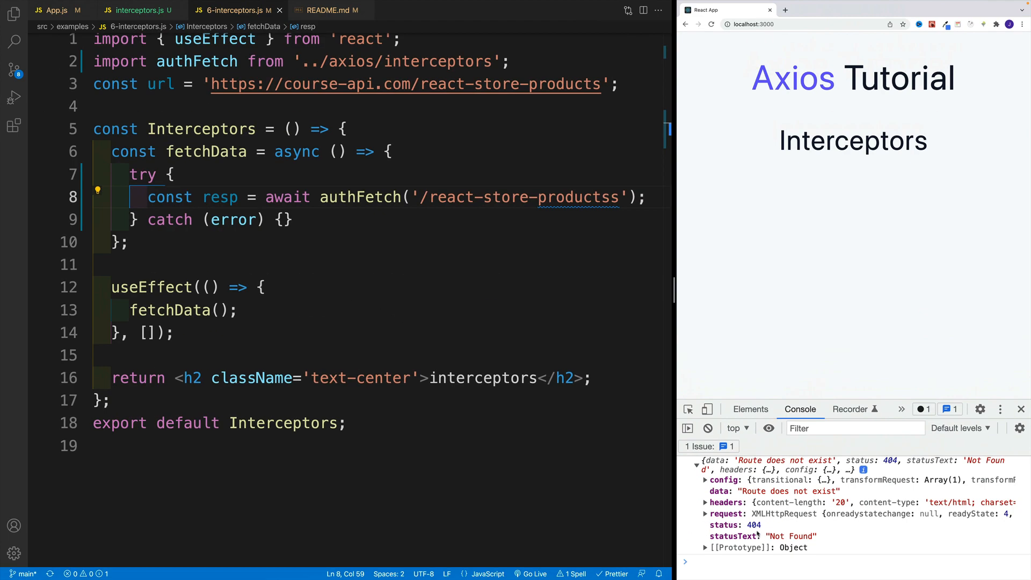
mouse_move(156, 50)
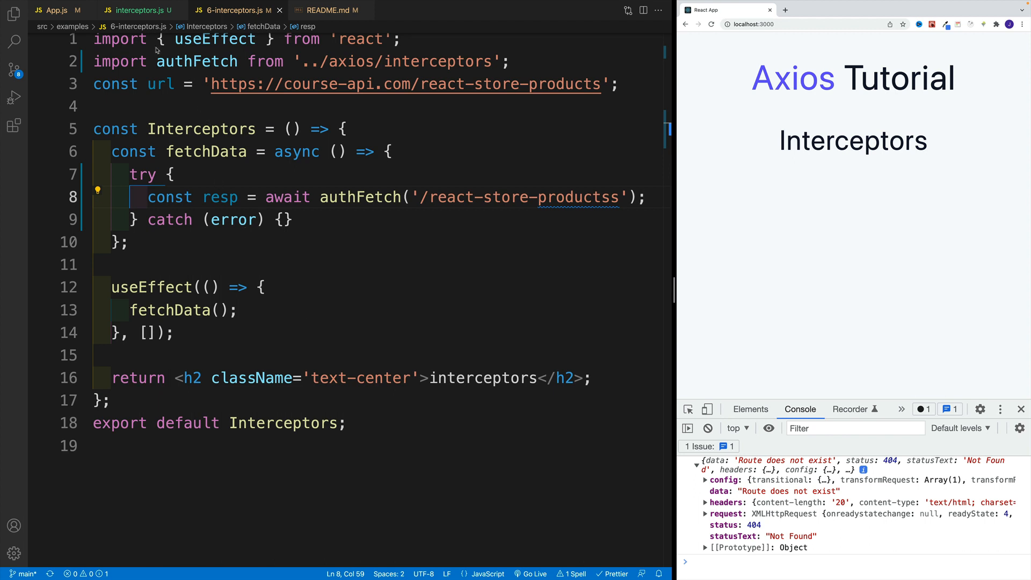
left_click(137, 11)
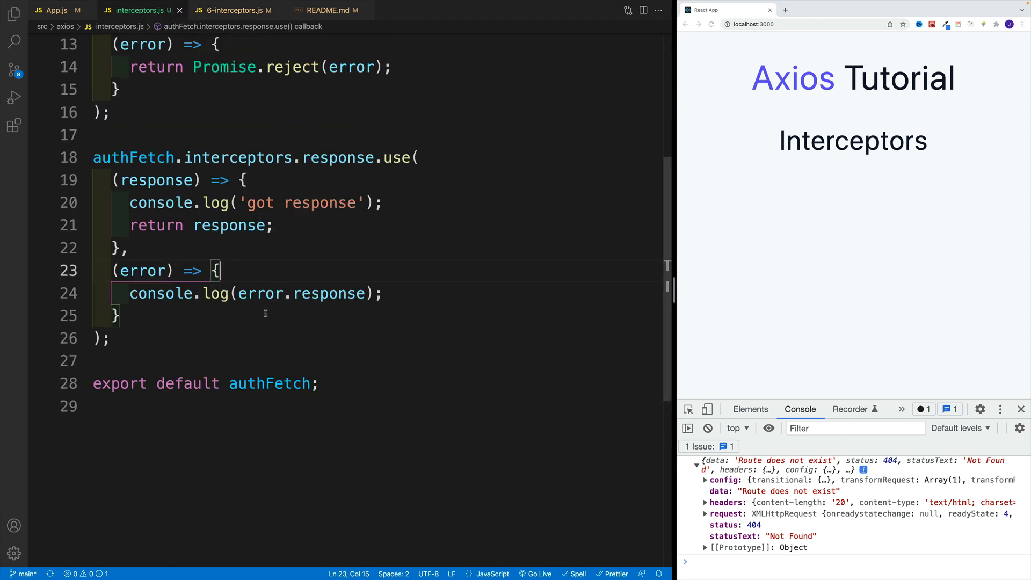
mouse_move(260, 293)
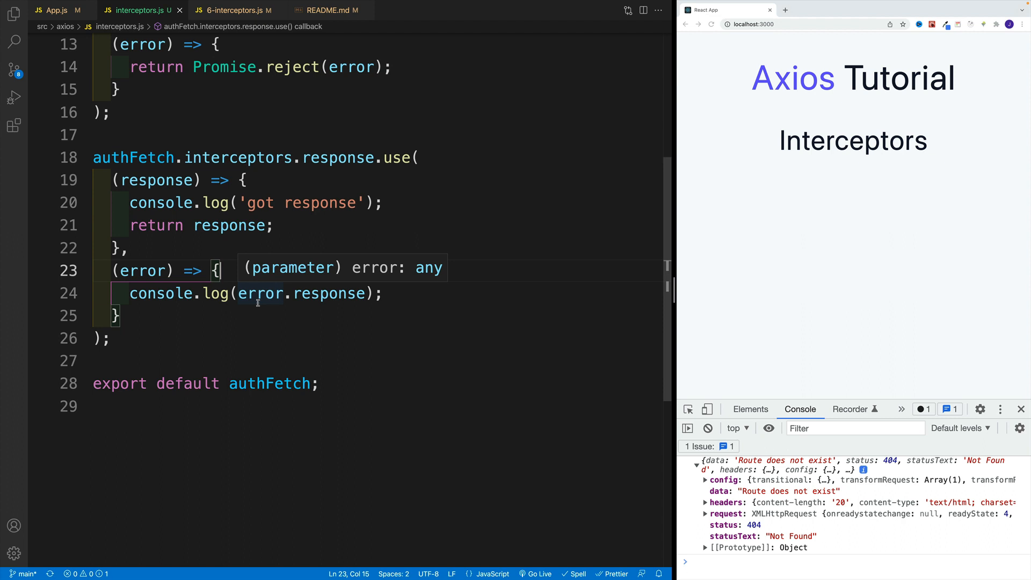
mouse_move(267, 311)
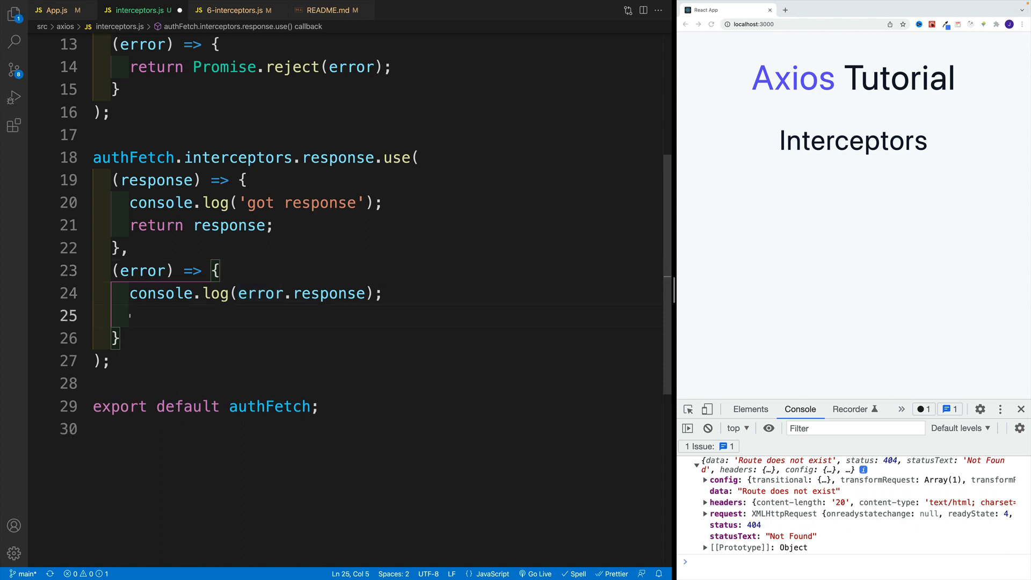
Add an if (error.response.status === 404) block that logs 'NOT FOUND'
type("if(error)")
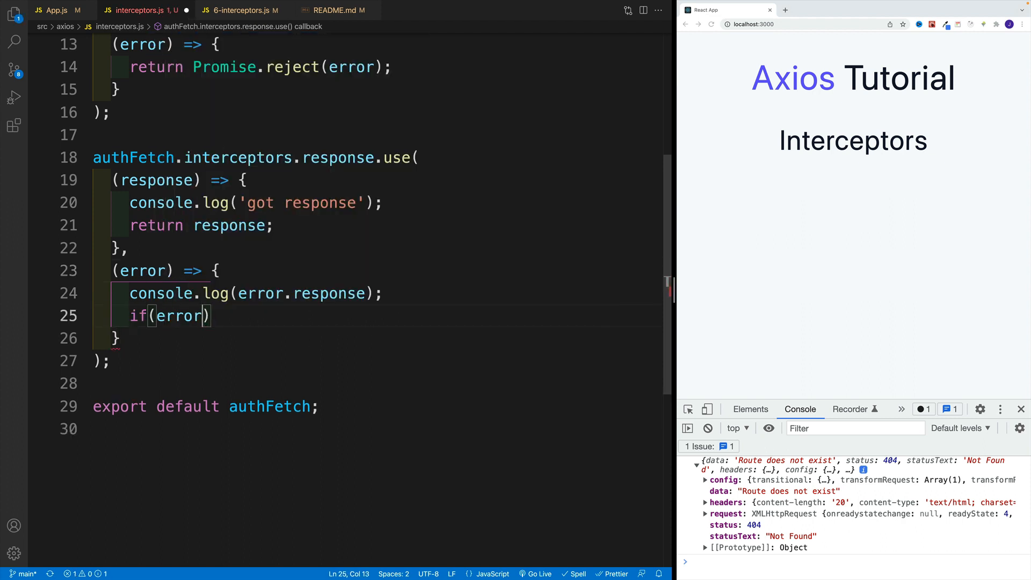
type(".response.status ===")
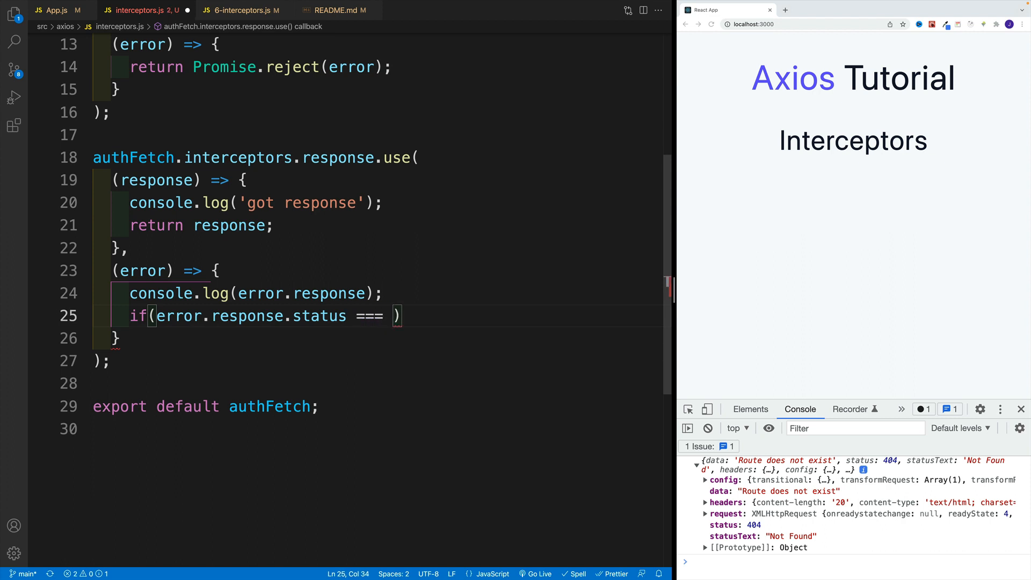
type("404){")
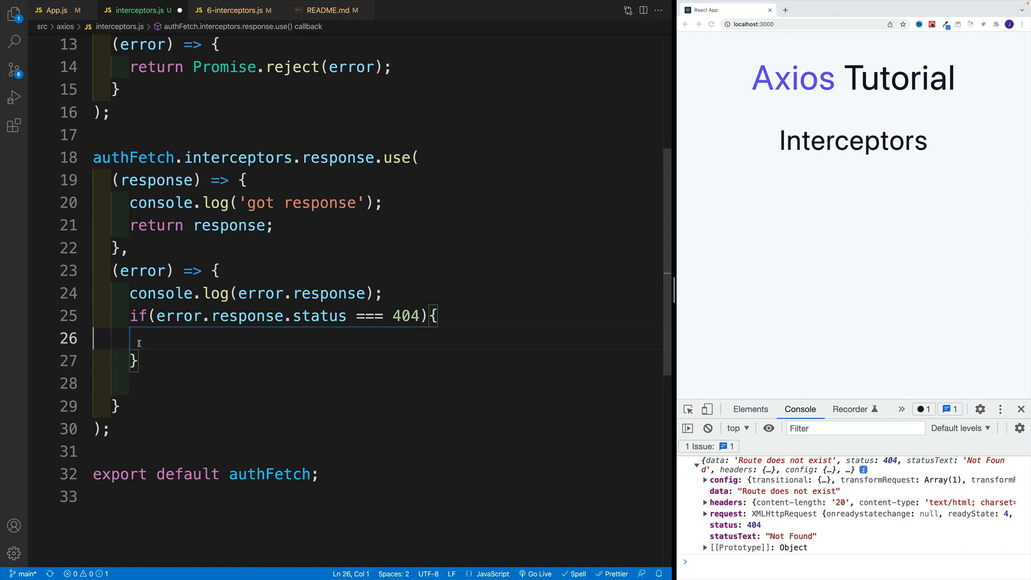
type("// do som")
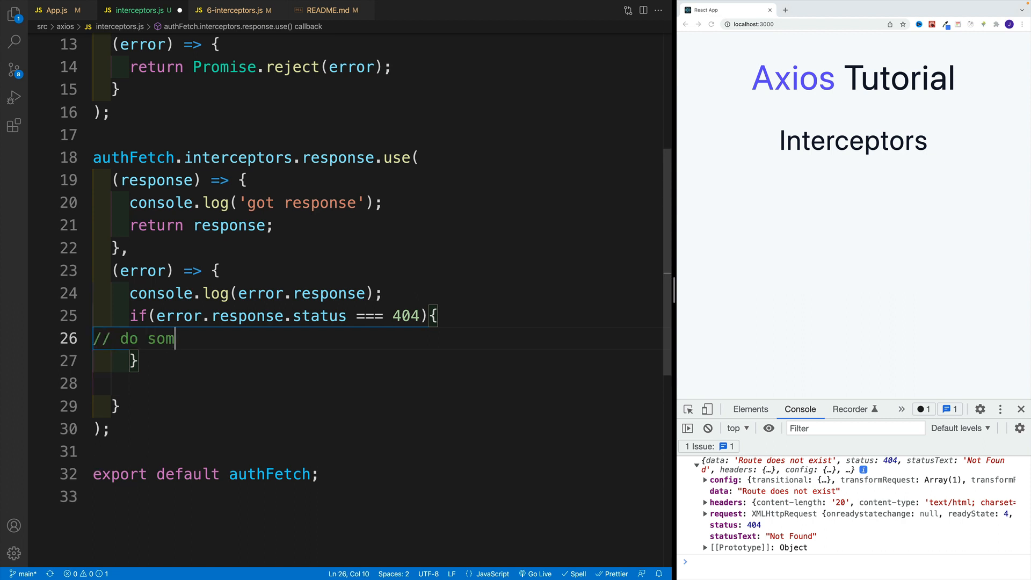
type("ething")
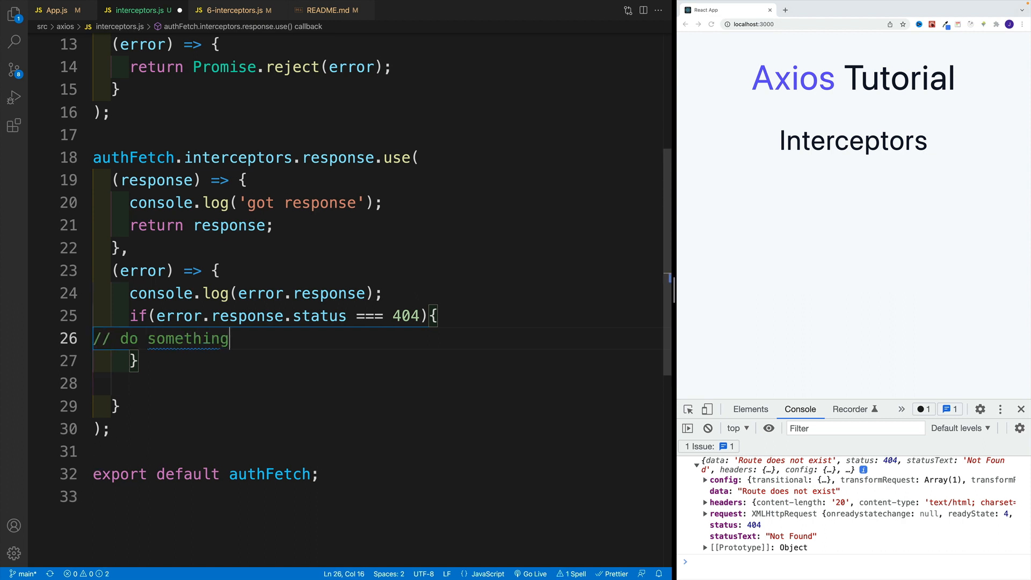
key("enter")
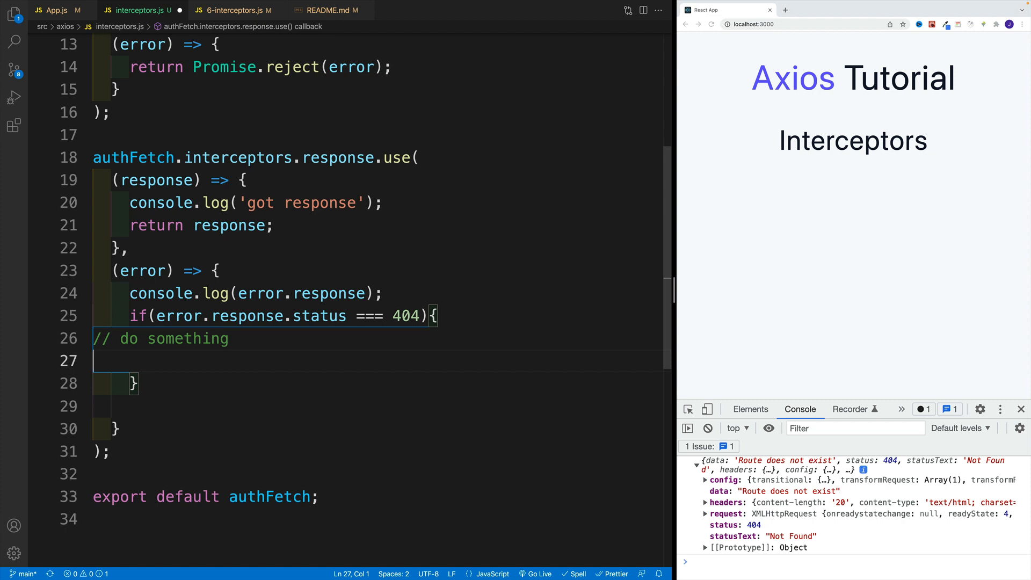
type("log")
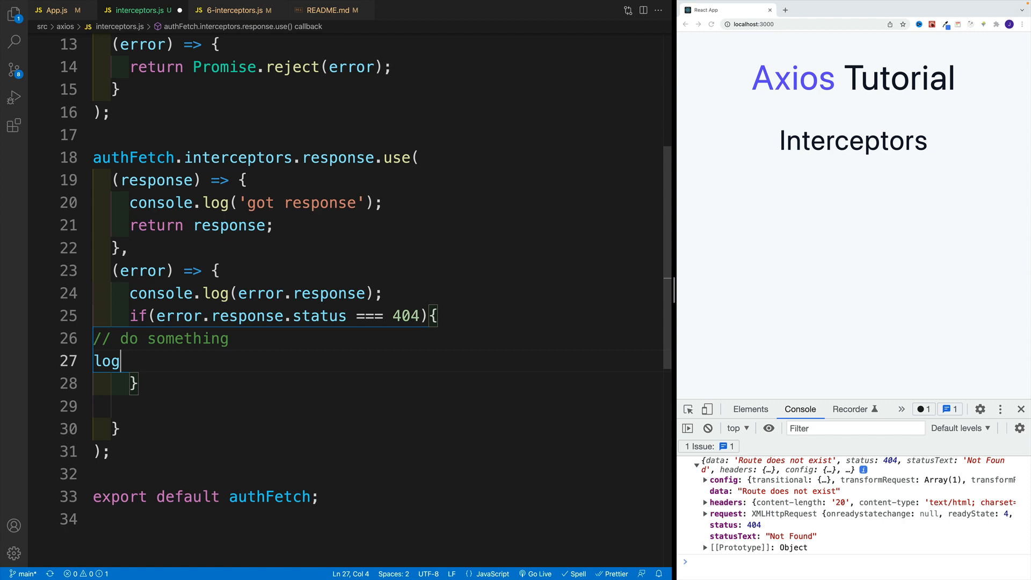
type("log")
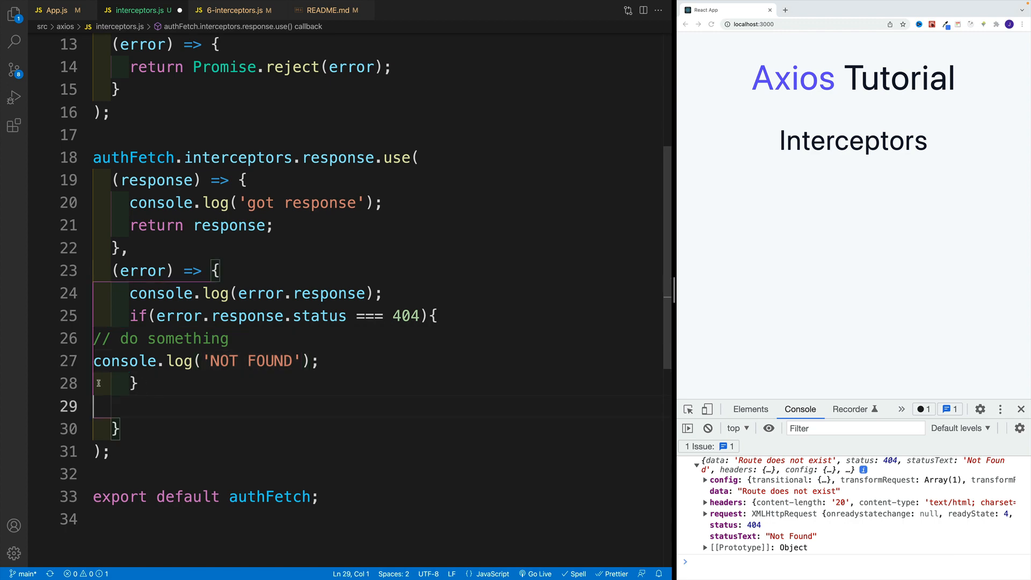
Return Promise.reject(error) from the error handler, then move to 6-interceptors.js
type("return")
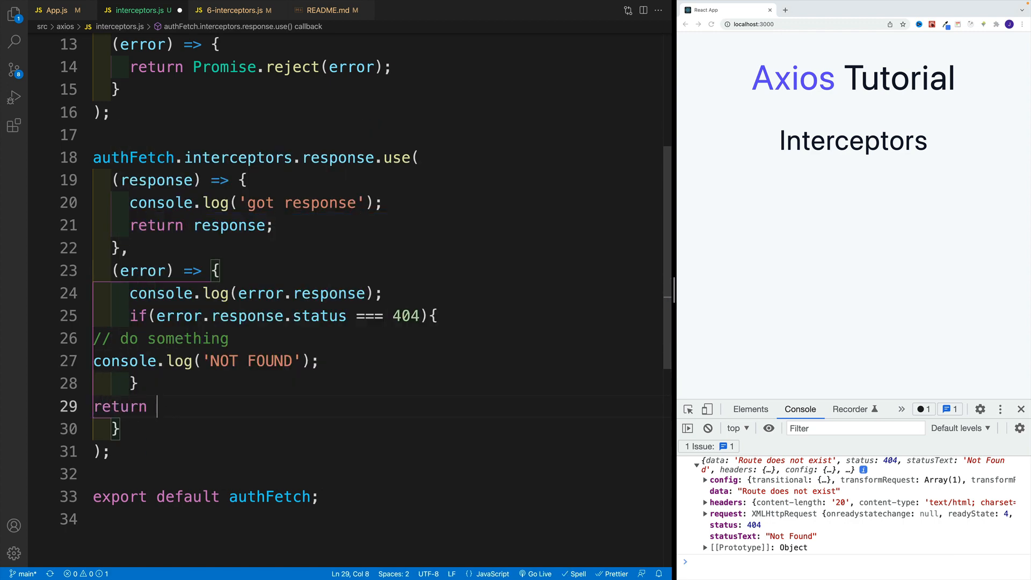
type("Promise")
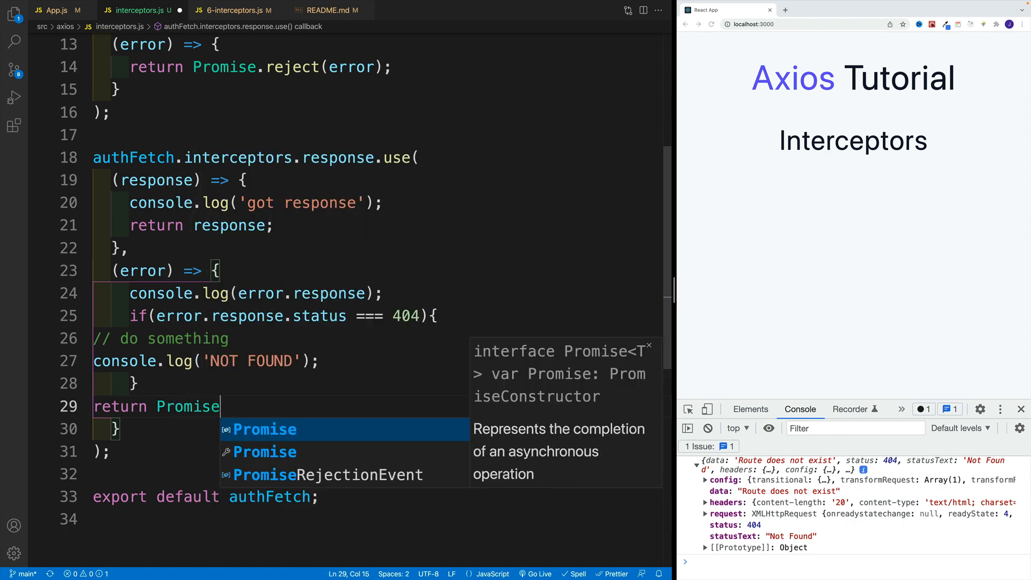
type(".reject")
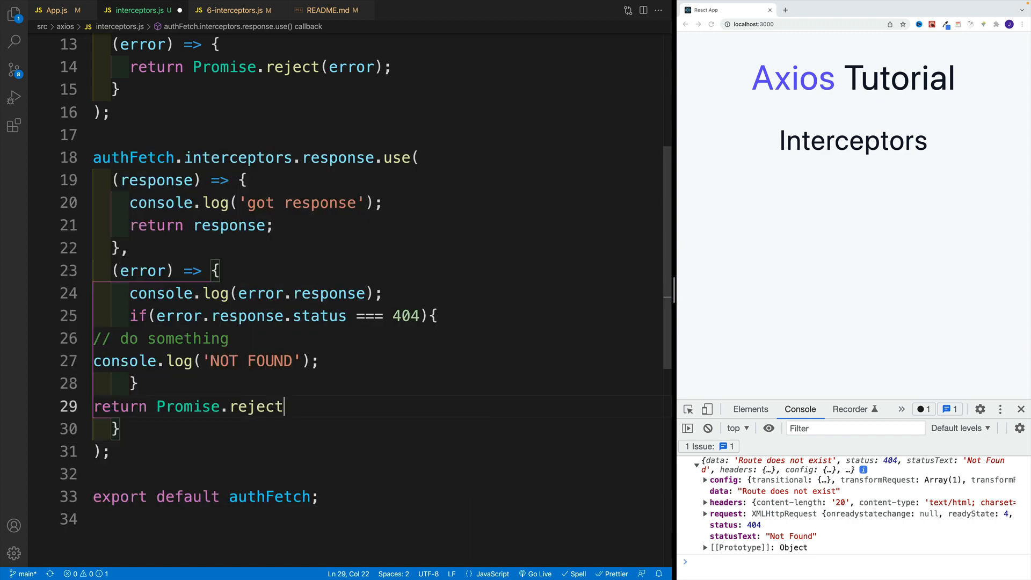
type("(error)")
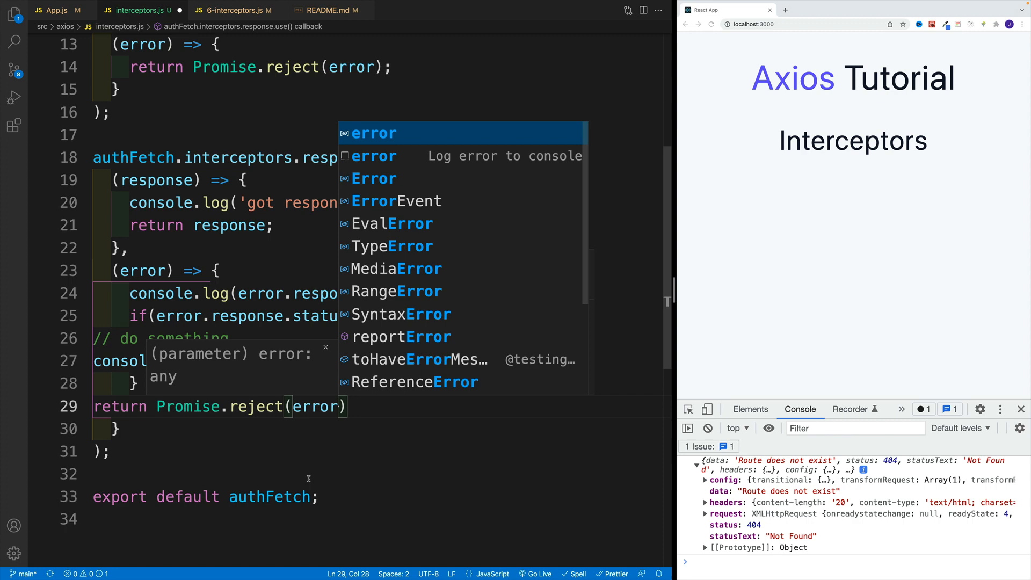
left_click(234, 9)
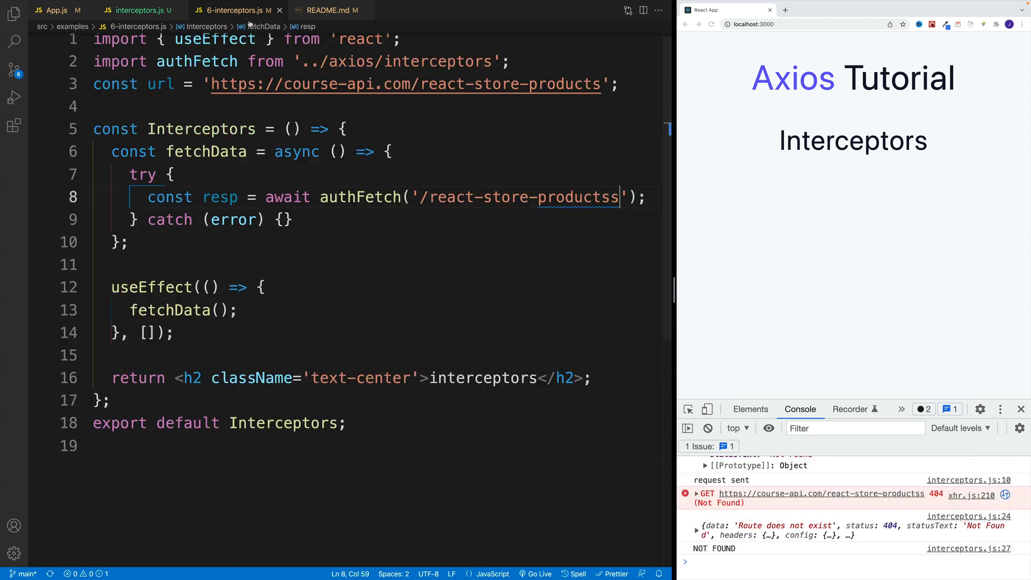
Note the empty catch in 6-interceptors.js, then highlight 404 and 'NOT FOUND' in interceptors.js
left_click(130, 241)
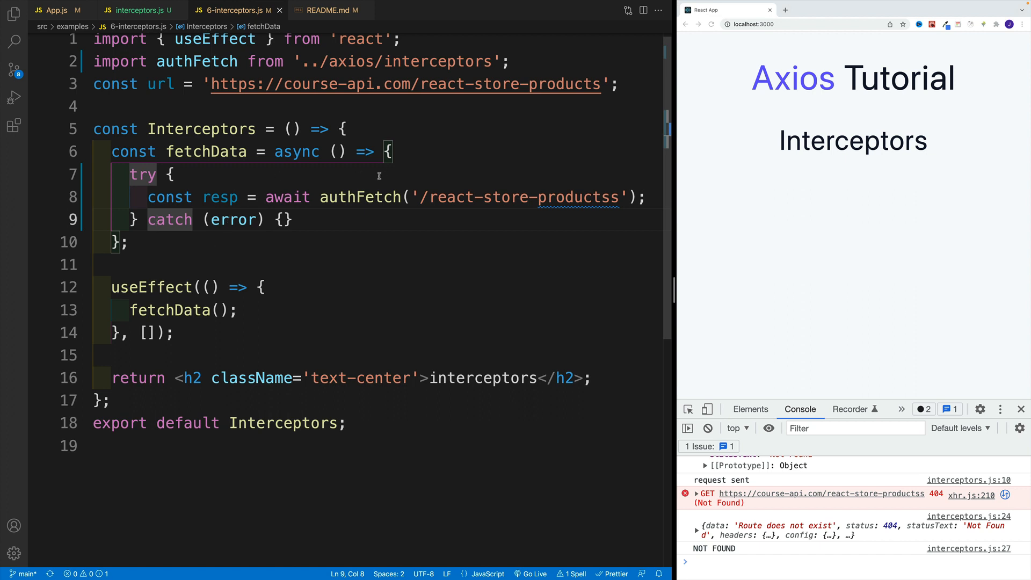
left_click(136, 10)
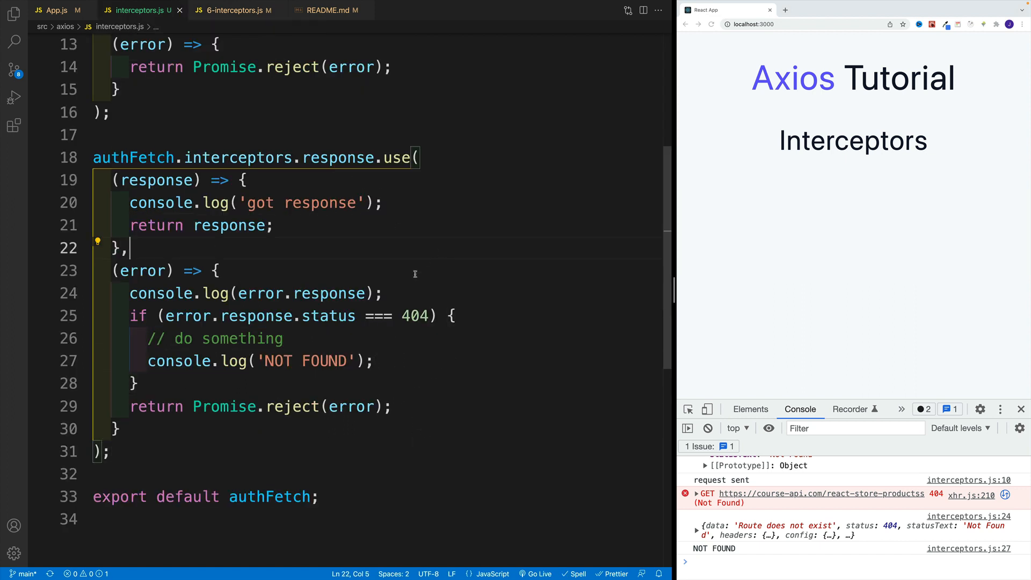
double_click(414, 315)
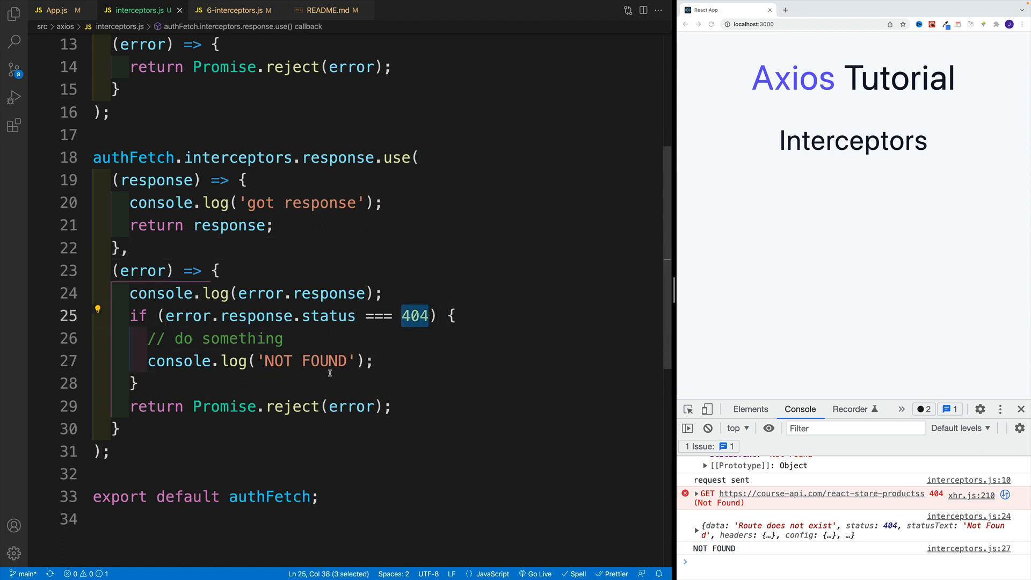
double_click(302, 361)
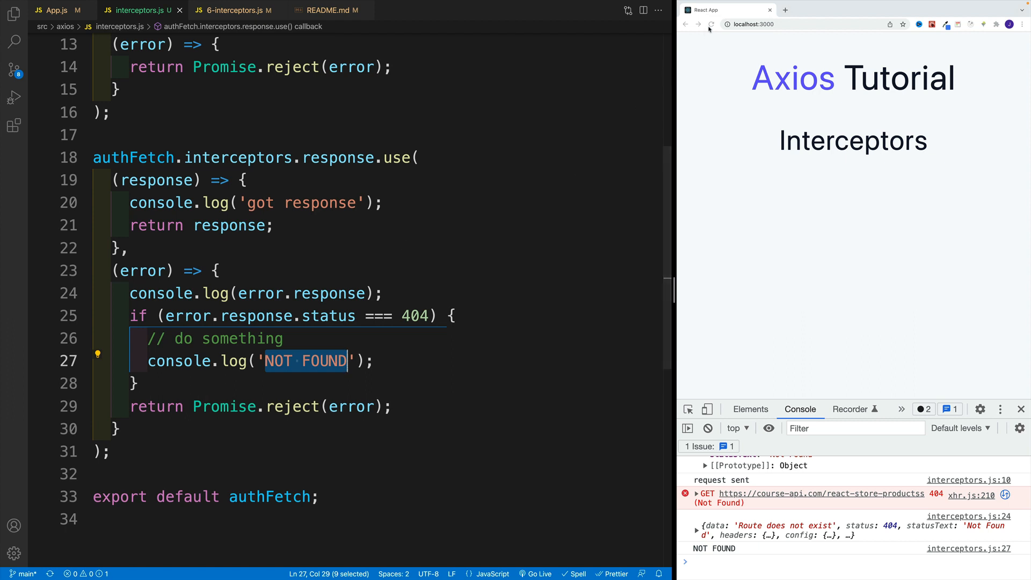
Reload localhost:3000 so the console logs the 404 and 'NOT FOUND', then return to 6-interceptors.js
left_click(711, 25)
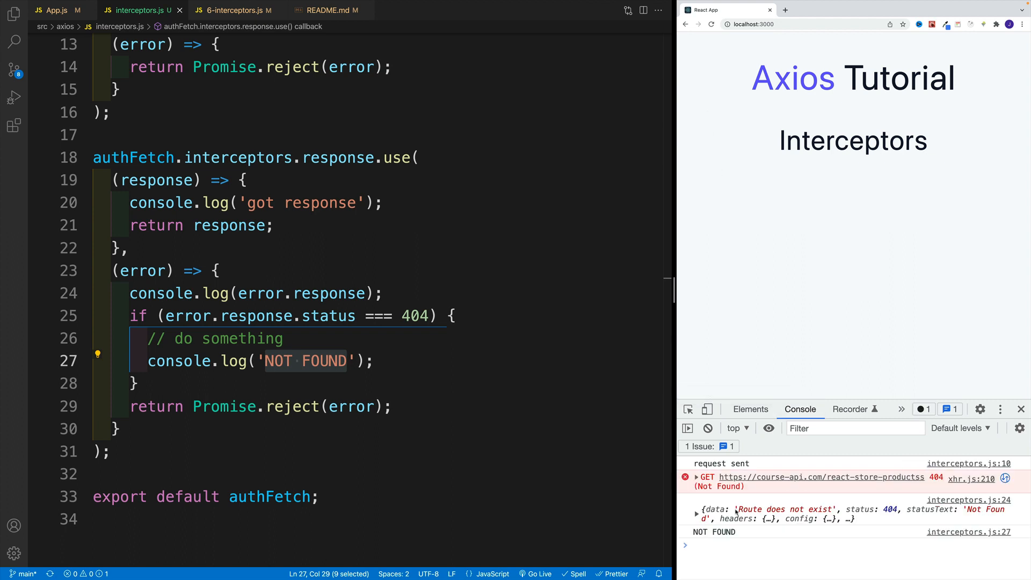
mouse_move(853, 514)
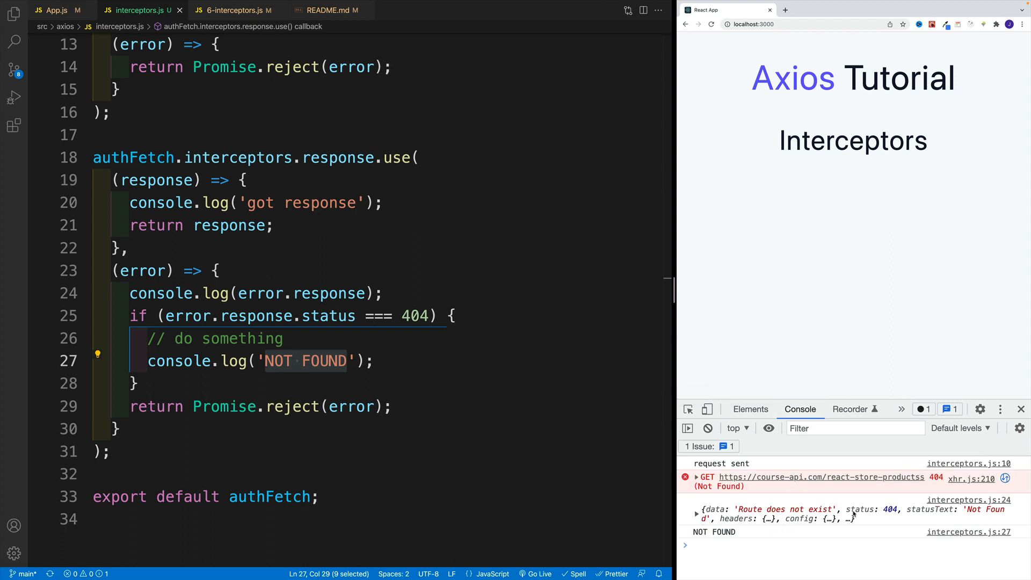
mouse_move(292, 375)
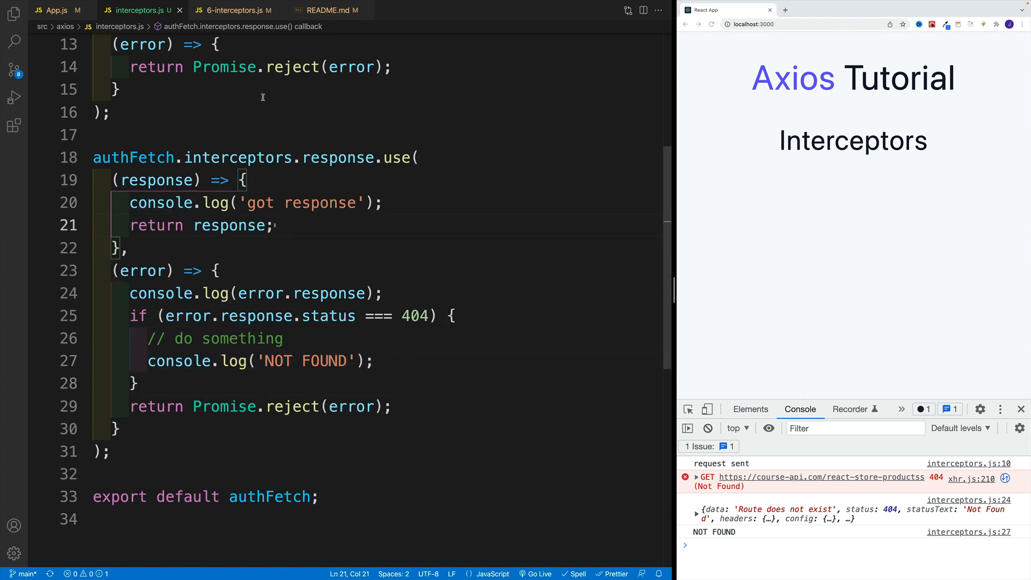
left_click(233, 9)
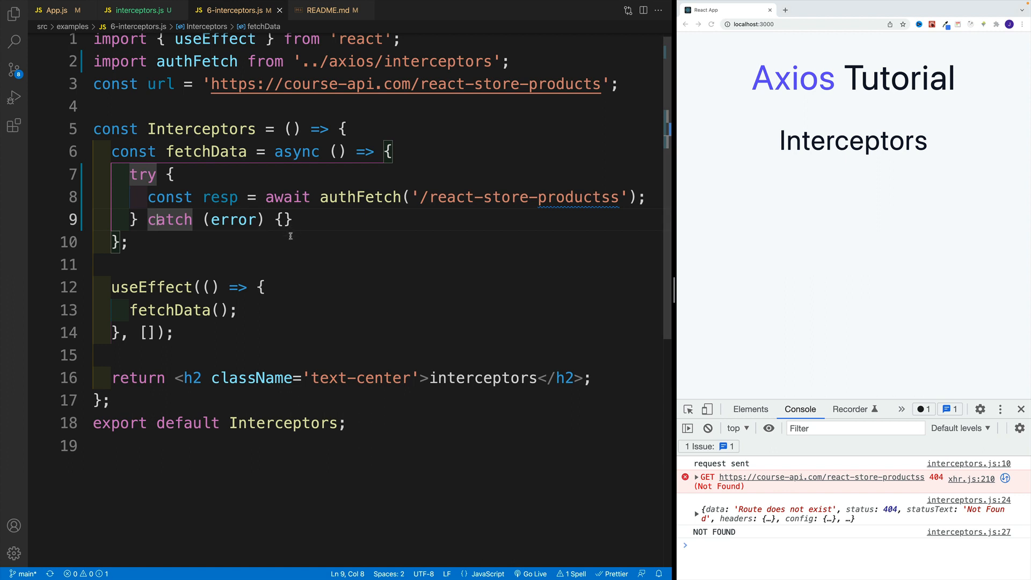